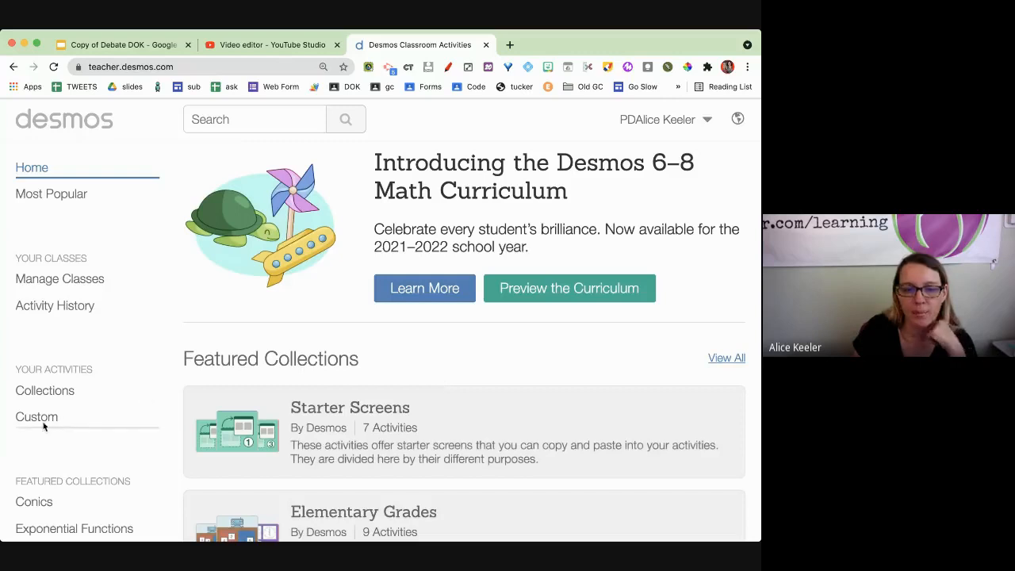
Show your custom activities and filter the list for 'po' (Polygraph).
{"action": "left_click", "coordinate": [36, 416]}
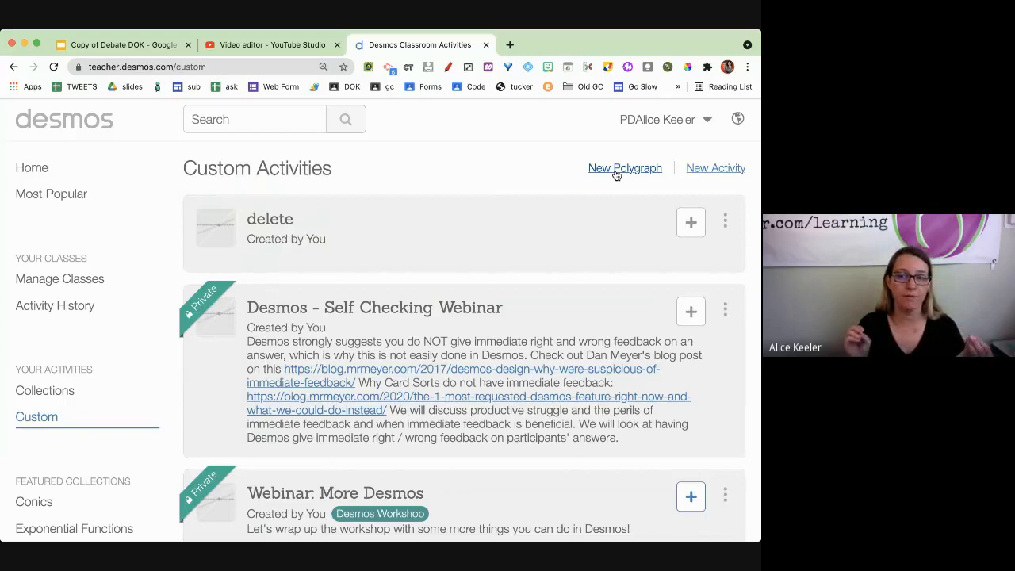
{"action": "type", "text": "polygraph/"}
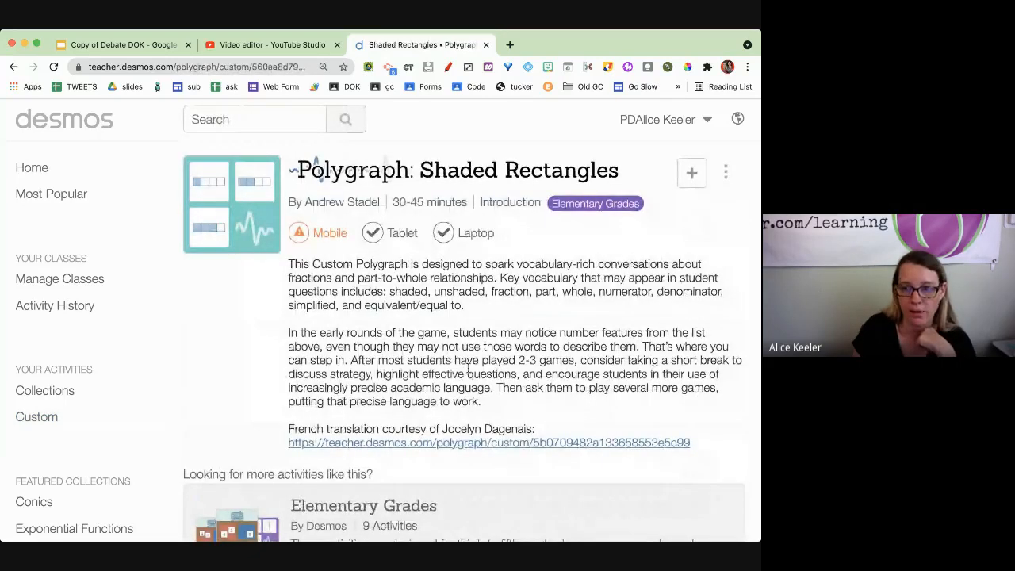
{"action": "scroll", "scroll_direction": "down", "scroll_amount": 3}
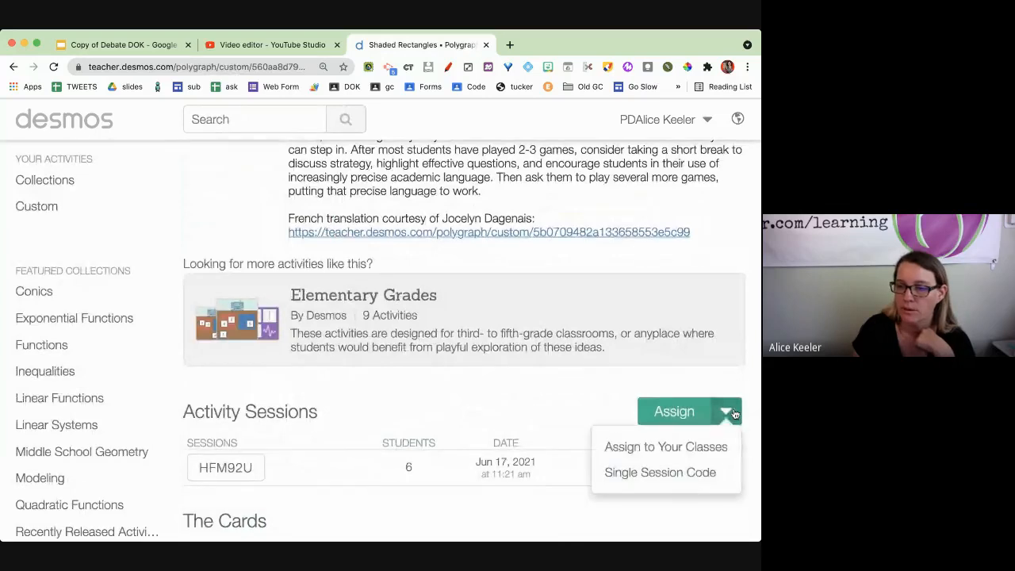
{"action": "mouse_move", "coordinate": [666, 445]}
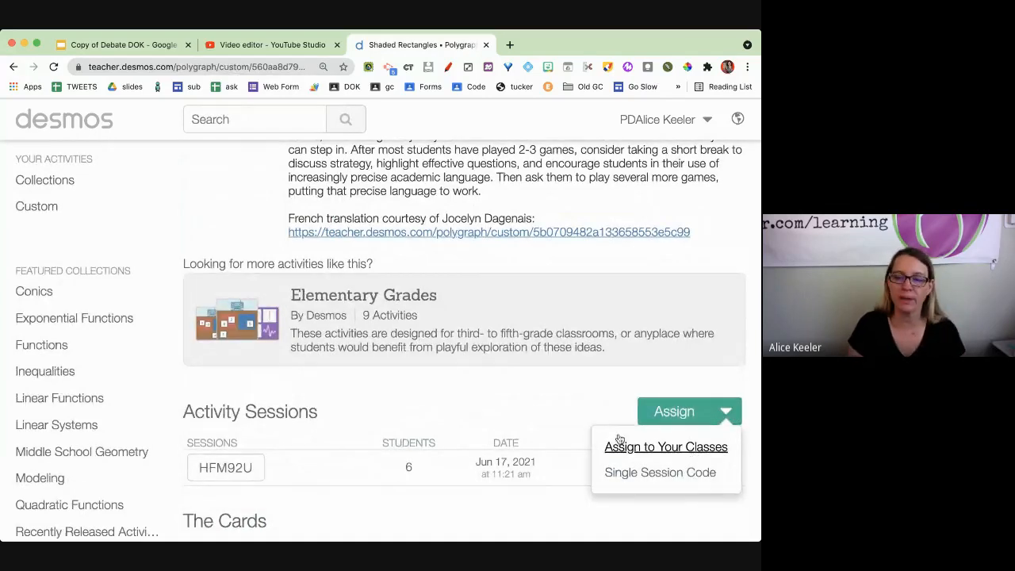
{"action": "scroll", "scroll_direction": "down", "scroll_amount": 3}
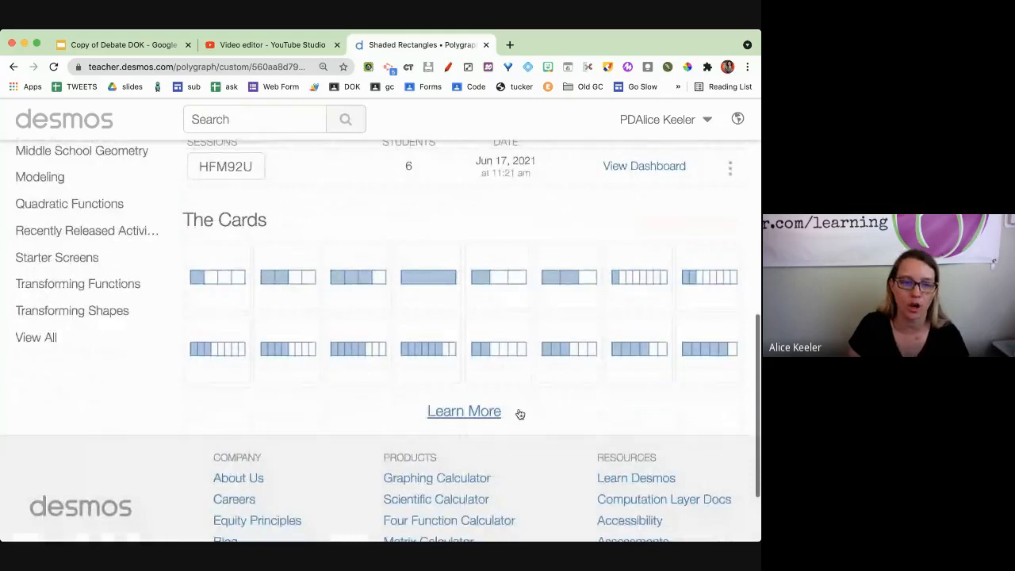
{"action": "mouse_move", "coordinate": [695, 359]}
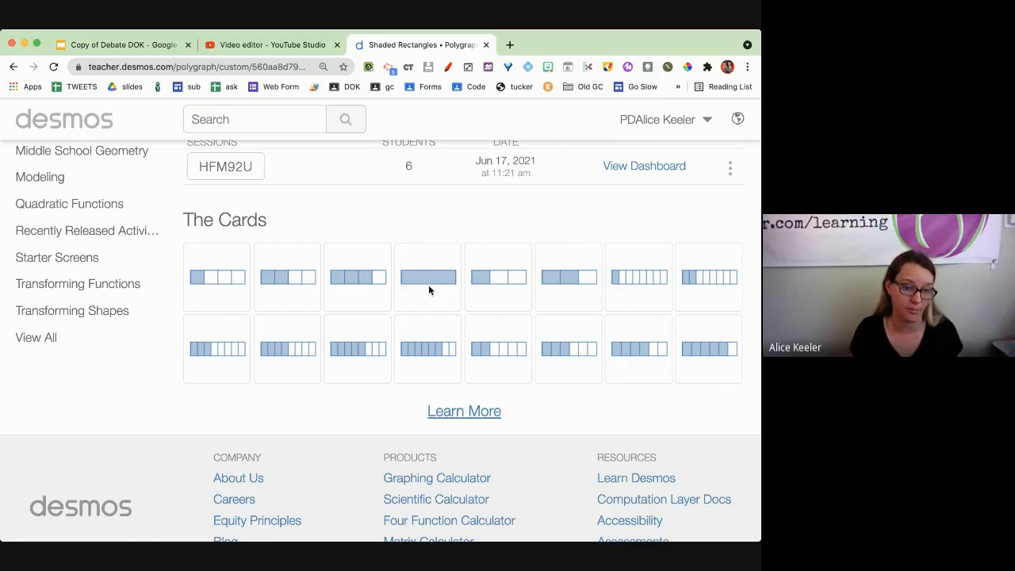
{"action": "left_click", "coordinate": [254, 119]}
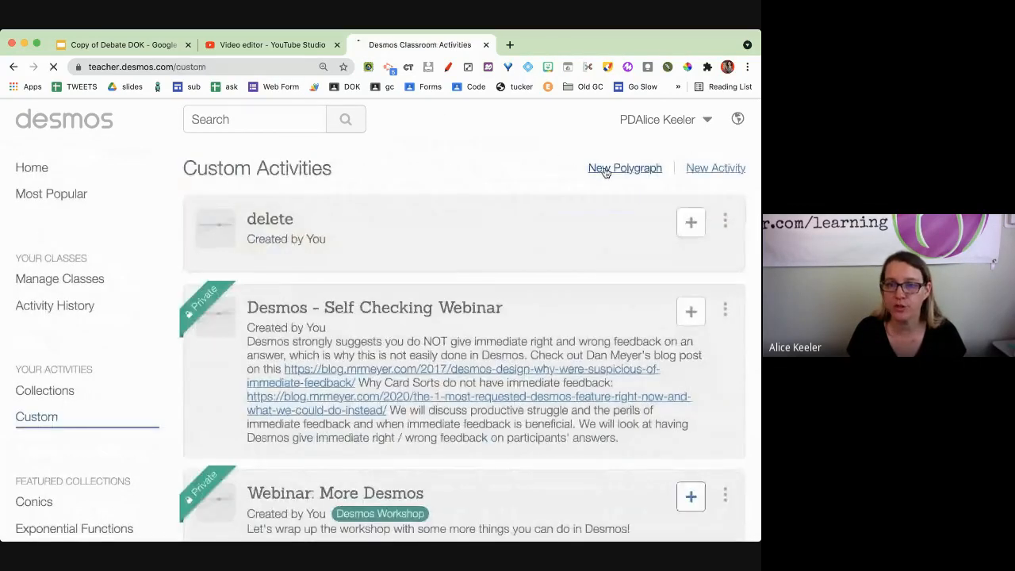
Create a new Polygraph titled 'ice cream' and start building it.
{"action": "left_click", "coordinate": [625, 168]}
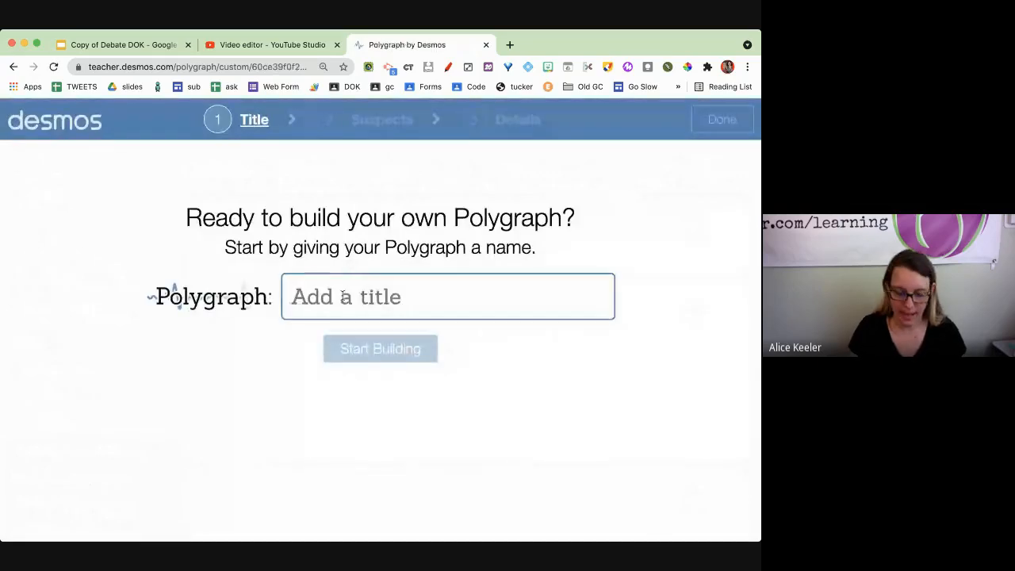
{"action": "type", "text": "ice cream"}
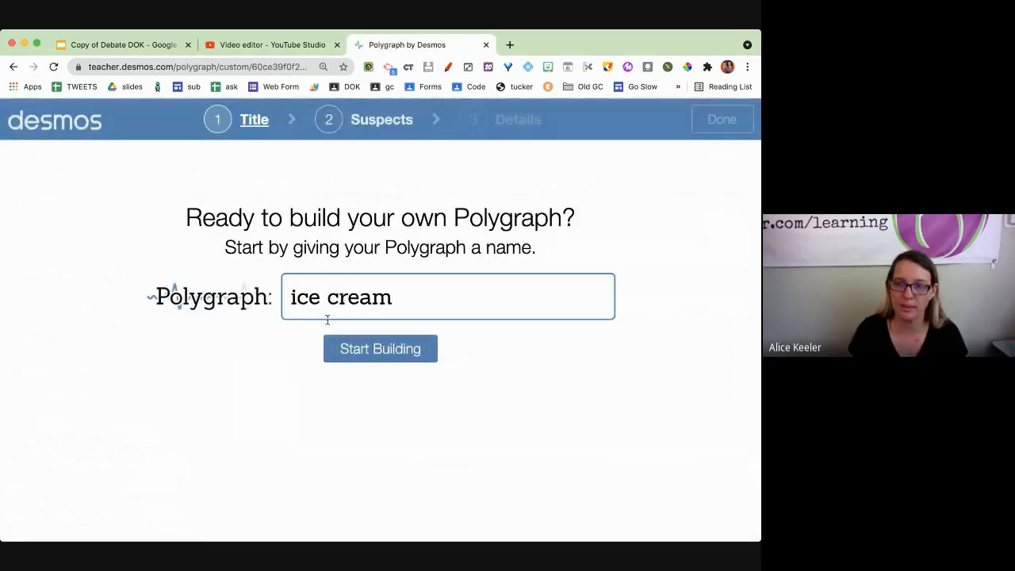
{"action": "left_click", "coordinate": [381, 349]}
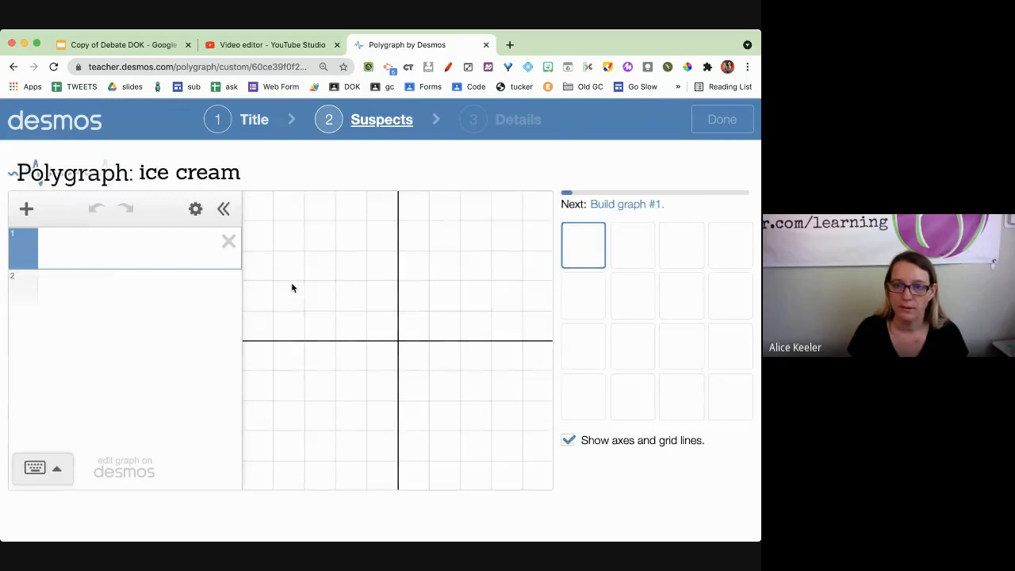
{"action": "mouse_move", "coordinate": [511, 167]}
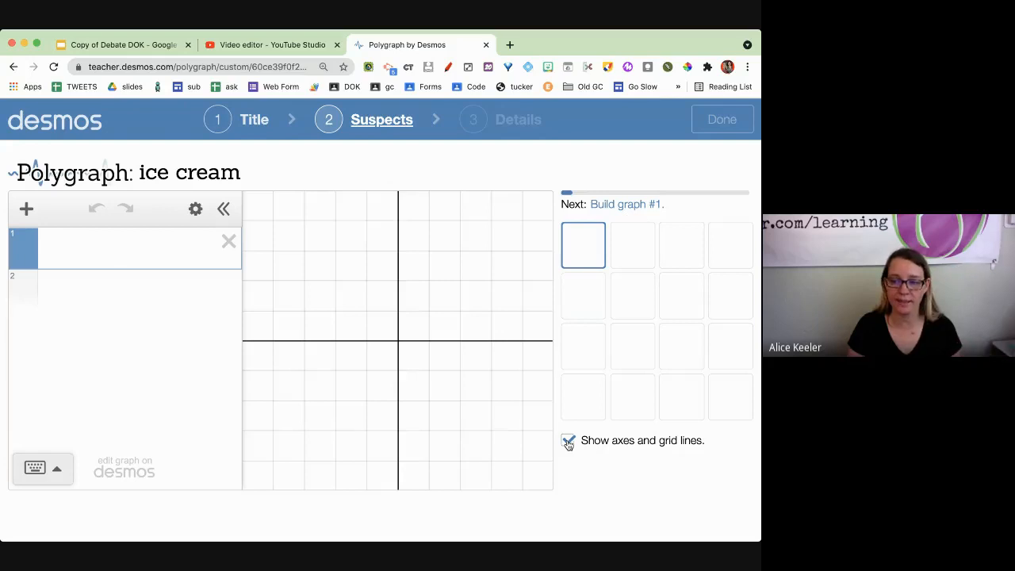
Turn off axes and grid lines on the first blank graph.
{"action": "left_click", "coordinate": [568, 441]}
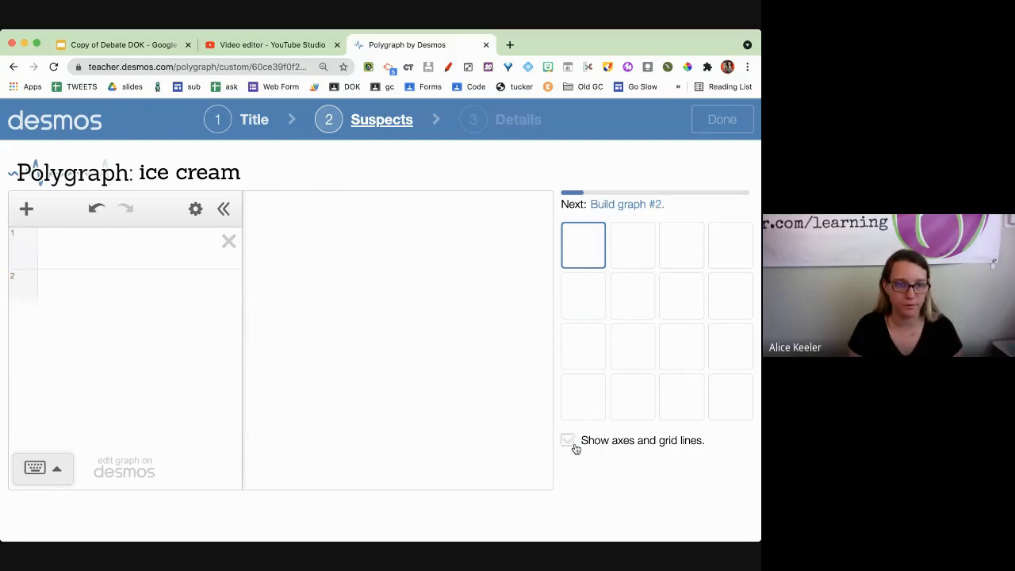
{"action": "left_click", "coordinate": [567, 441]}
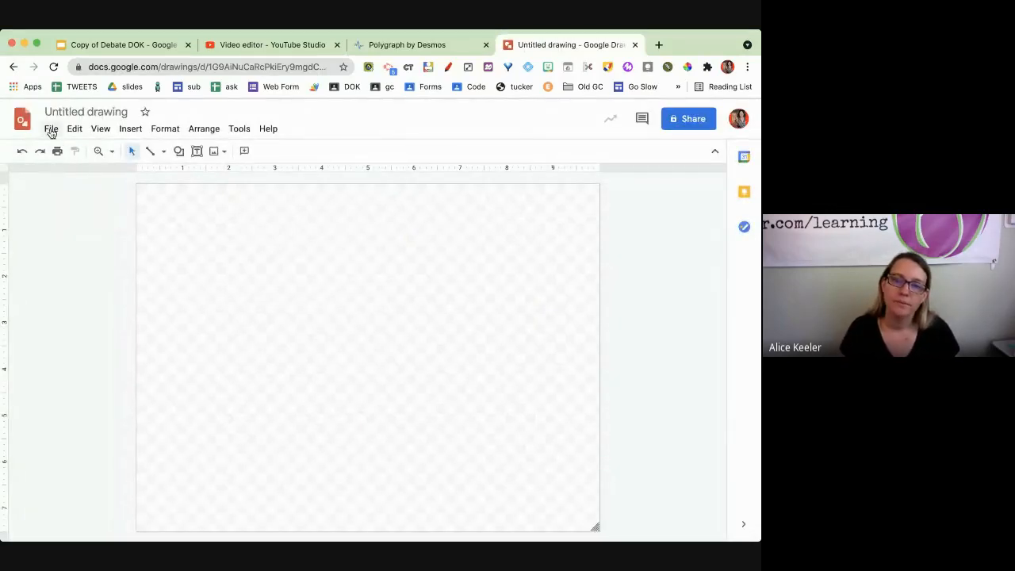
Set the page to a custom 5 × 5 inch square via Page setup.
{"action": "left_click", "coordinate": [50, 128]}
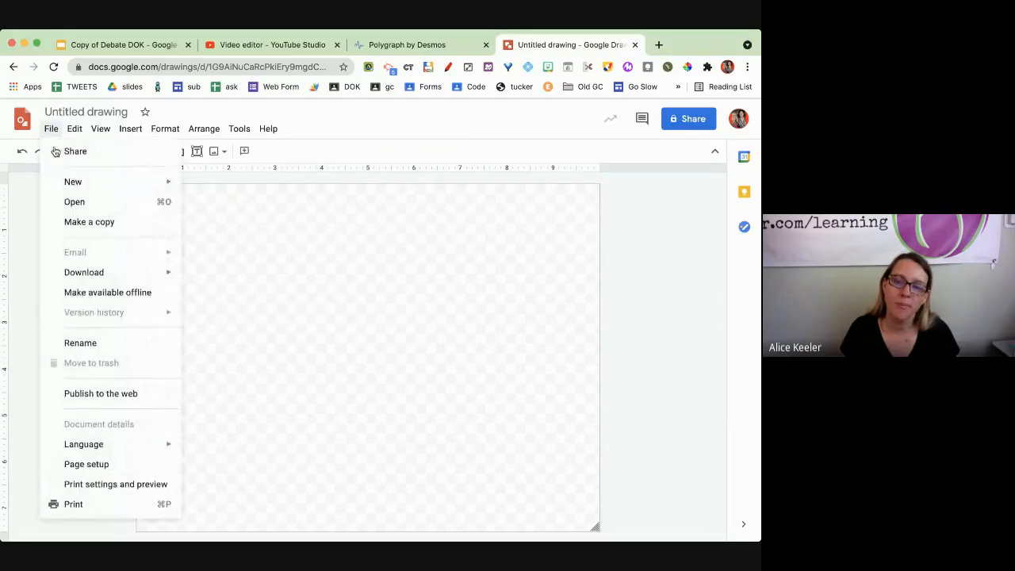
{"action": "left_click", "coordinate": [86, 463]}
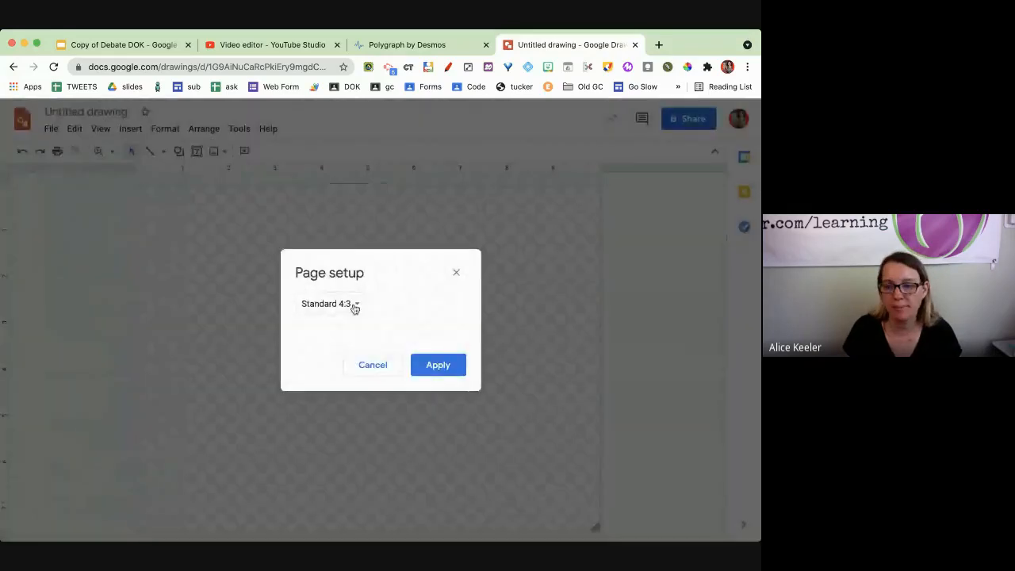
{"action": "left_click", "coordinate": [330, 305]}
{"action": "type", "text": "5"}
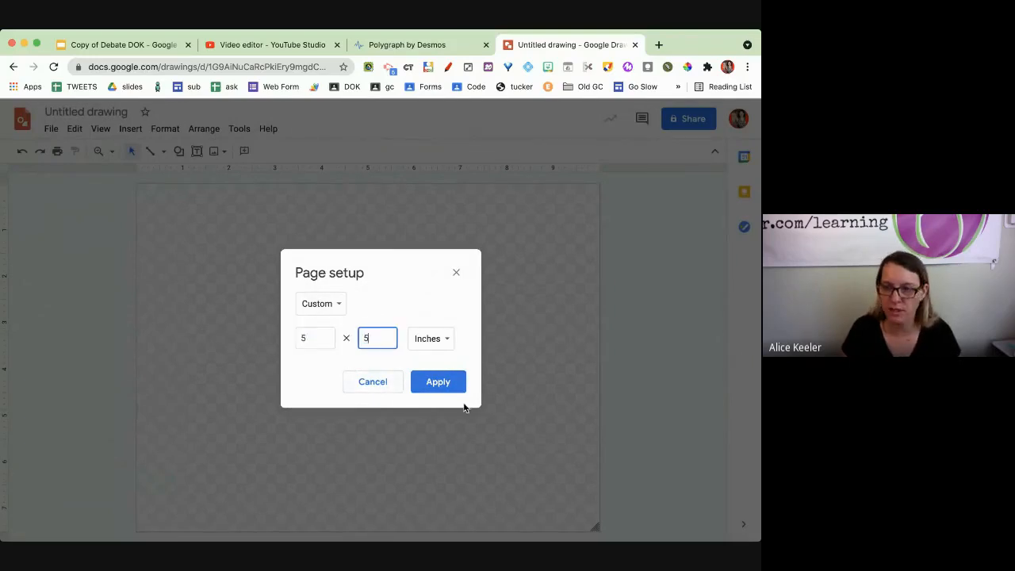
{"action": "left_click", "coordinate": [438, 381]}
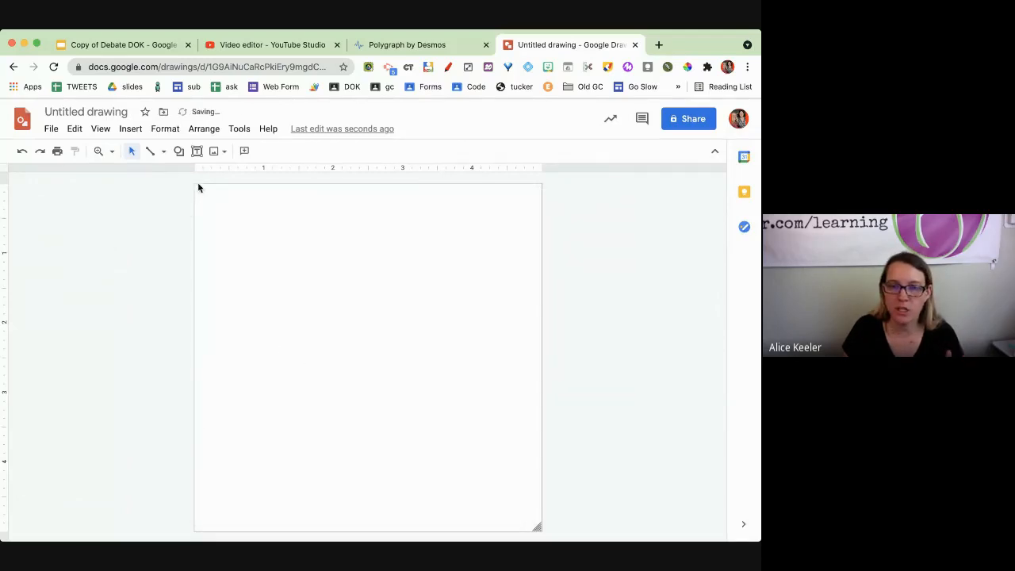
Draw oval scoops and fill the first light pink and the second brown.
{"action": "left_click", "coordinate": [178, 151]}
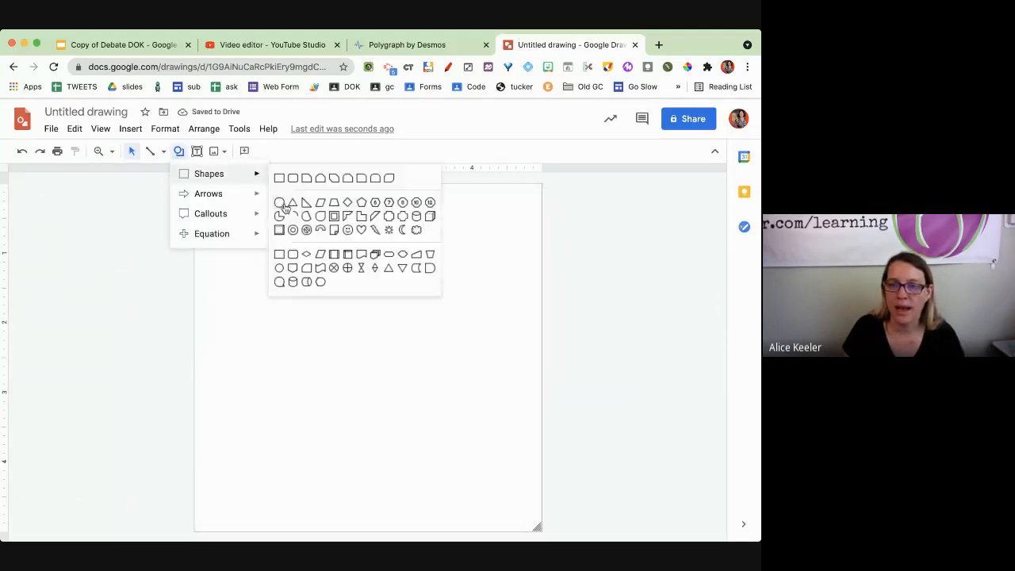
{"action": "left_click", "coordinate": [279, 203]}
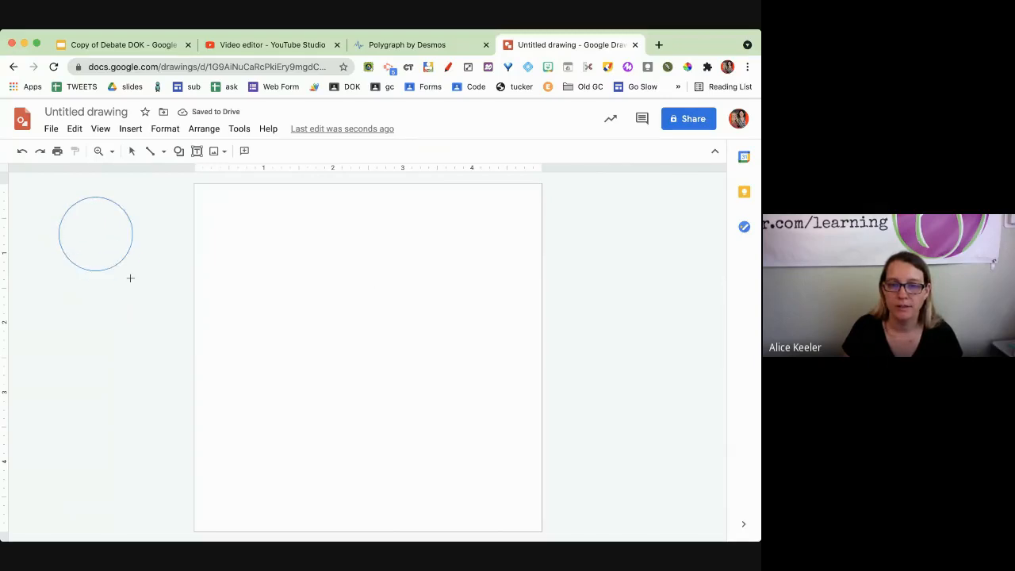
{"action": "left_click", "coordinate": [244, 150]}
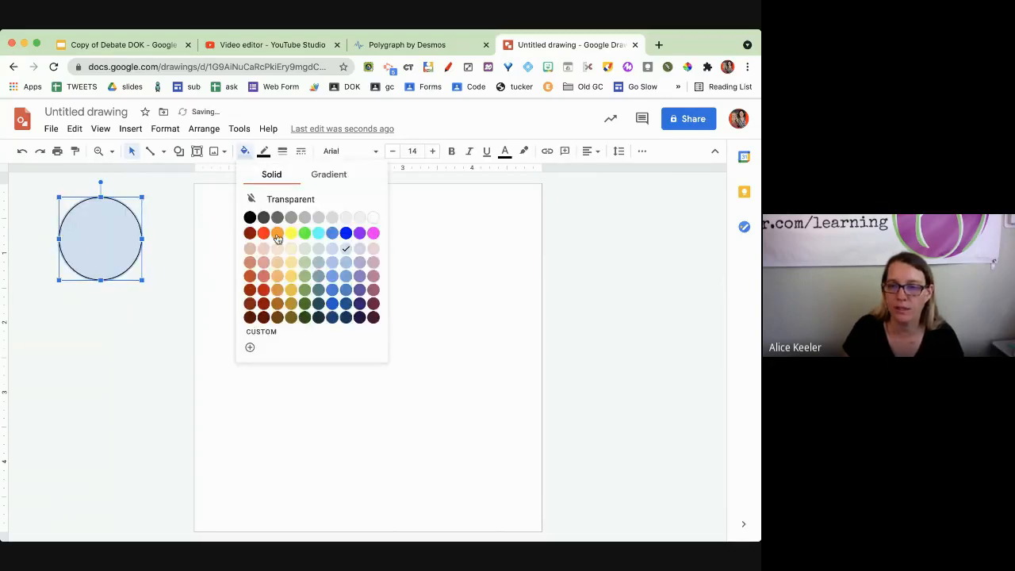
{"action": "left_click", "coordinate": [277, 263]}
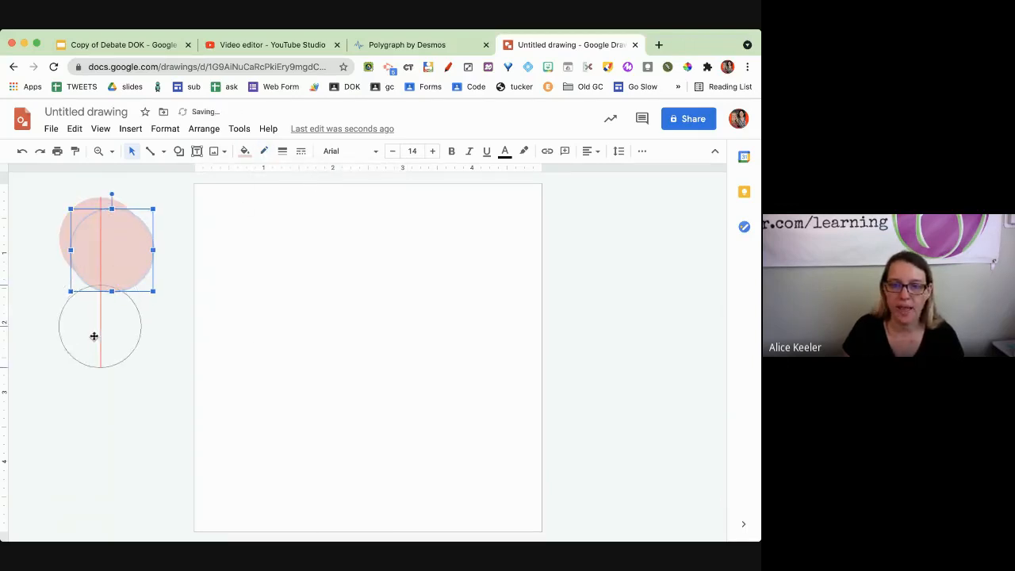
{"action": "left_click", "coordinate": [245, 151]}
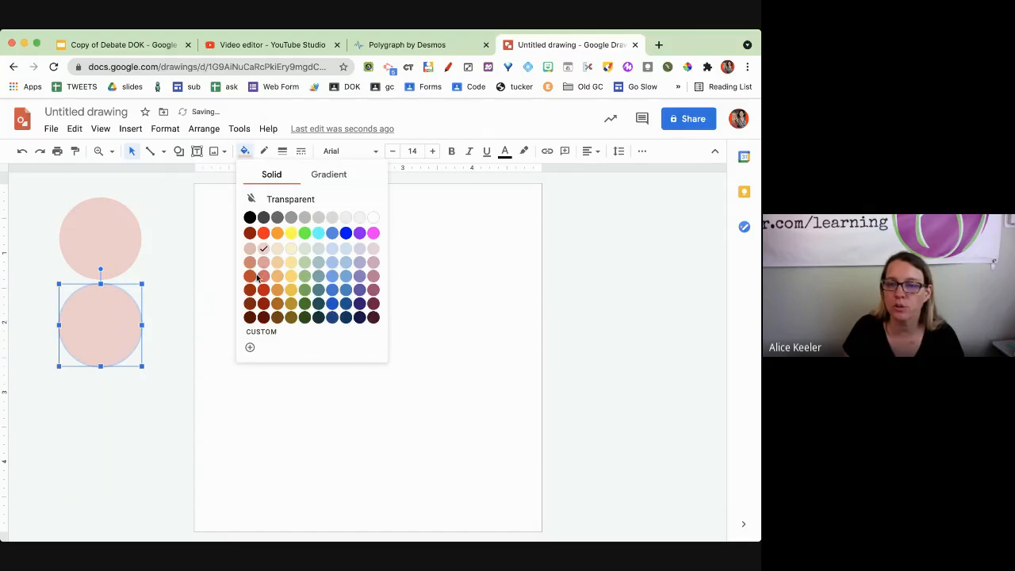
{"action": "left_click", "coordinate": [249, 295]}
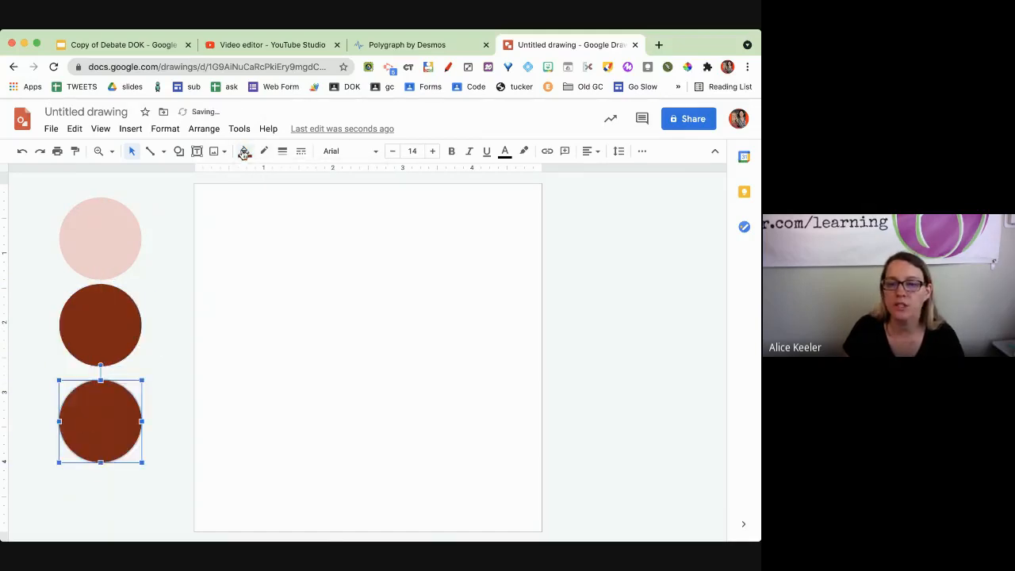
Add yellow and green scoops and line the green one up below the yellow.
{"action": "left_click", "coordinate": [244, 151]}
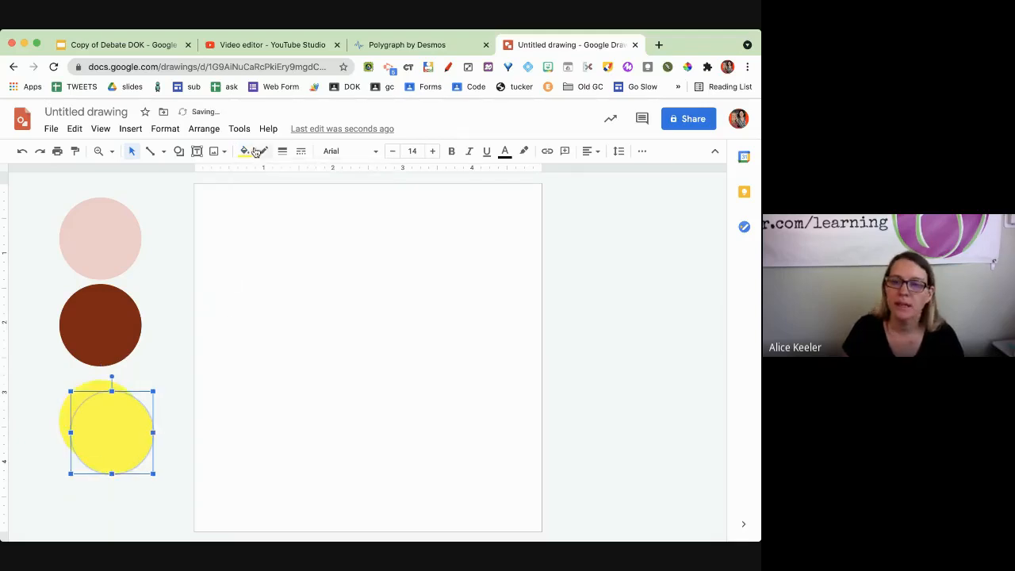
{"action": "left_click", "coordinate": [245, 151]}
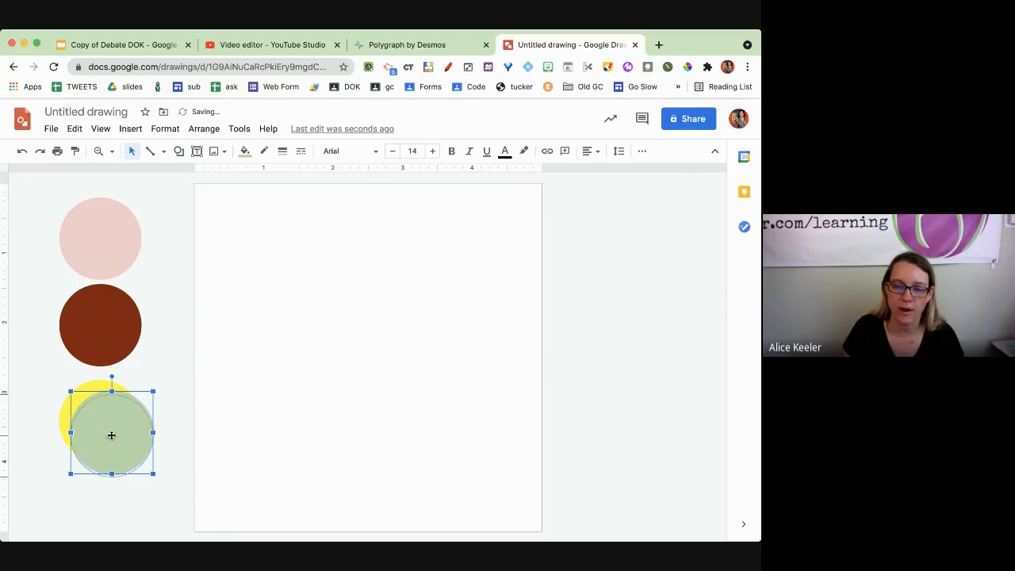
{"action": "left_click_drag", "start_coordinate": [111, 434], "coordinate": [103, 410]}
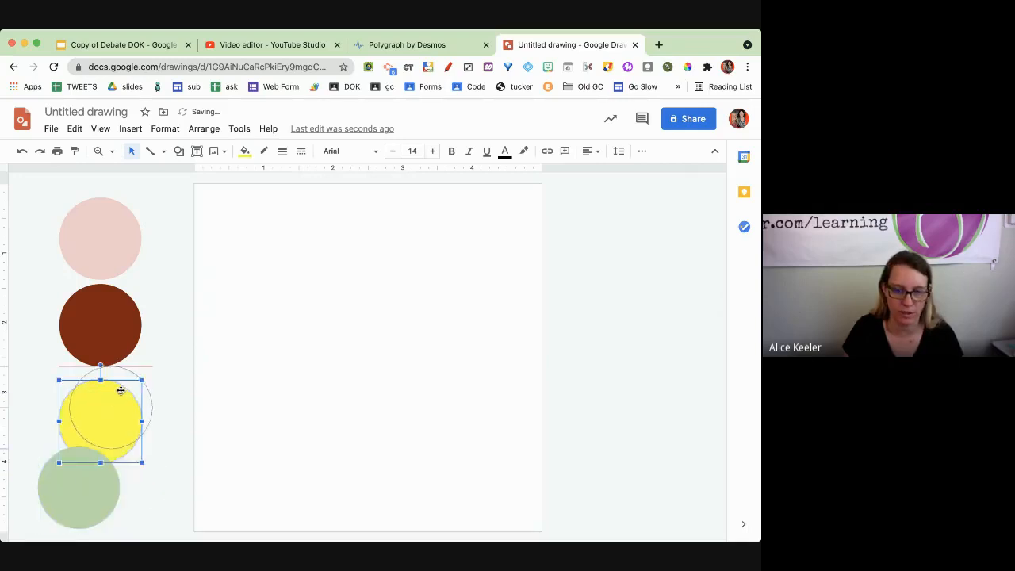
{"action": "left_click", "coordinate": [179, 152]}
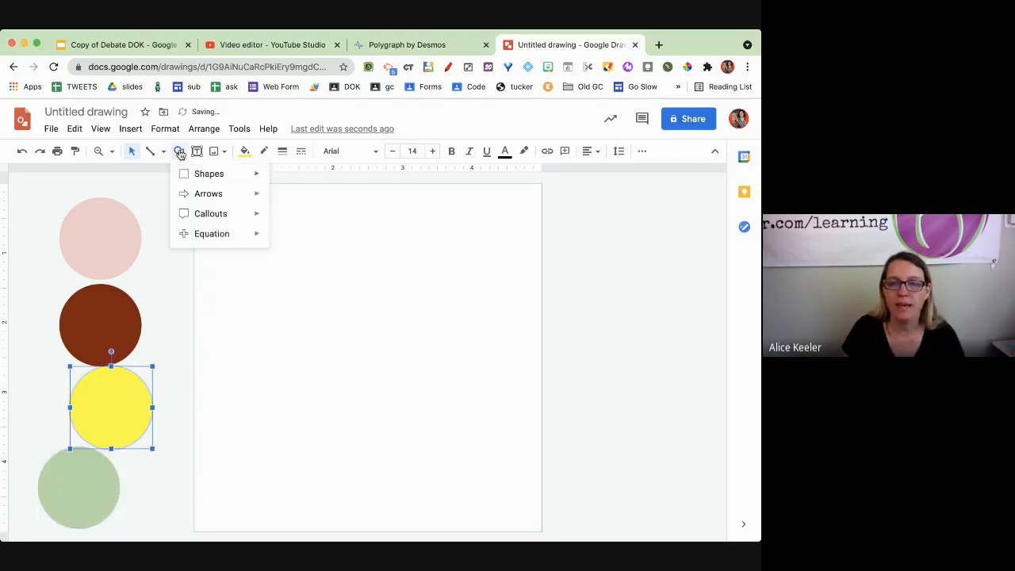
Make a light tan cup shape, turn it upside down and park it off the page.
{"action": "left_click", "coordinate": [209, 173]}
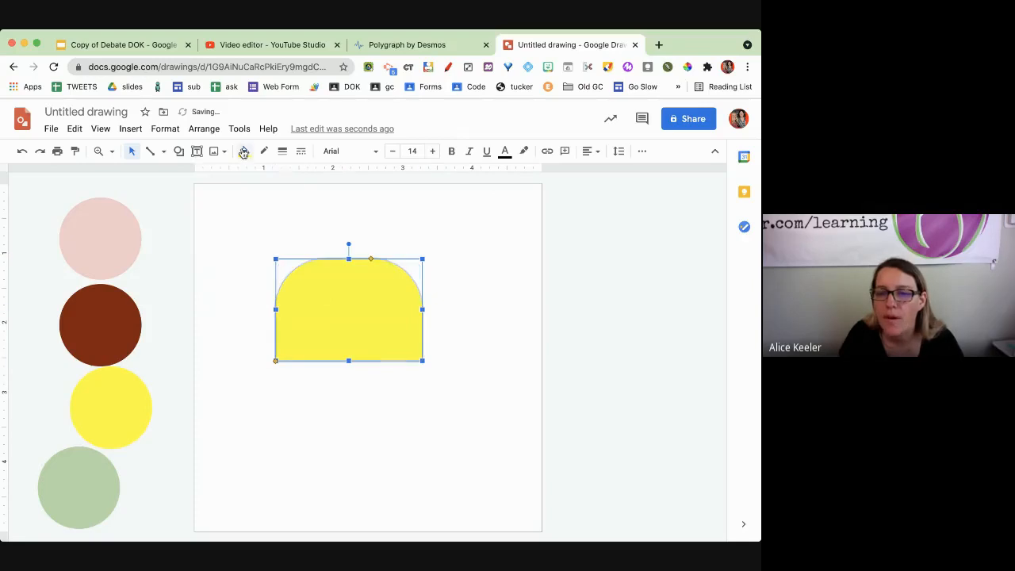
{"action": "left_click", "coordinate": [244, 151]}
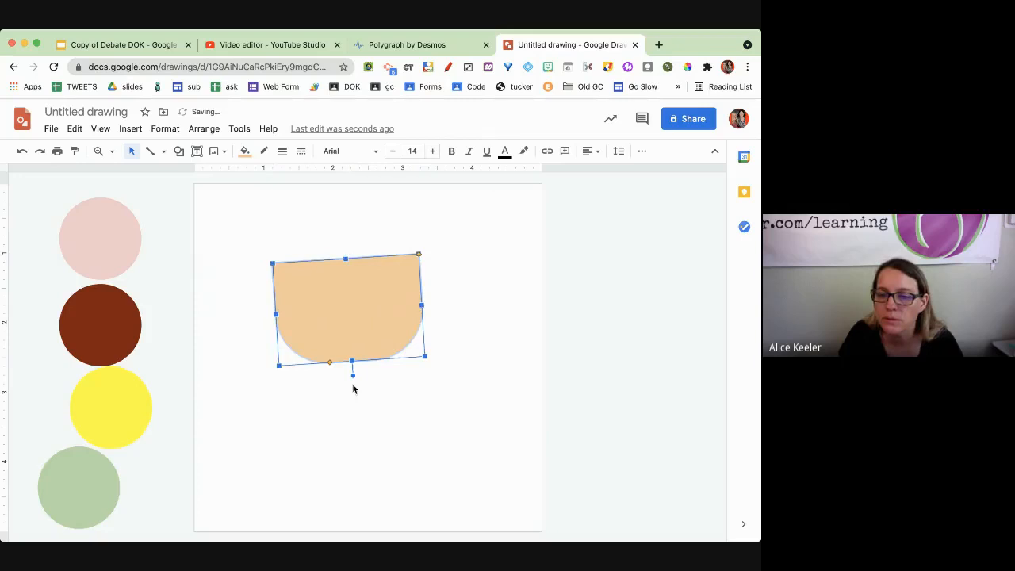
{"action": "left_click_drag", "start_coordinate": [330, 374], "coordinate": [344, 378]}
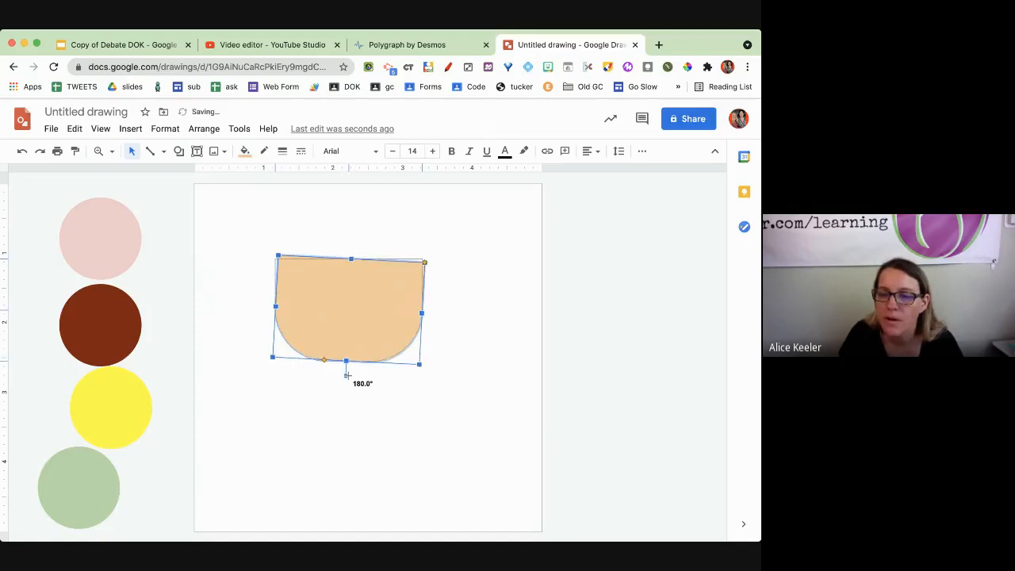
{"action": "left_click_drag", "start_coordinate": [349, 309], "coordinate": [634, 246]}
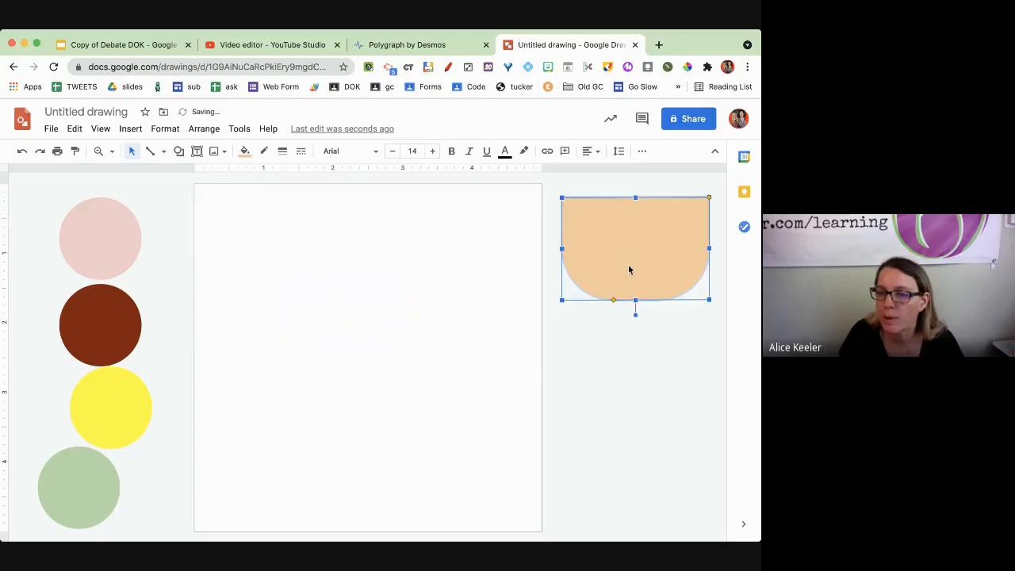
Add a downward-pointing triangle cone and stack the yellow and pink scoops on it.
{"action": "left_click", "coordinate": [177, 150]}
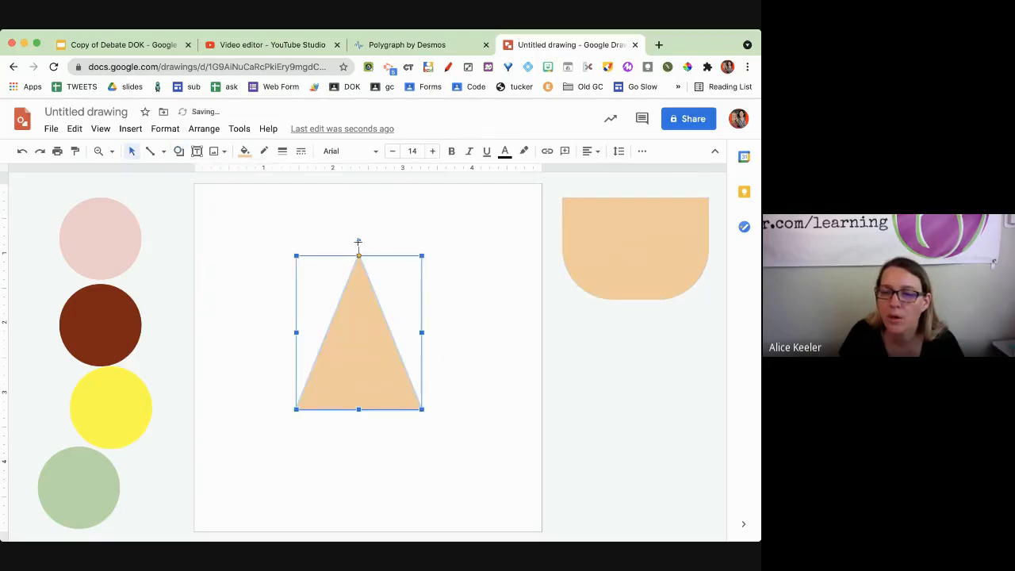
{"action": "left_click_drag", "start_coordinate": [359, 242], "coordinate": [358, 422]}
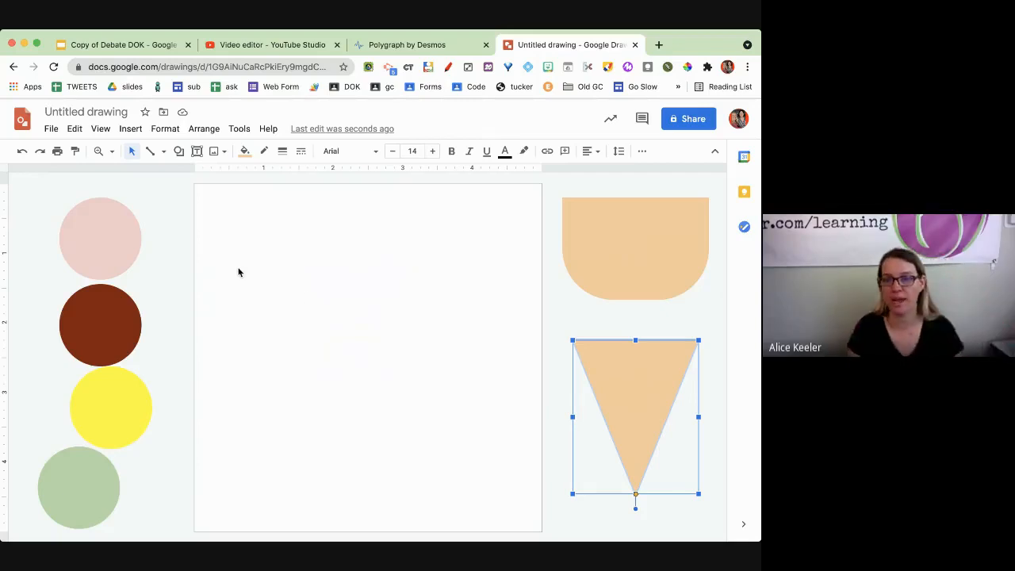
{"action": "mouse_move", "coordinate": [542, 368]}
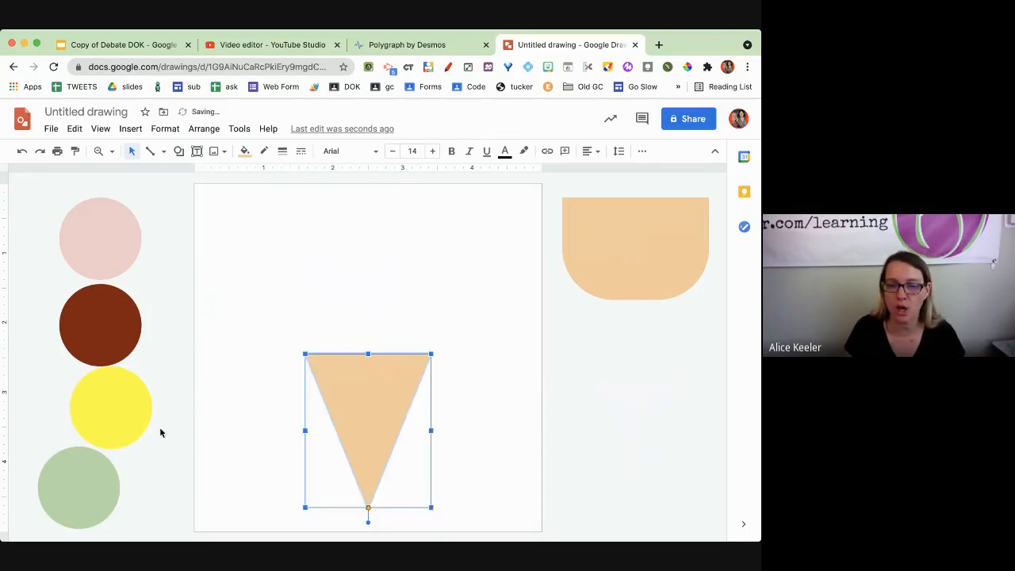
{"action": "left_click_drag", "start_coordinate": [111, 406], "coordinate": [368, 336]}
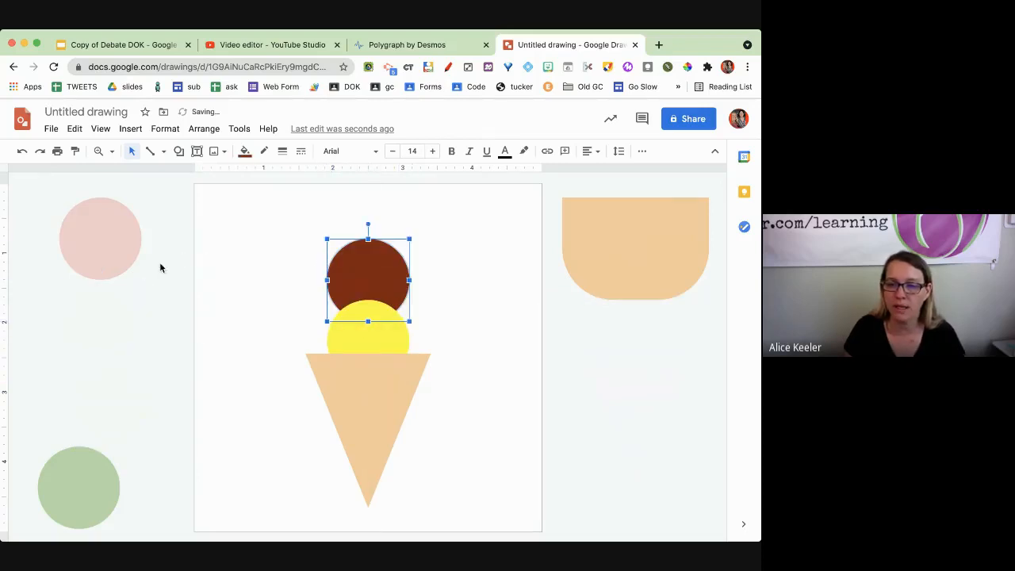
{"action": "left_click_drag", "start_coordinate": [102, 238], "coordinate": [368, 222]}
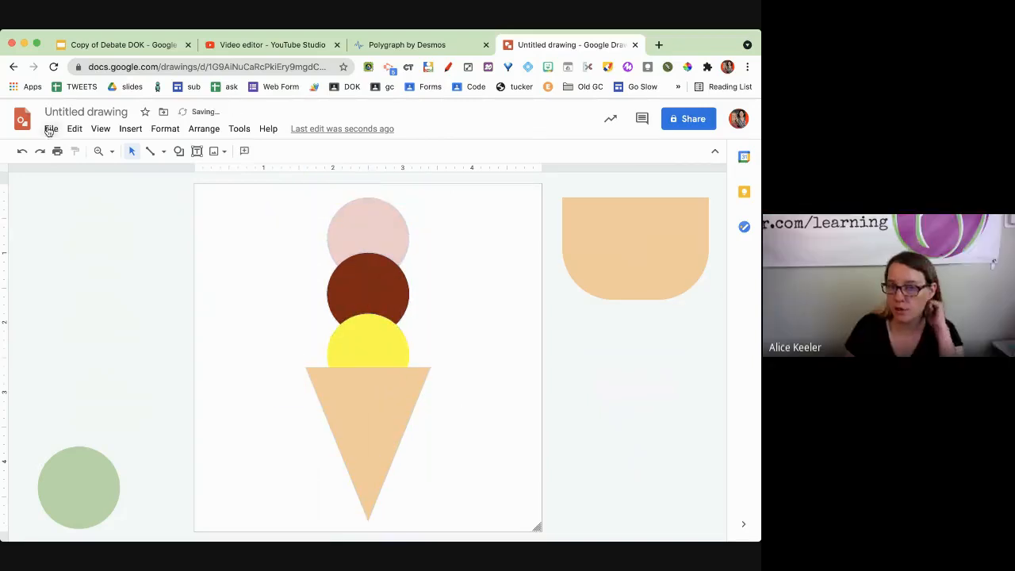
Download the cone drawing as a PNG image.
{"action": "left_click", "coordinate": [51, 128]}
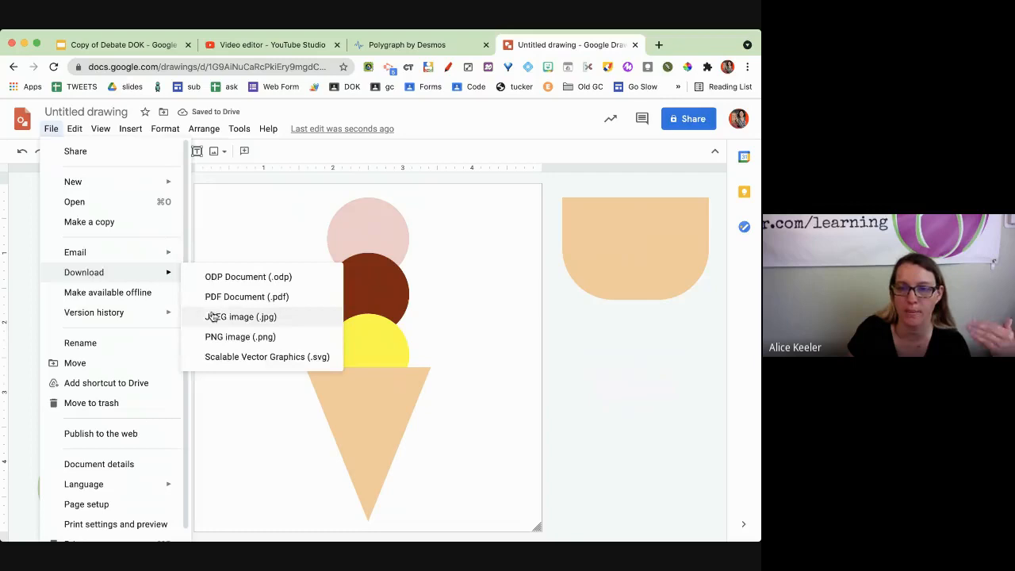
{"action": "left_click", "coordinate": [406, 45]}
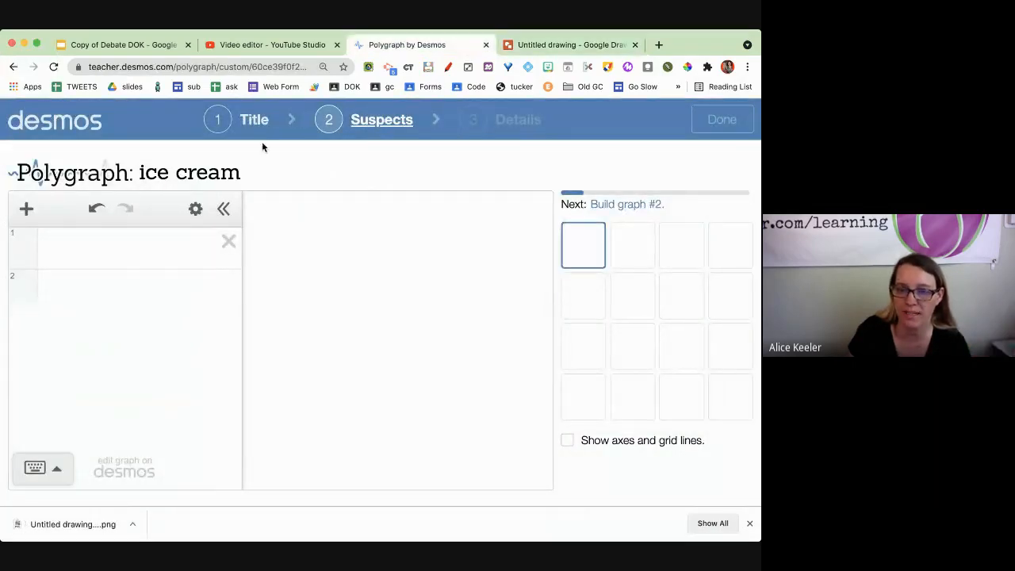
Insert the downloaded cone PNG into graph one, then return to the drawing.
{"action": "left_click", "coordinate": [26, 210]}
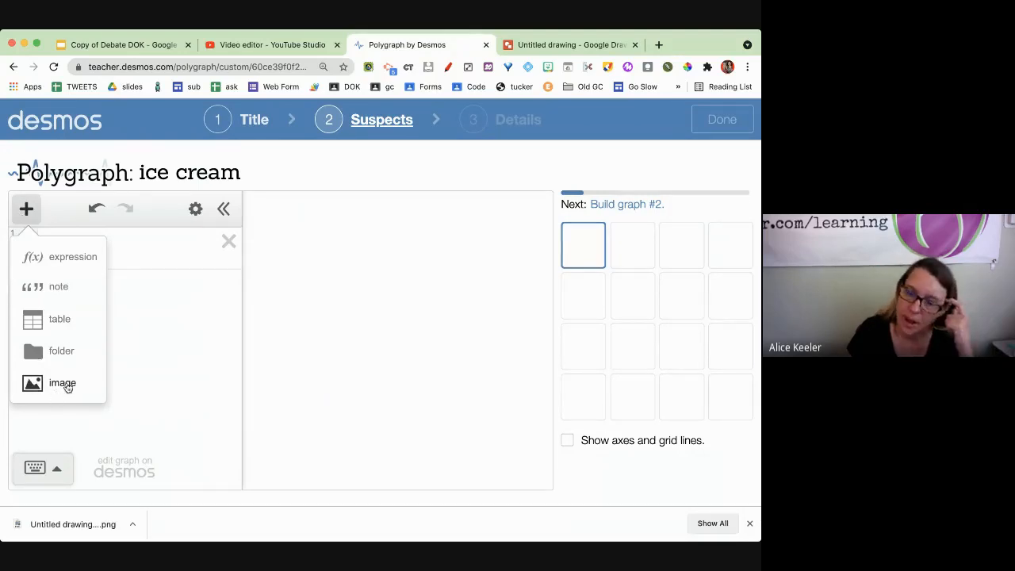
{"action": "mouse_move", "coordinate": [143, 359]}
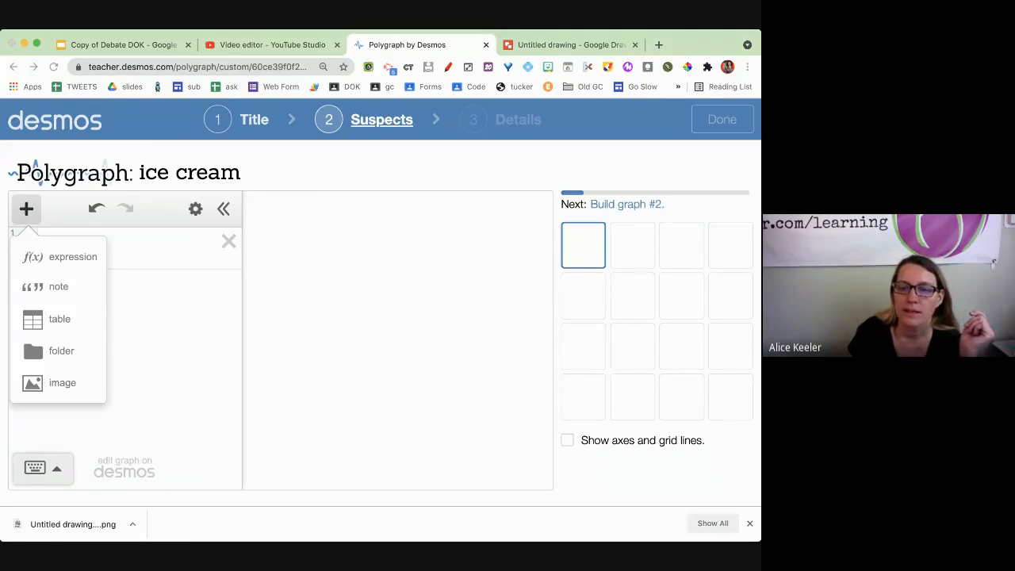
{"action": "left_click", "coordinate": [62, 382]}
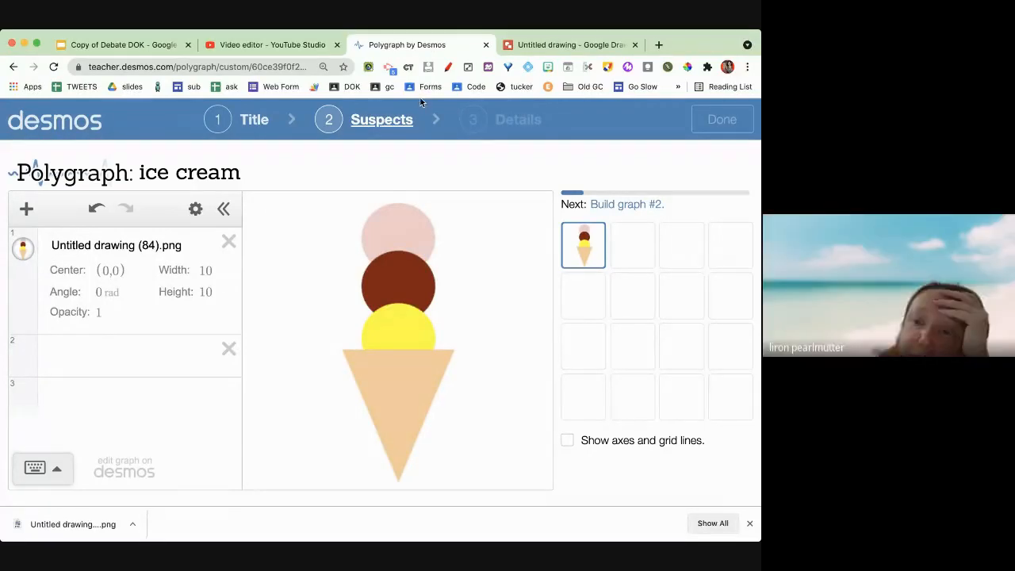
{"action": "left_click", "coordinate": [572, 44]}
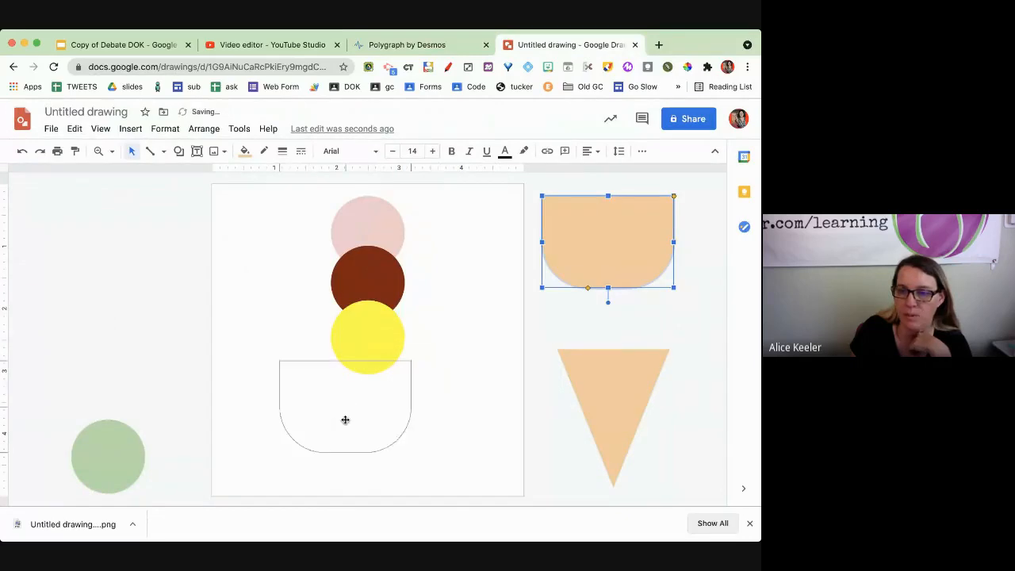
Move the tan cup under the three scoops and download the drawing as a JPEG.
{"action": "left_click_drag", "start_coordinate": [606, 241], "coordinate": [371, 403]}
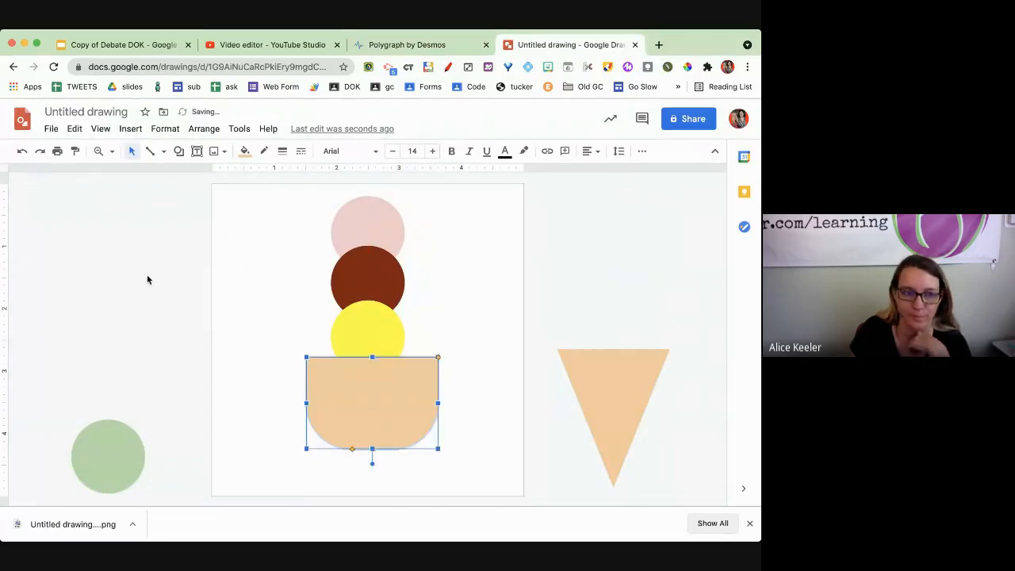
{"action": "left_click", "coordinate": [51, 129]}
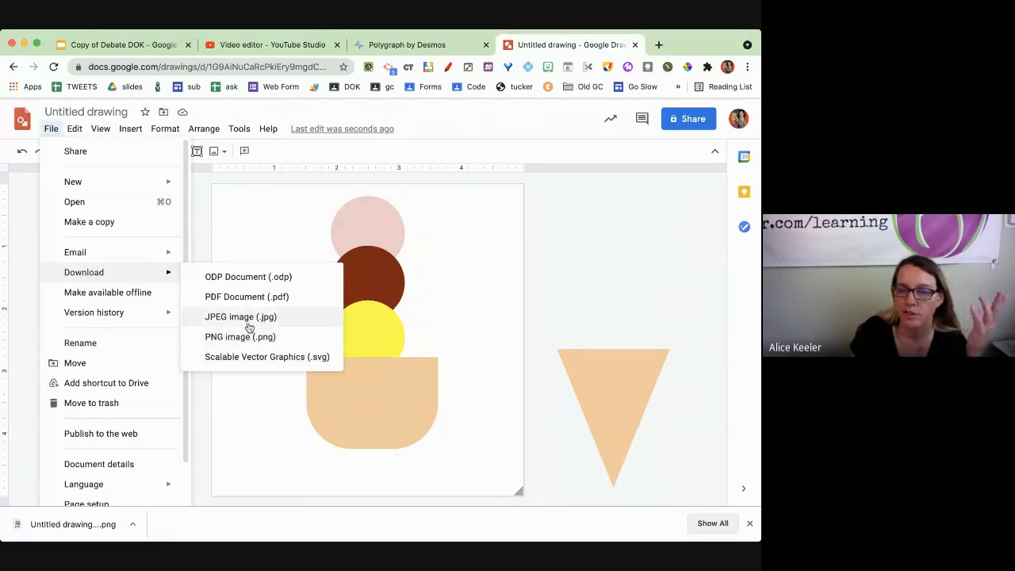
{"action": "left_click", "coordinate": [406, 45]}
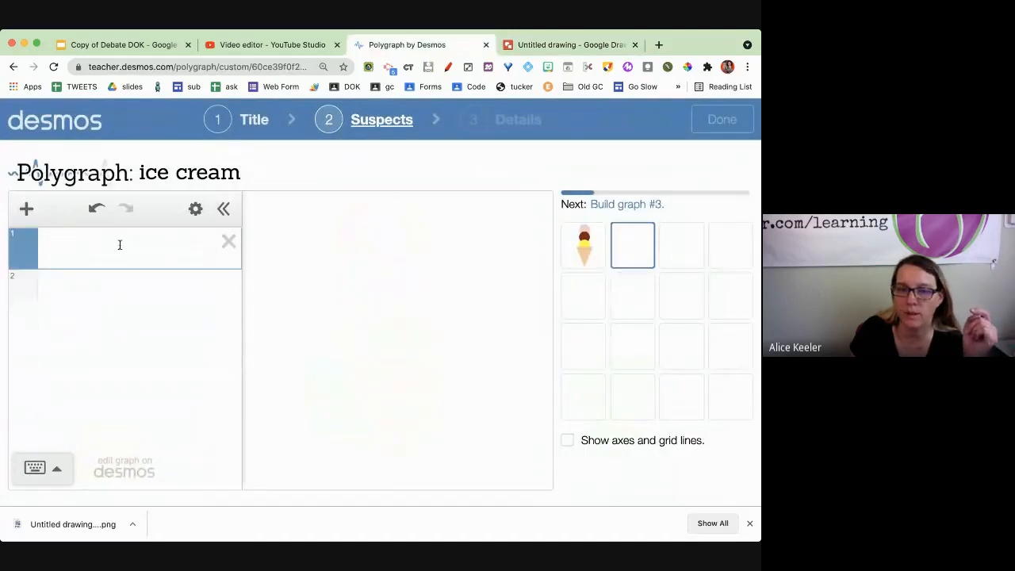
Re-download the cup drawing from Google Drawings for graph two.
{"action": "left_click", "coordinate": [26, 210]}
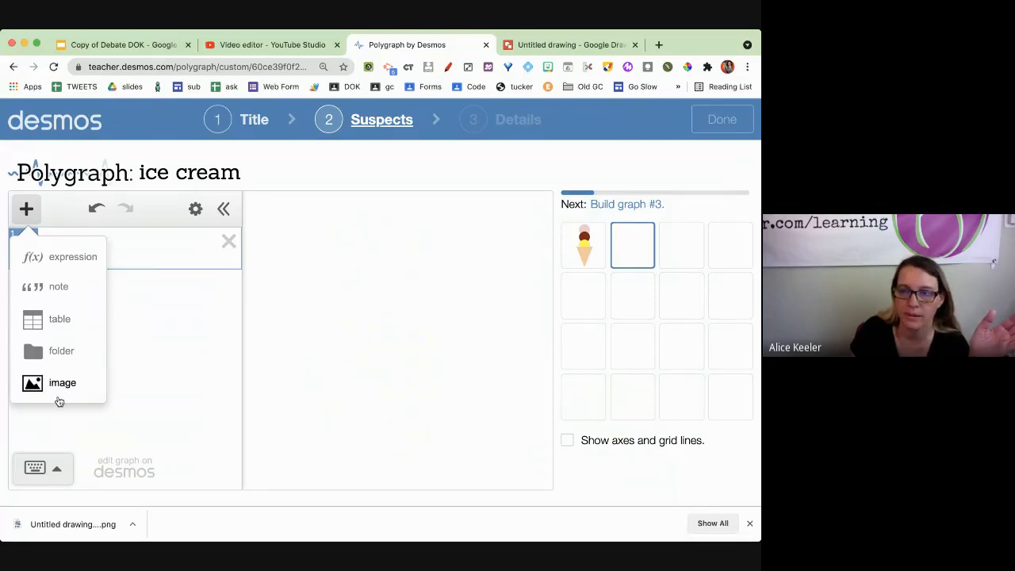
{"action": "left_click", "coordinate": [571, 44]}
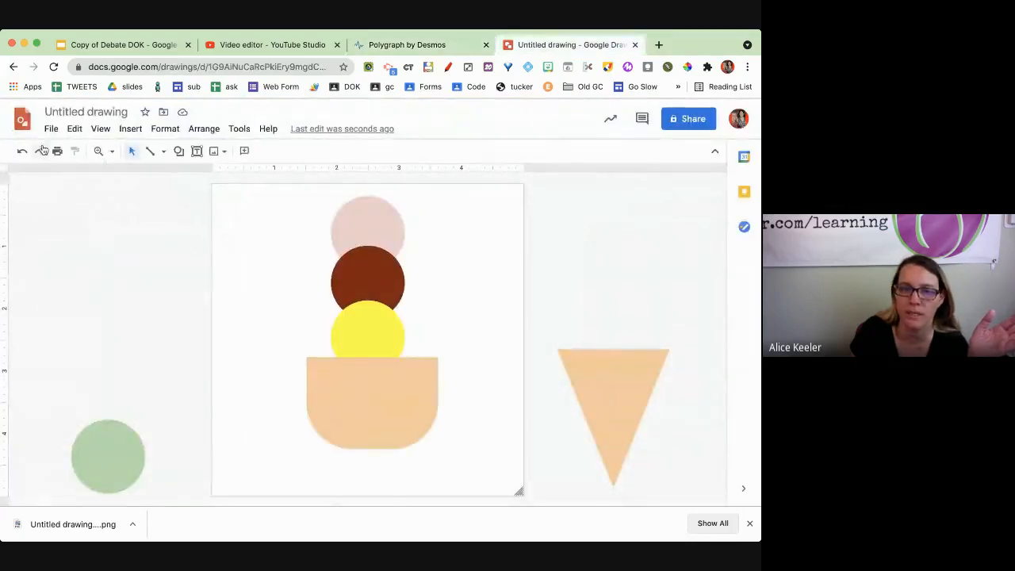
{"action": "left_click", "coordinate": [51, 129]}
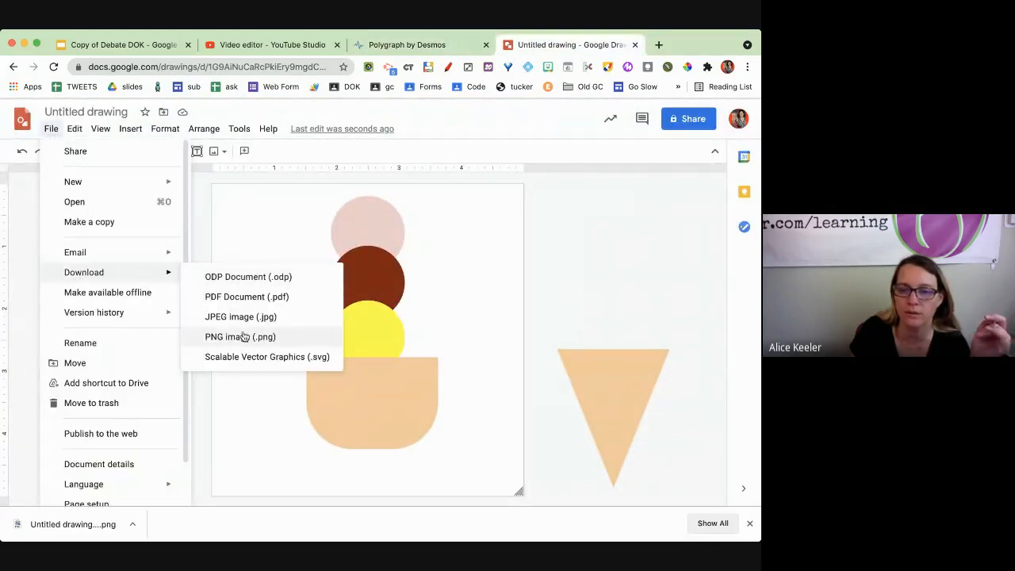
{"action": "left_click", "coordinate": [406, 44]}
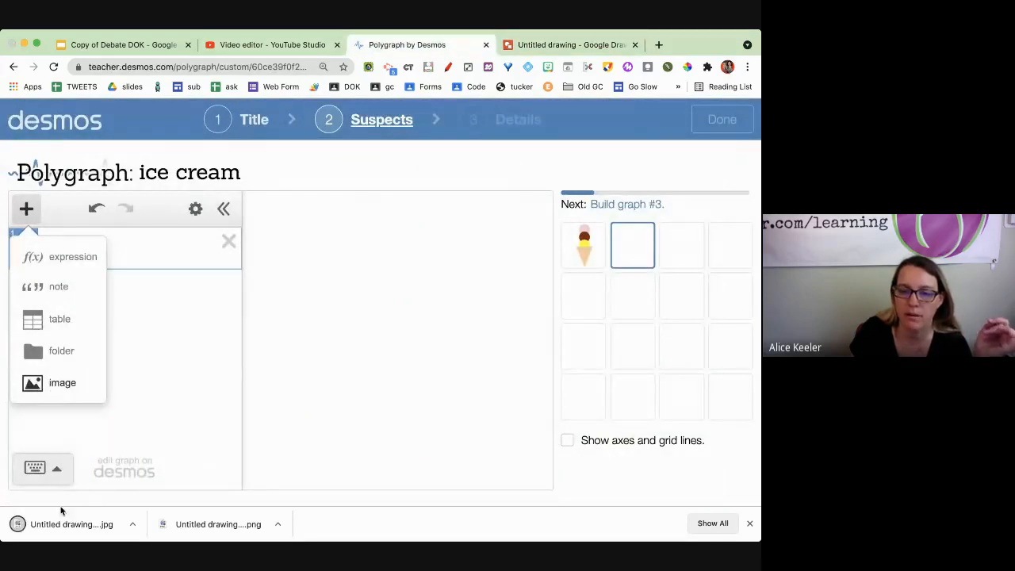
{"action": "mouse_move", "coordinate": [289, 171]}
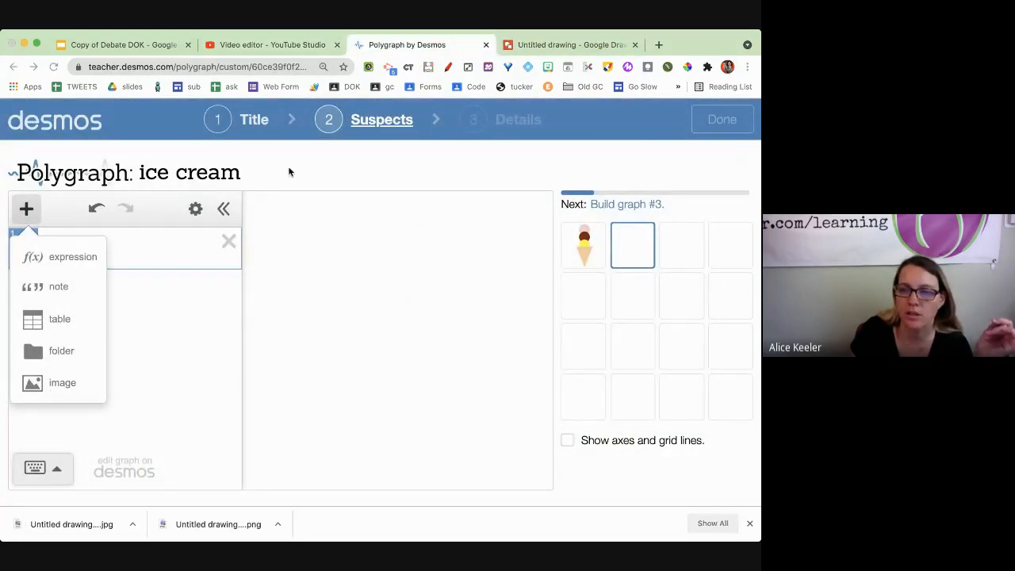
Insert the cup image into graph two and go back to the drawing.
{"action": "left_click", "coordinate": [62, 383]}
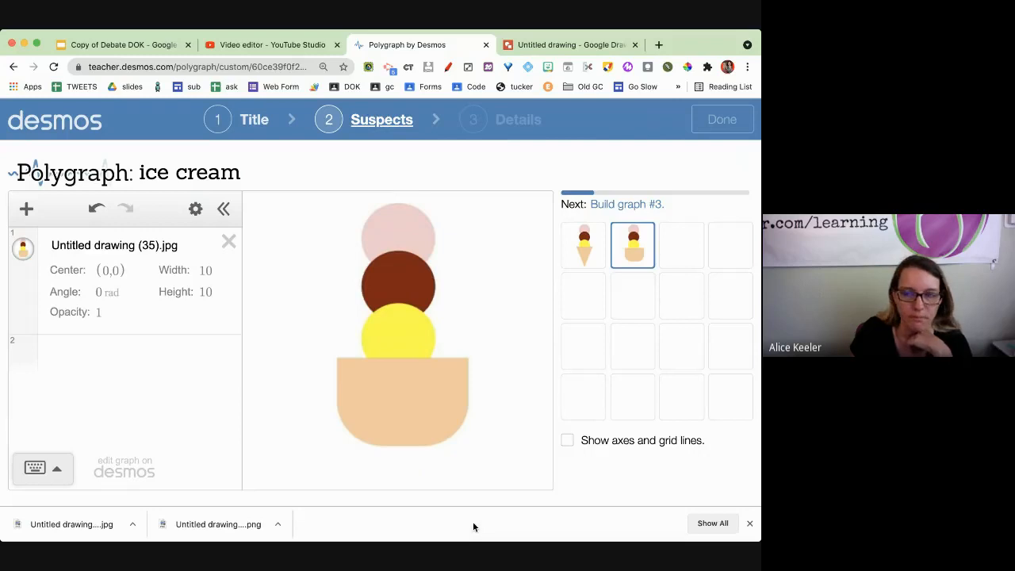
{"action": "left_click", "coordinate": [571, 45]}
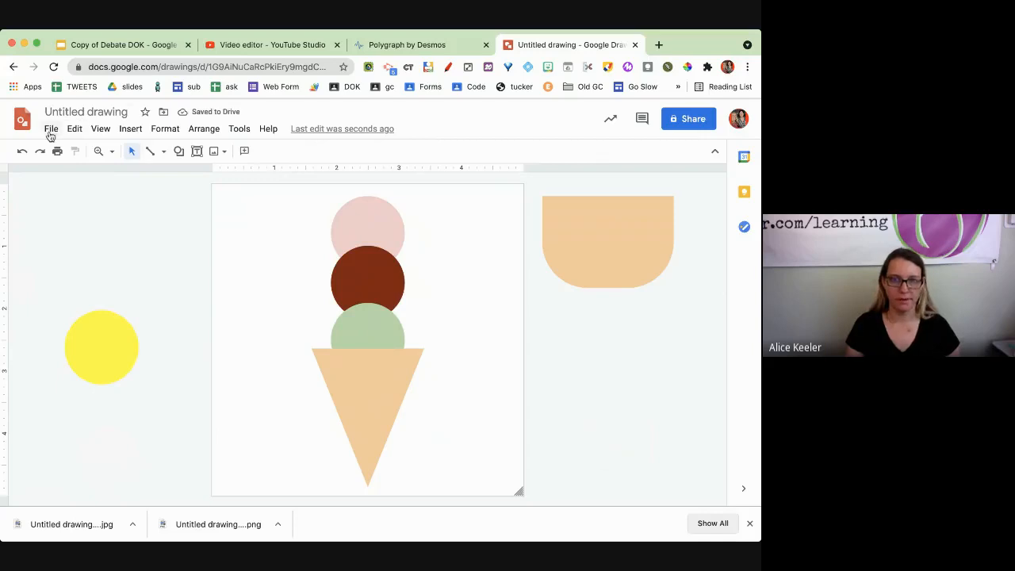
Download the green-scooped cone drawing as a PNG image.
{"action": "left_click", "coordinate": [50, 129]}
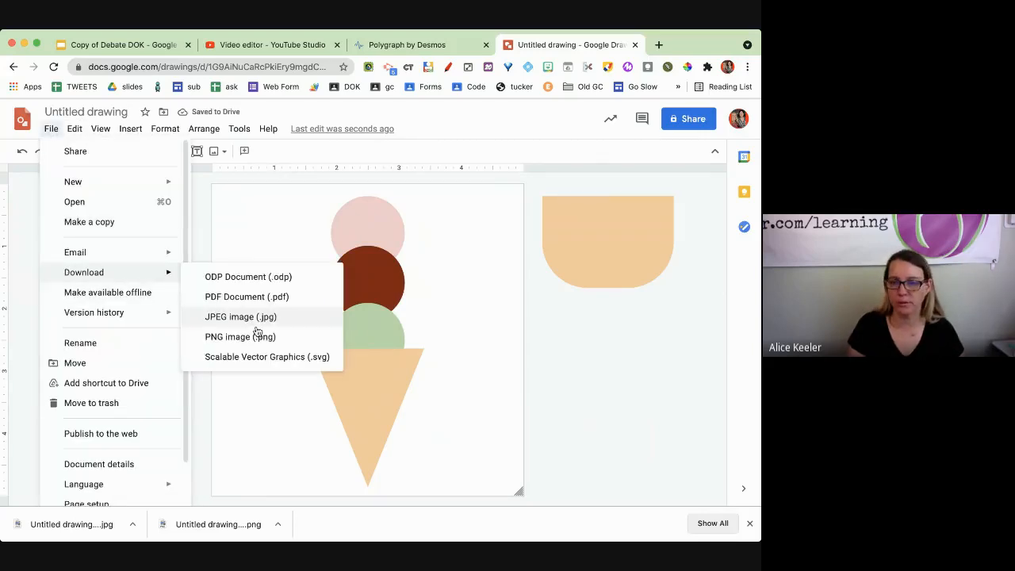
{"action": "left_click", "coordinate": [406, 45]}
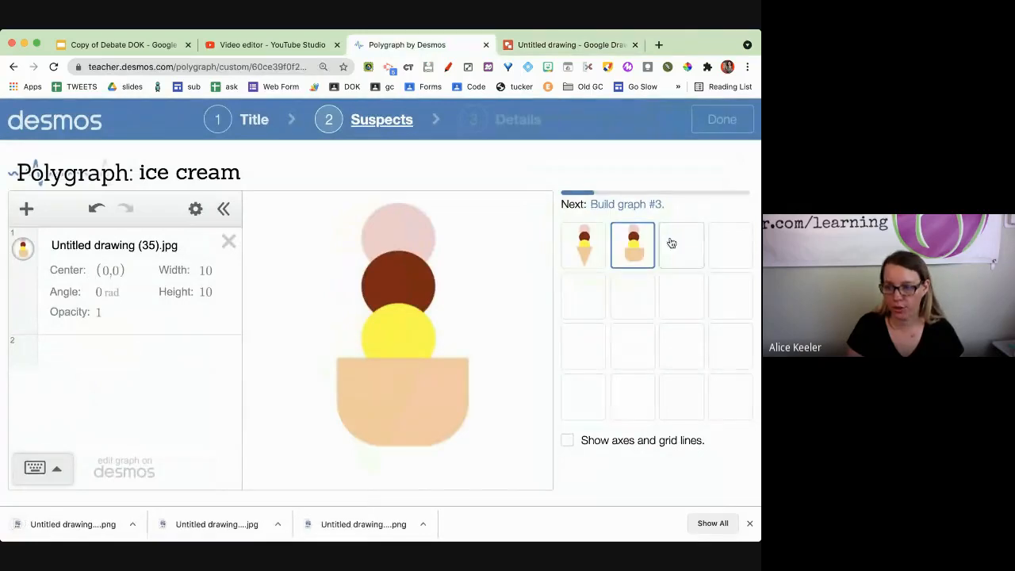
Insert the green-scoop cone PNG into a new third graph and return to the drawing.
{"action": "left_click", "coordinate": [681, 244]}
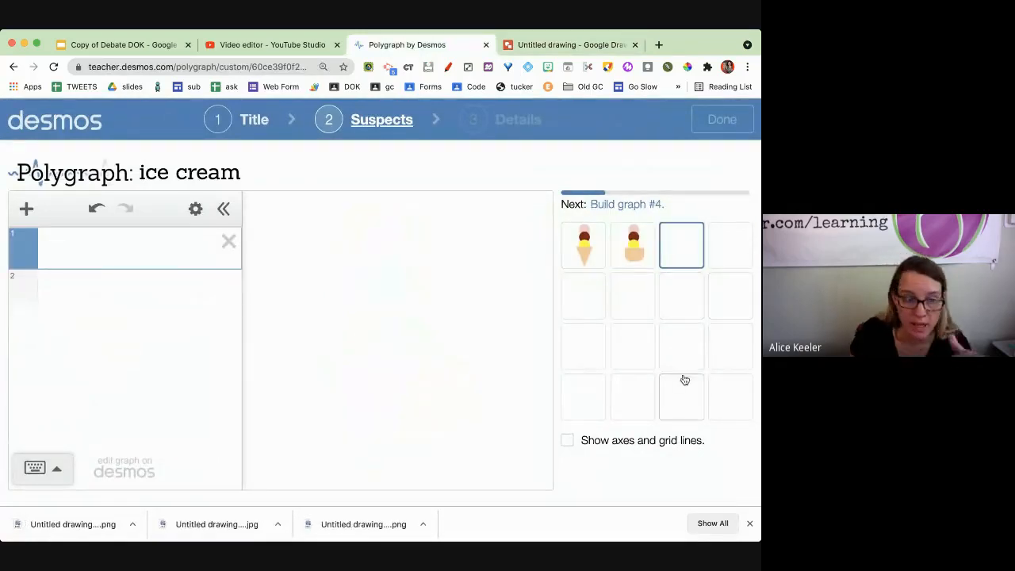
{"action": "left_click", "coordinate": [127, 247]}
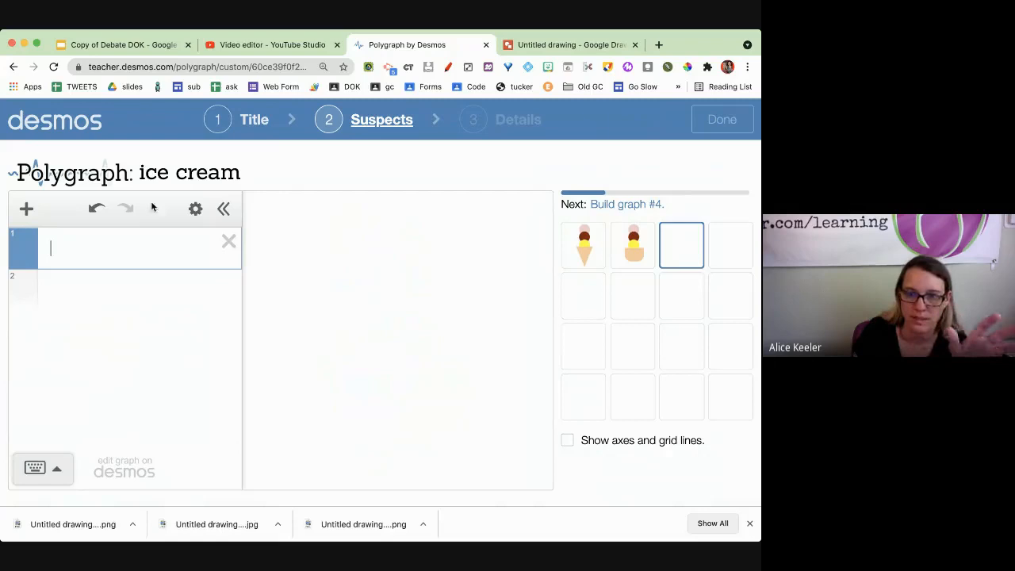
{"action": "left_click", "coordinate": [25, 209]}
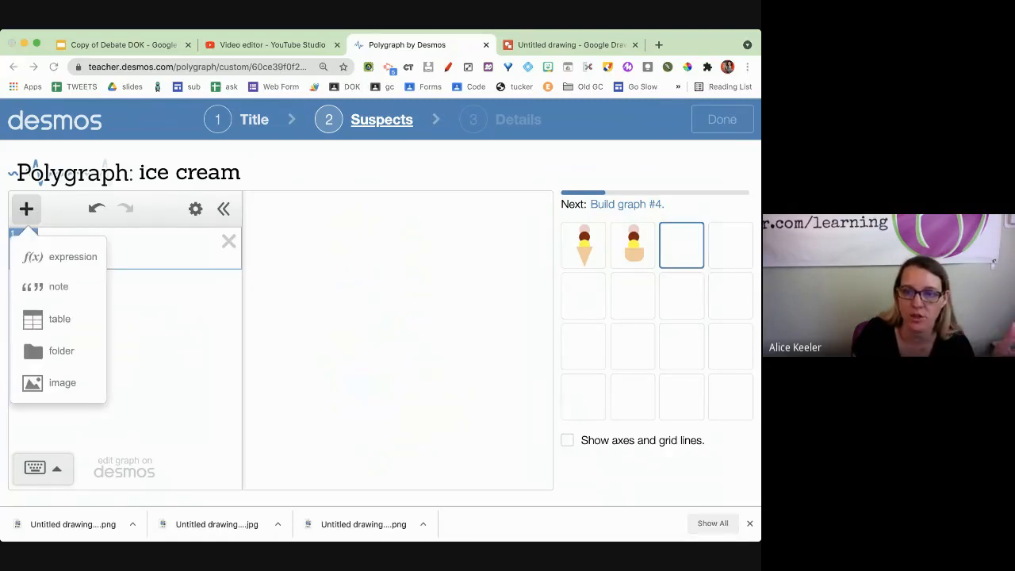
{"action": "left_click", "coordinate": [62, 383]}
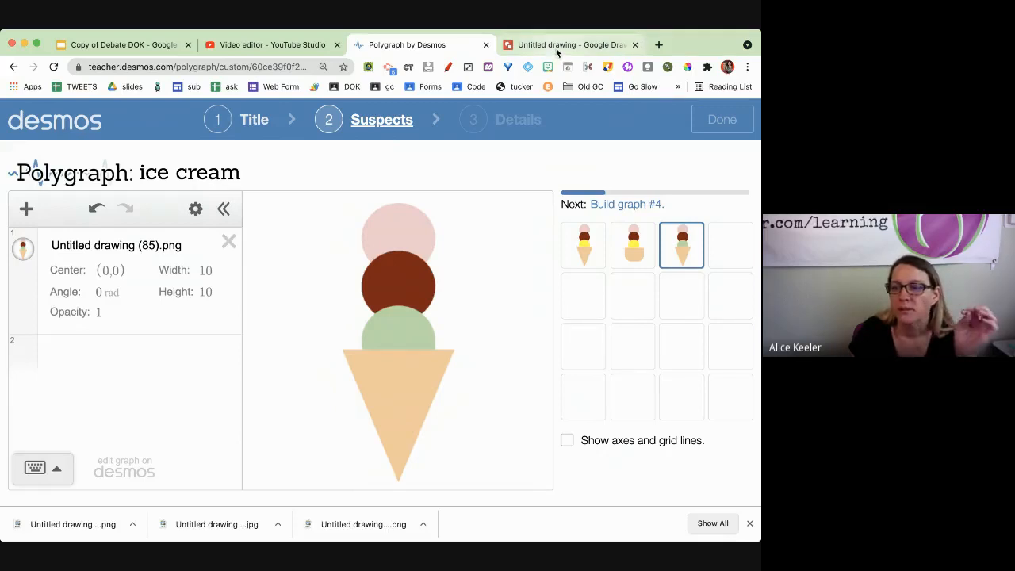
{"action": "left_click", "coordinate": [571, 44]}
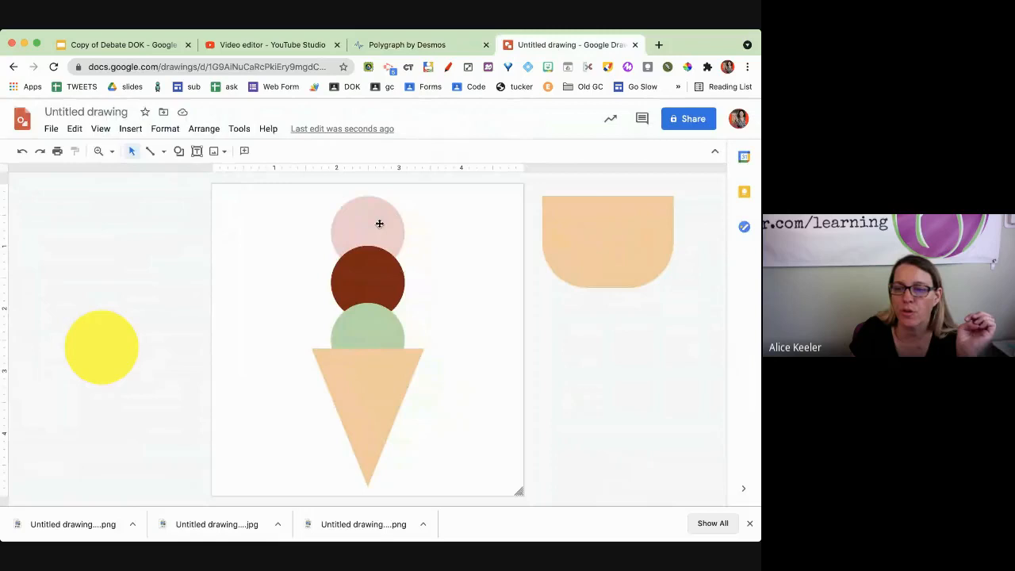
Remove the pink scoop and download the brown-and-green two-scoop cone as an image.
{"action": "left_click_drag", "start_coordinate": [368, 225], "coordinate": [155, 248]}
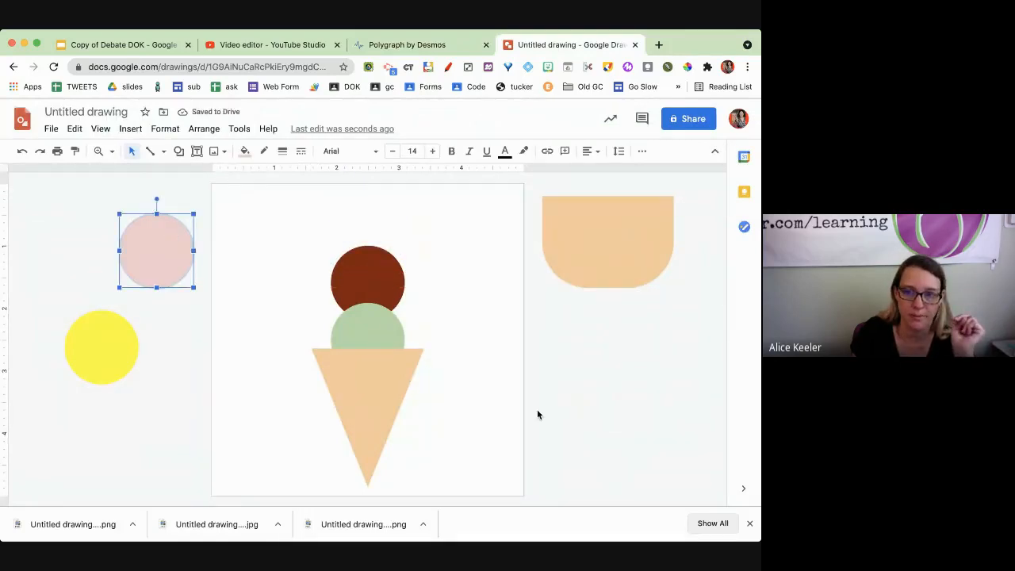
{"action": "left_click", "coordinate": [51, 128]}
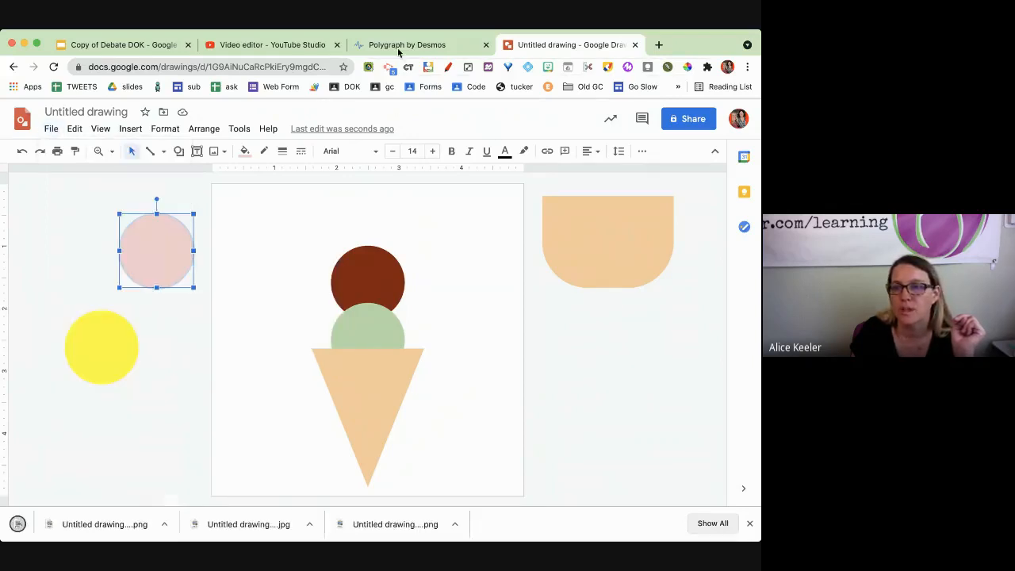
{"action": "left_click", "coordinate": [406, 44]}
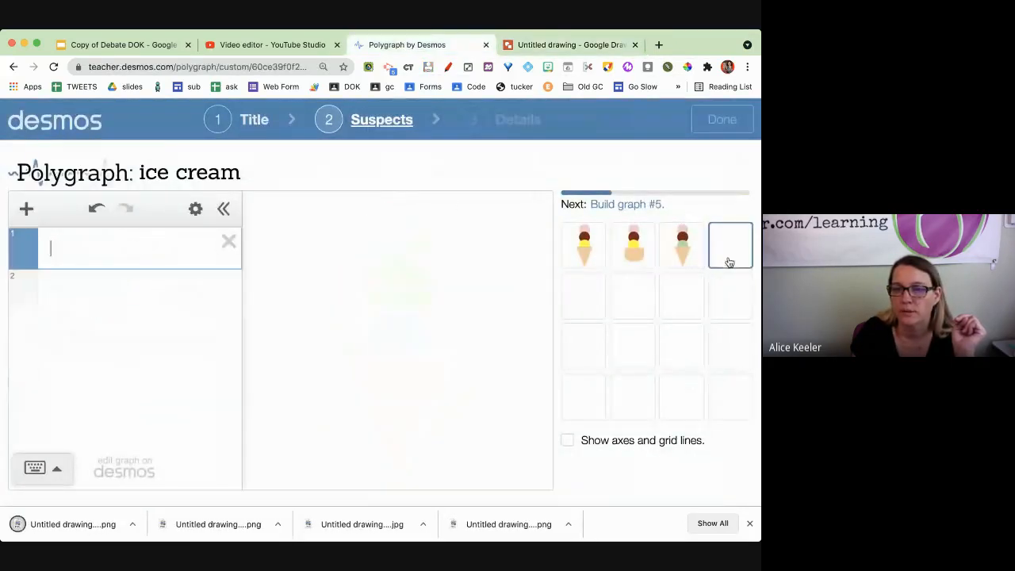
Upload the brown-and-green cone as card four, then swap the cone for a cup and download it as JPEG.
{"action": "left_click", "coordinate": [25, 210]}
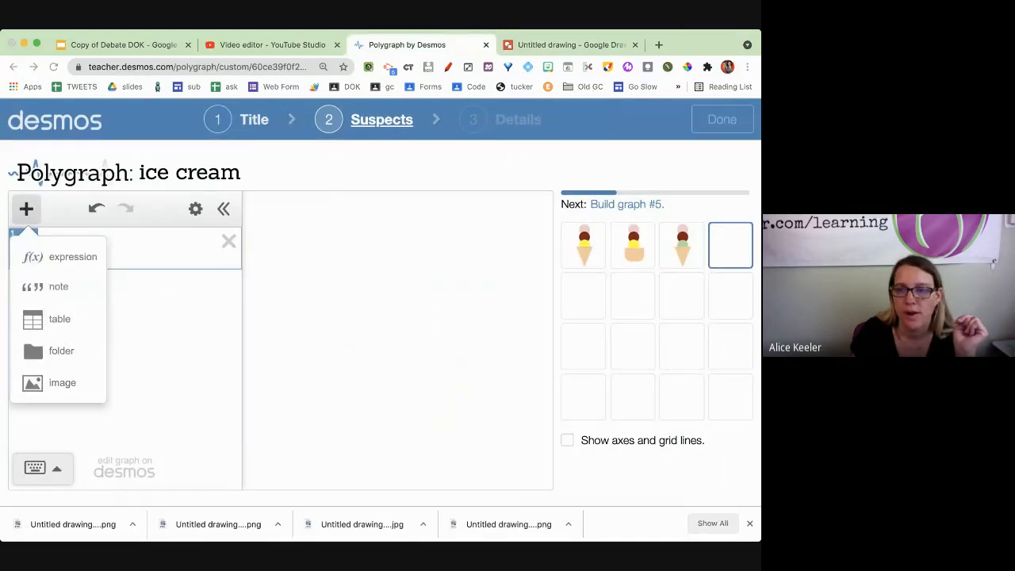
{"action": "left_click", "coordinate": [62, 382]}
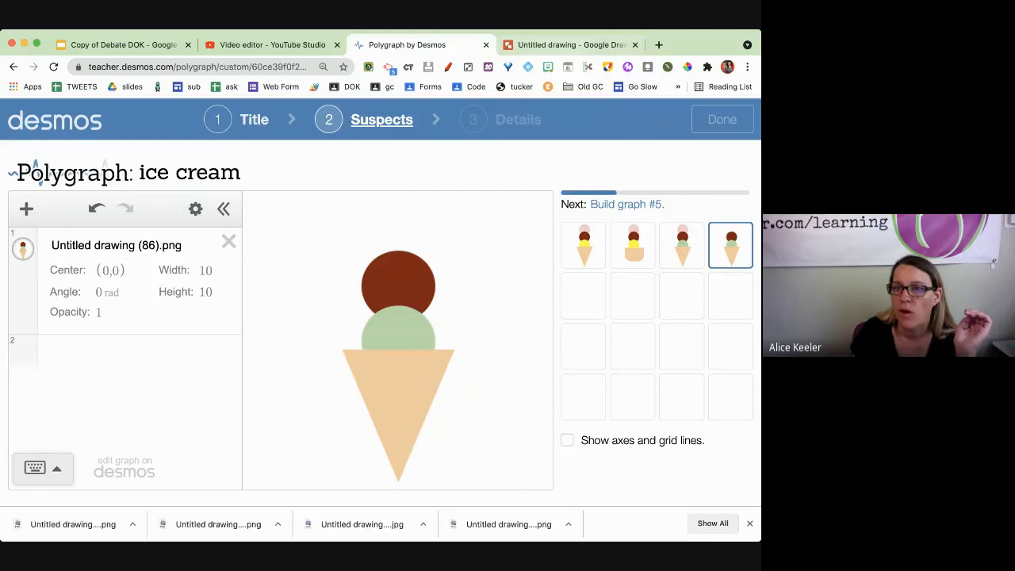
{"action": "left_click", "coordinate": [571, 45]}
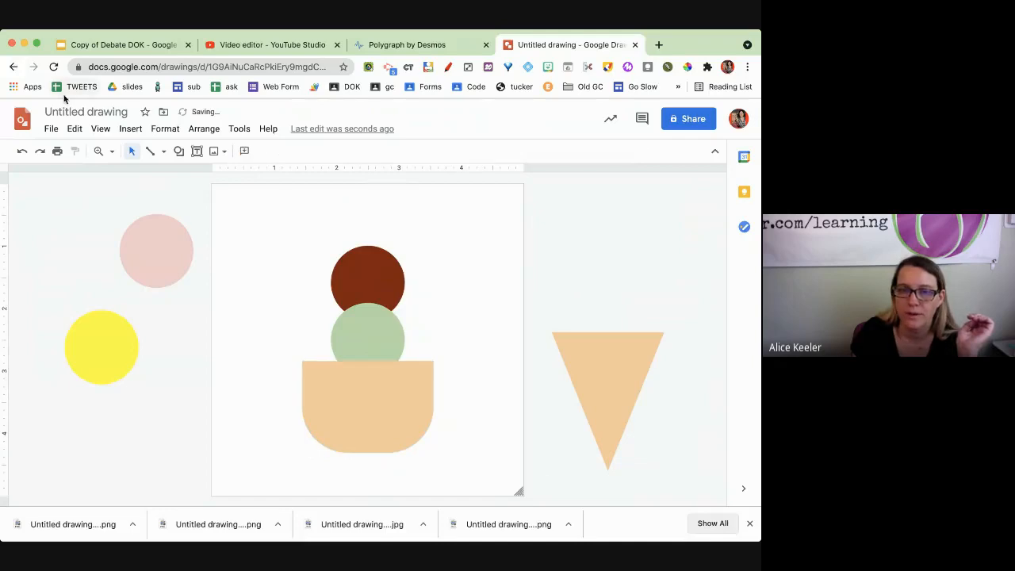
{"action": "left_click", "coordinate": [51, 128]}
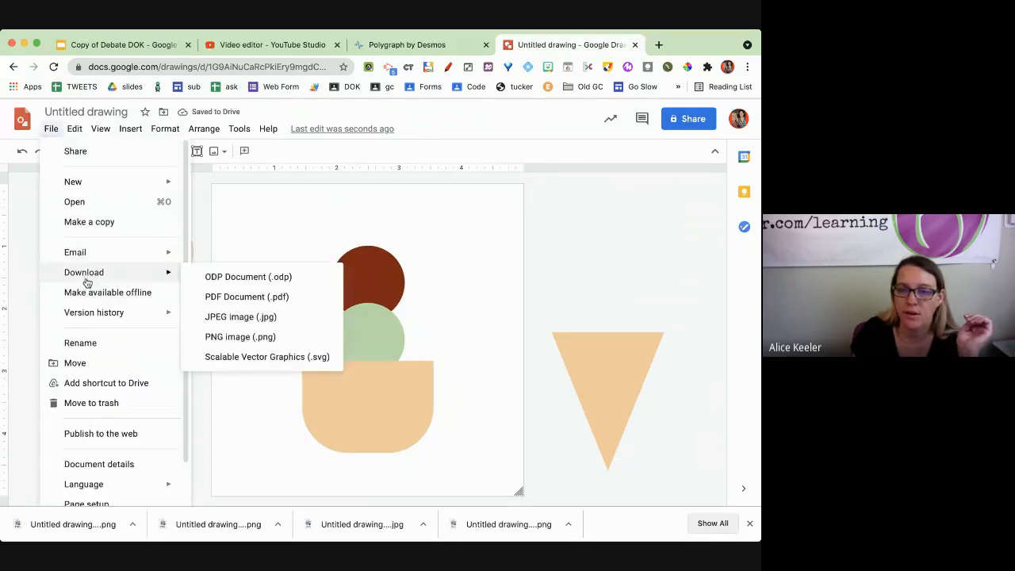
{"action": "left_click", "coordinate": [406, 44]}
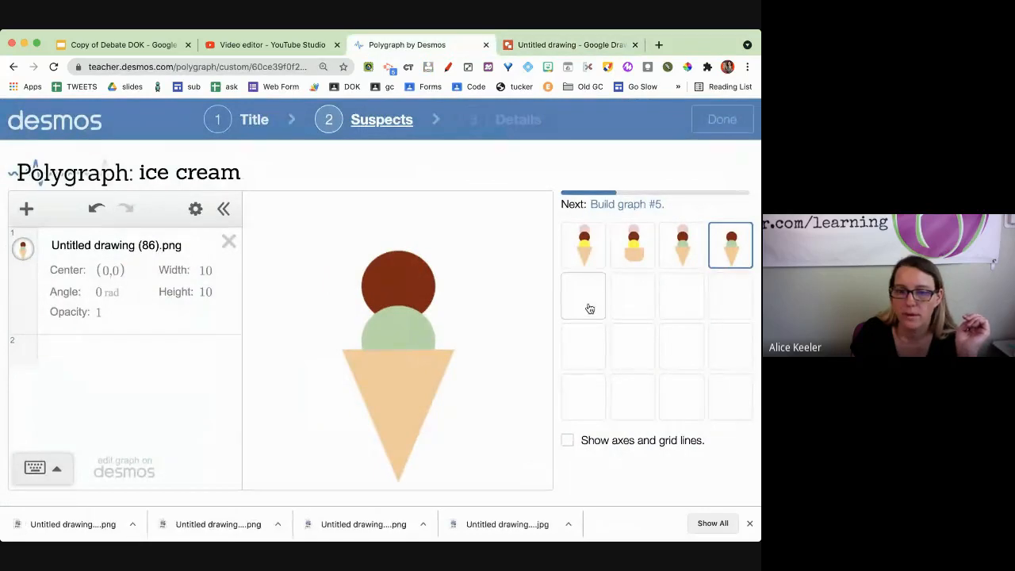
Upload the brown-and-green cup image as suspect card five.
{"action": "left_click", "coordinate": [25, 209]}
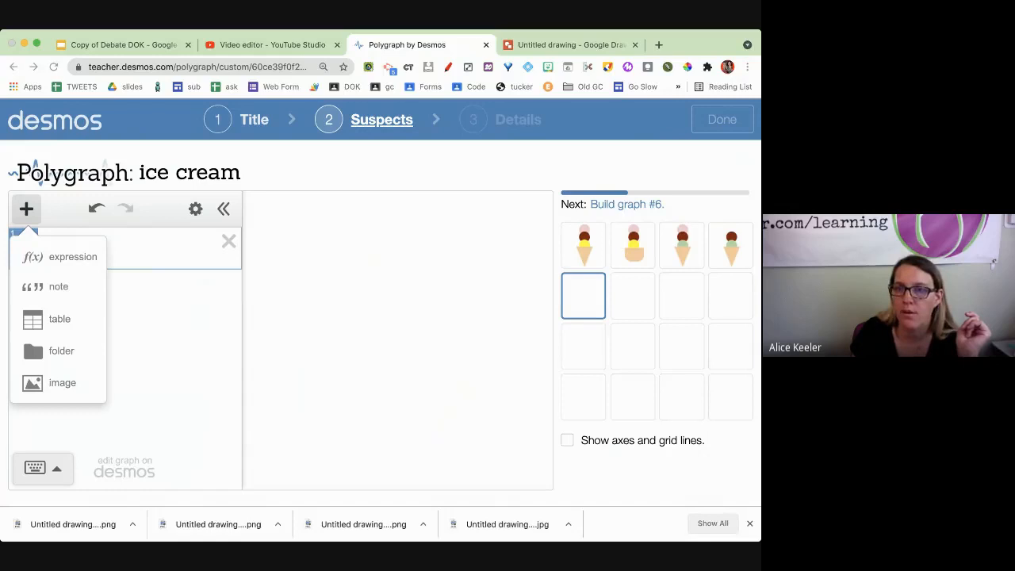
{"action": "mouse_move", "coordinate": [172, 33]}
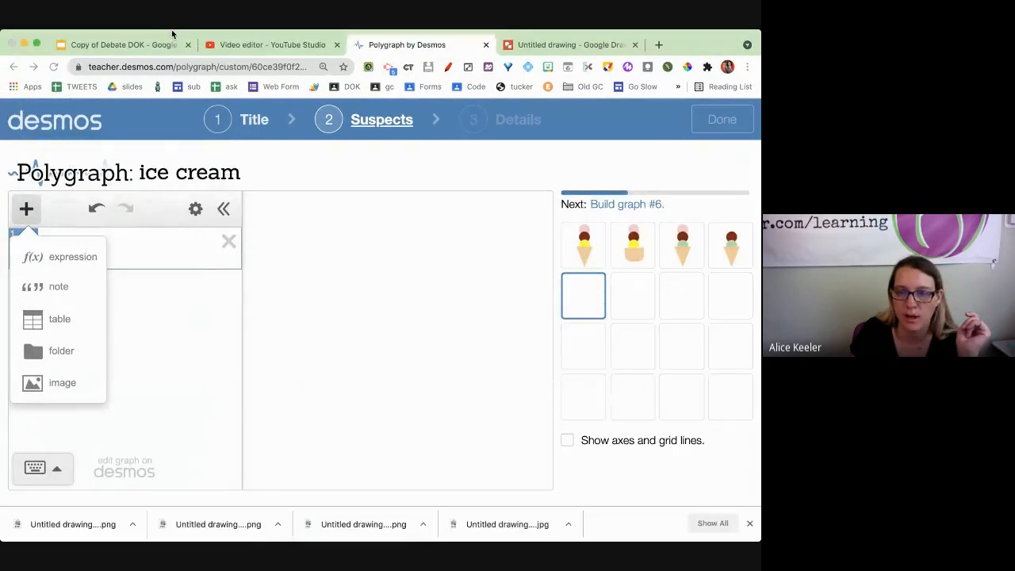
{"action": "left_click", "coordinate": [62, 382]}
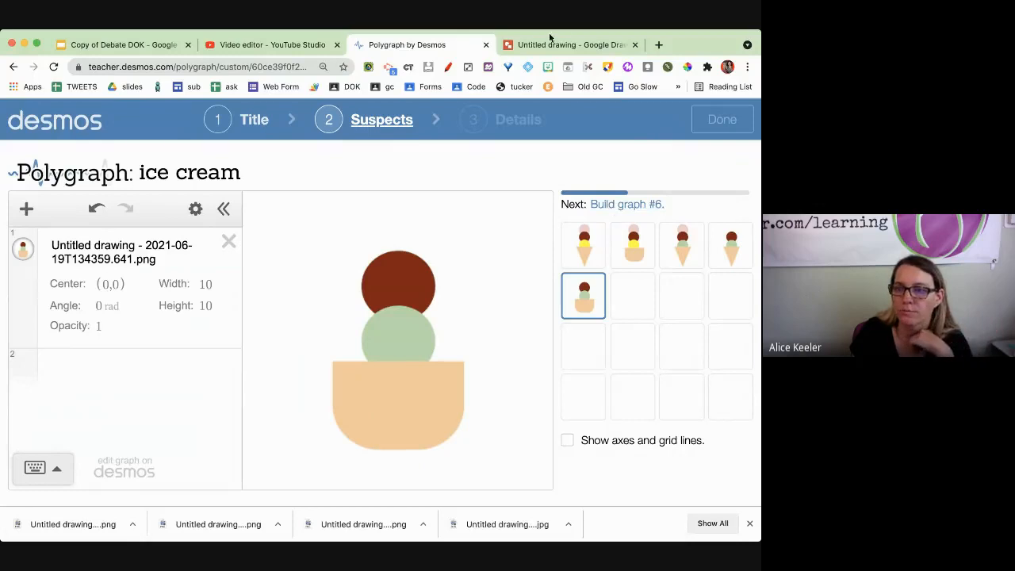
{"action": "left_click", "coordinate": [574, 44]}
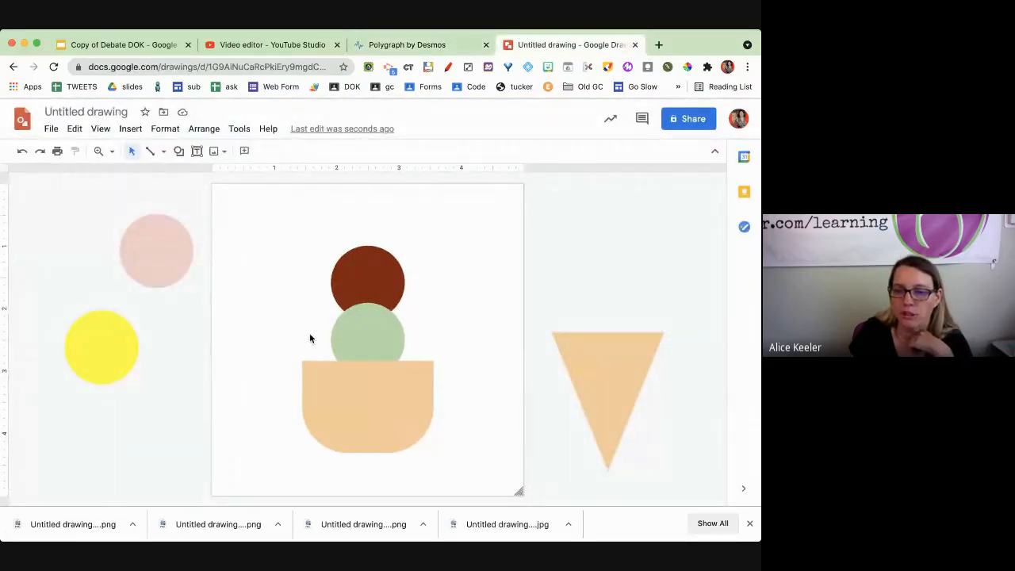
Swap the green scoop for the yellow one so the cup holds brown over yellow.
{"action": "left_click_drag", "start_coordinate": [368, 340], "coordinate": [101, 420]}
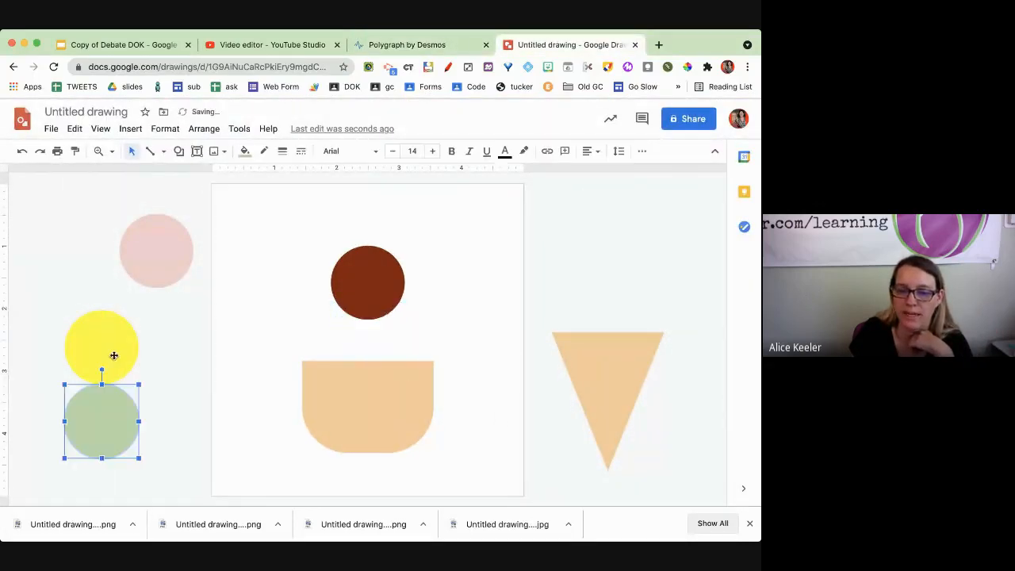
{"action": "left_click_drag", "start_coordinate": [101, 346], "coordinate": [368, 341]}
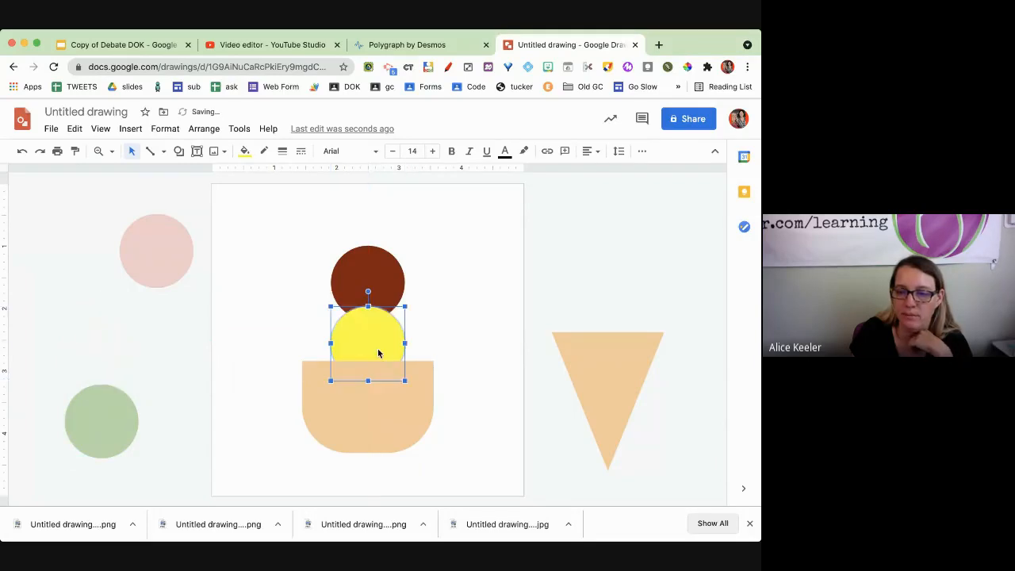
{"action": "left_click", "coordinate": [51, 129]}
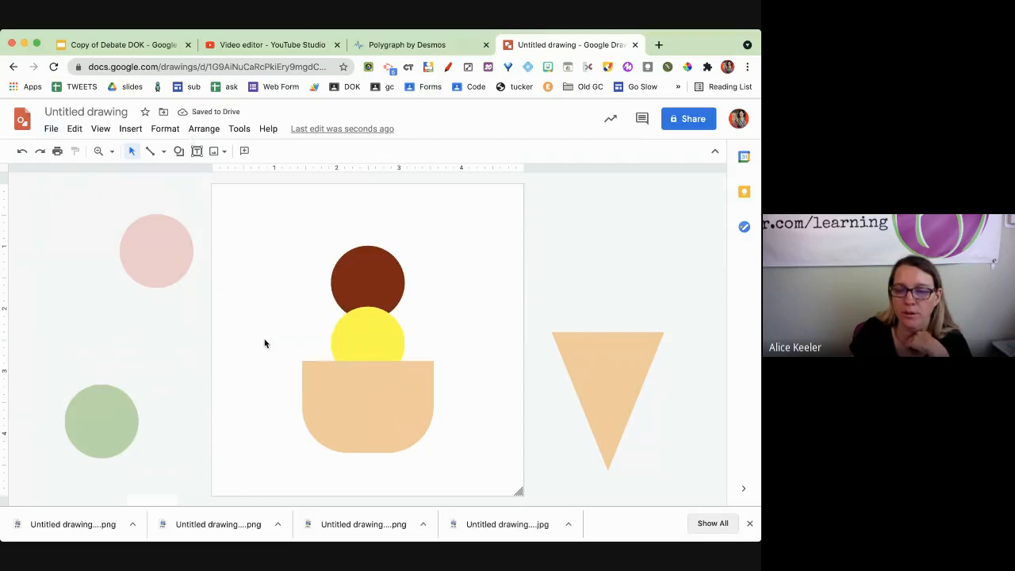
{"action": "left_click", "coordinate": [406, 44]}
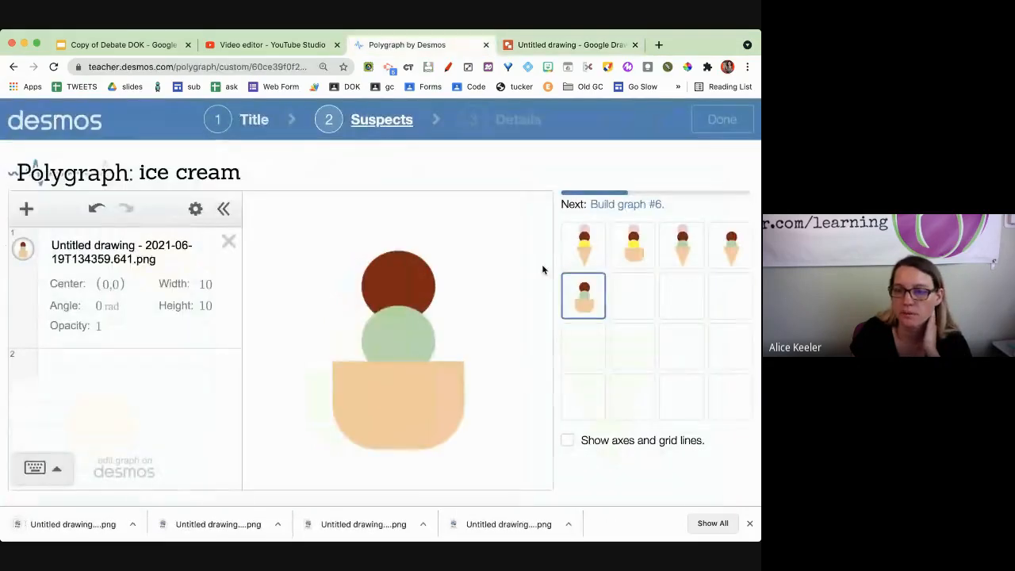
Upload the brown-and-yellow cup image as suspect card six.
{"action": "left_click", "coordinate": [632, 295]}
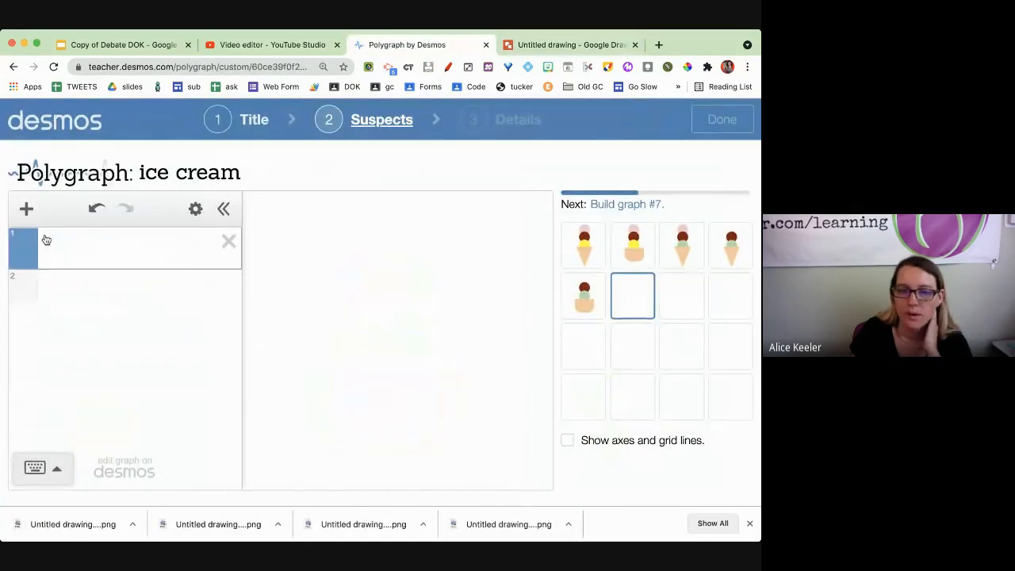
{"action": "left_click", "coordinate": [25, 209]}
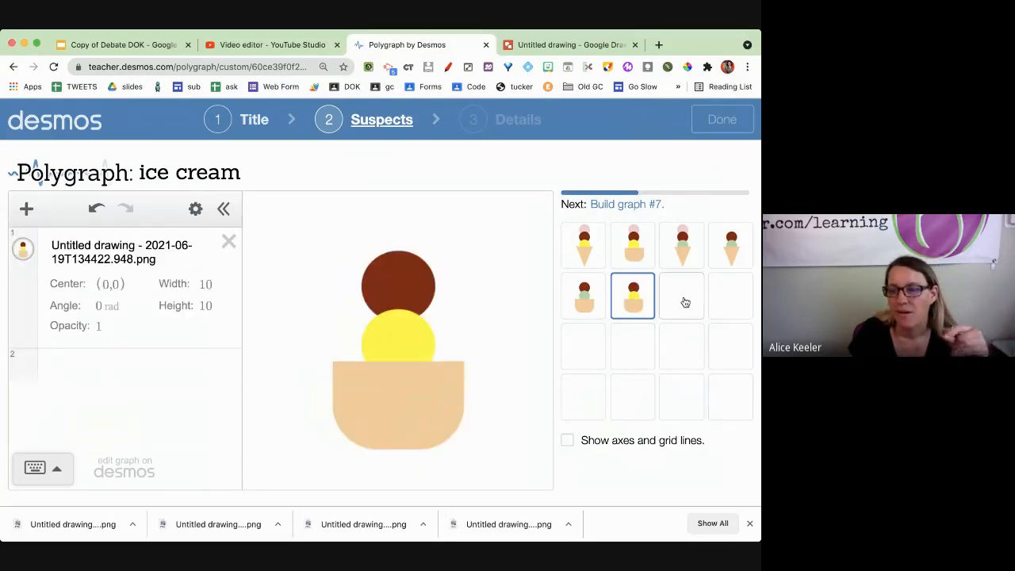
{"action": "left_click", "coordinate": [568, 44]}
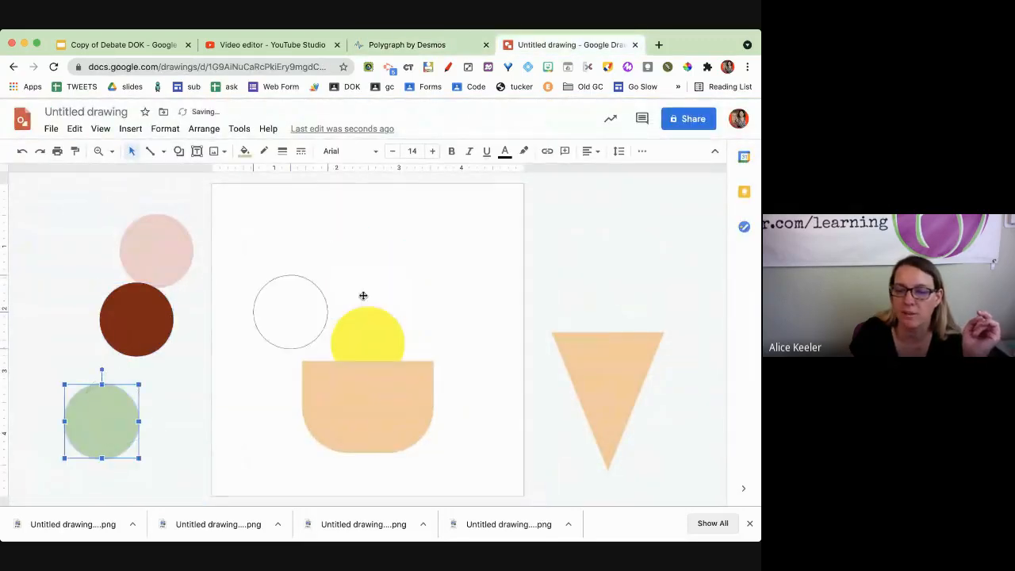
Place the green scoop over the yellow one in the cup and download the drawing as an image.
{"action": "left_click_drag", "start_coordinate": [101, 419], "coordinate": [362, 299]}
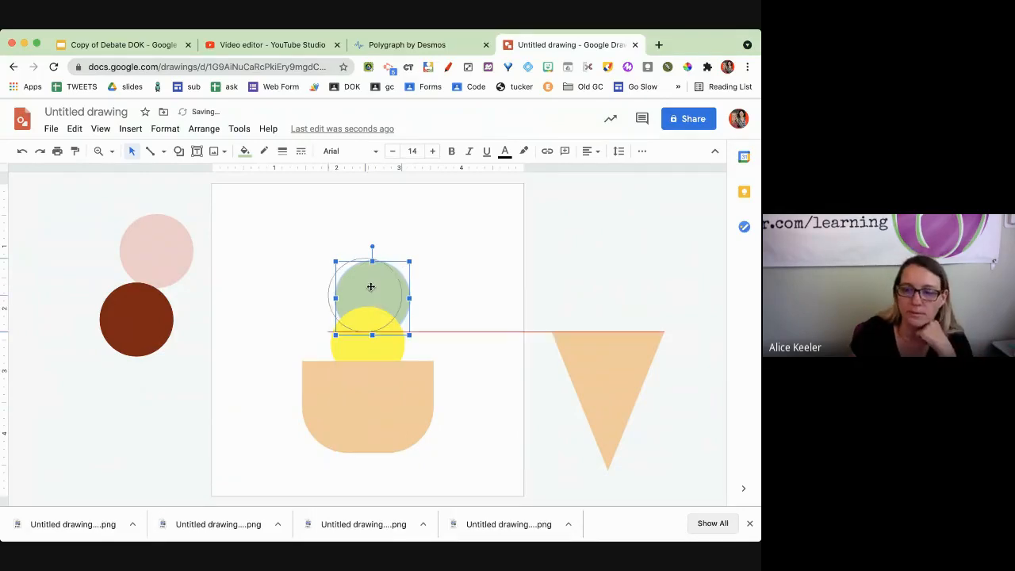
{"action": "left_click_drag", "start_coordinate": [371, 299], "coordinate": [378, 291]}
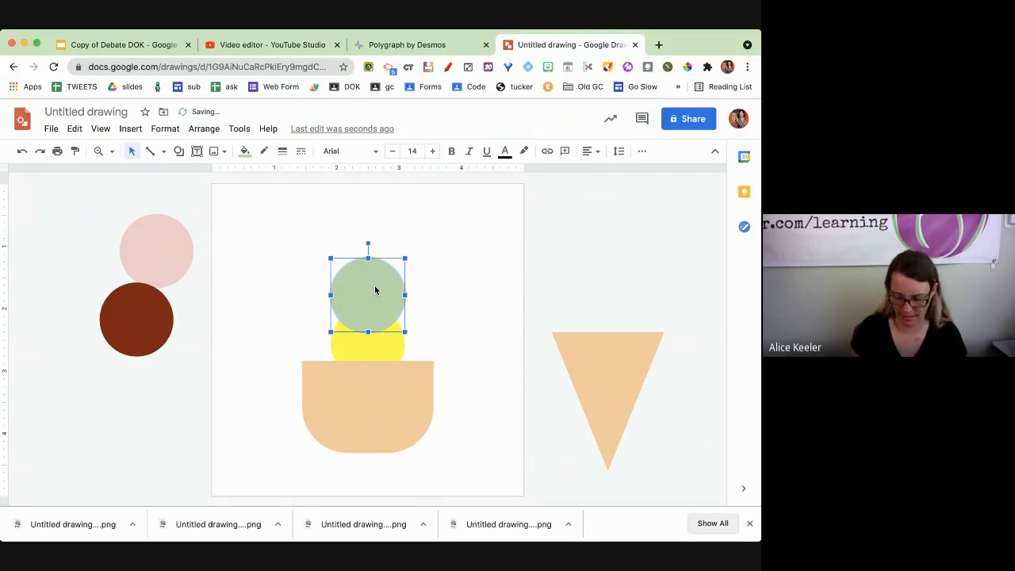
{"action": "left_click", "coordinate": [406, 45]}
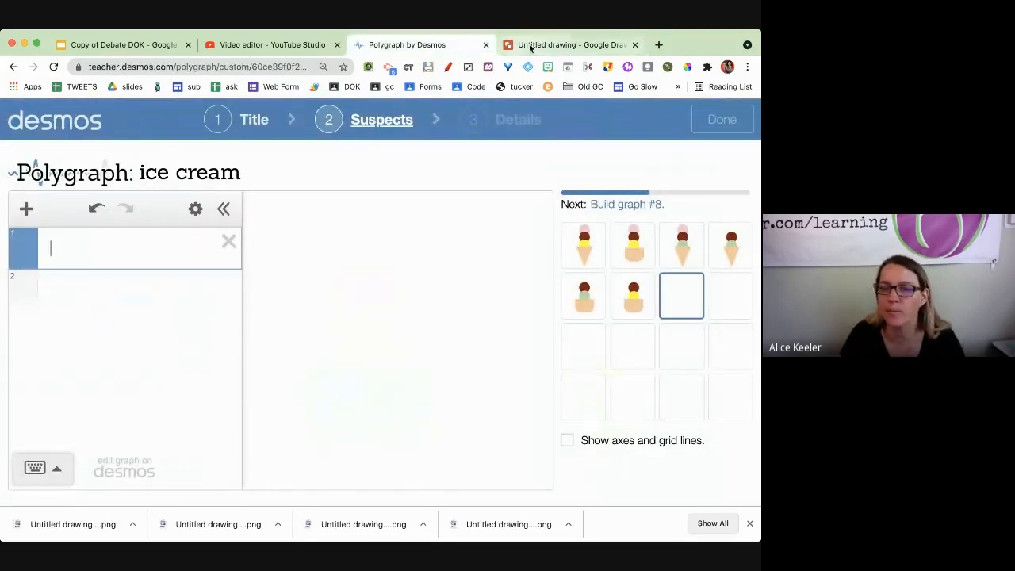
{"action": "left_click", "coordinate": [571, 45]}
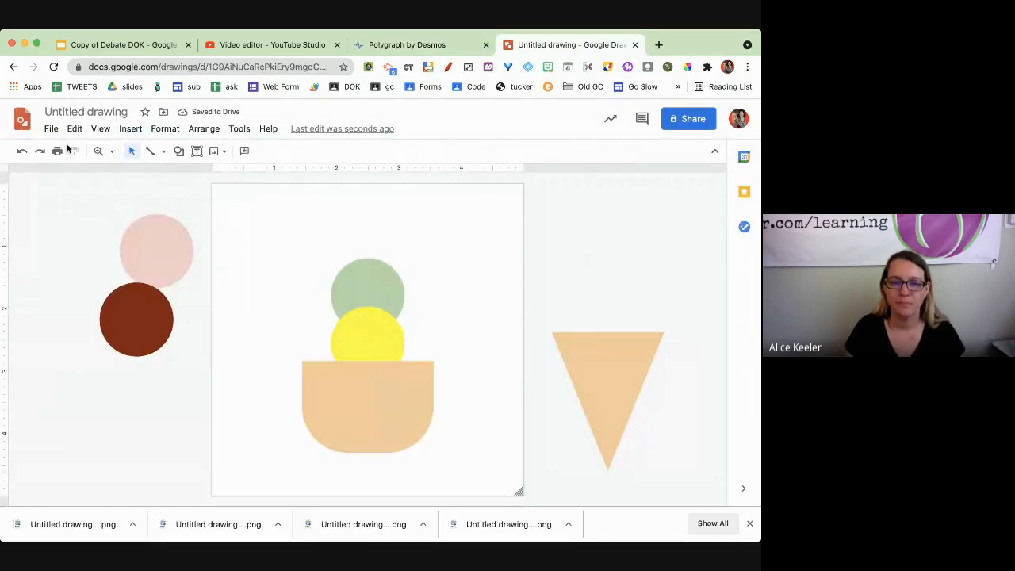
{"action": "left_click", "coordinate": [50, 129]}
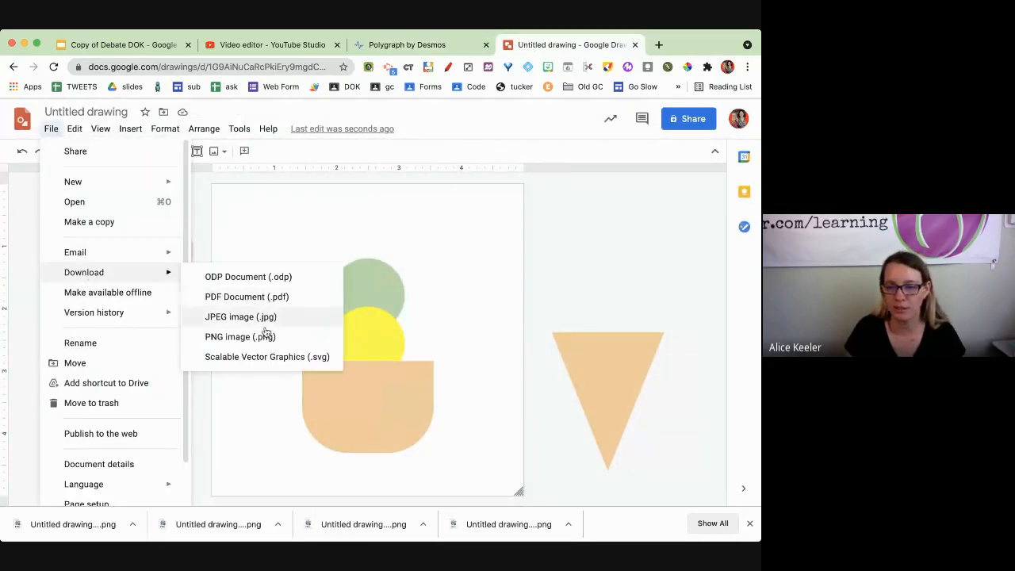
{"action": "left_click", "coordinate": [406, 44]}
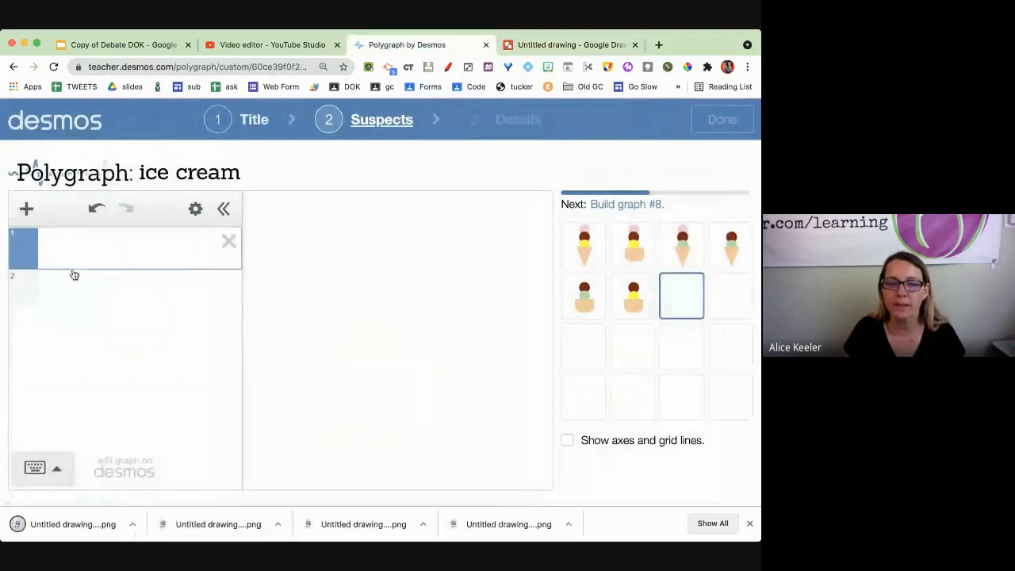
Upload the green-over-yellow cup picture as suspect card seven.
{"action": "left_click", "coordinate": [25, 209]}
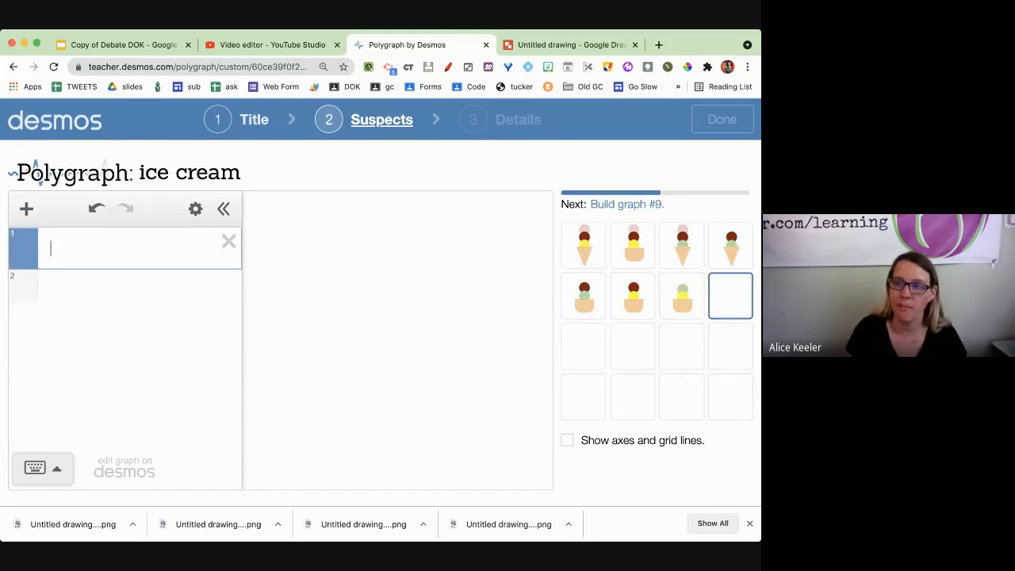
{"action": "left_click", "coordinate": [572, 44]}
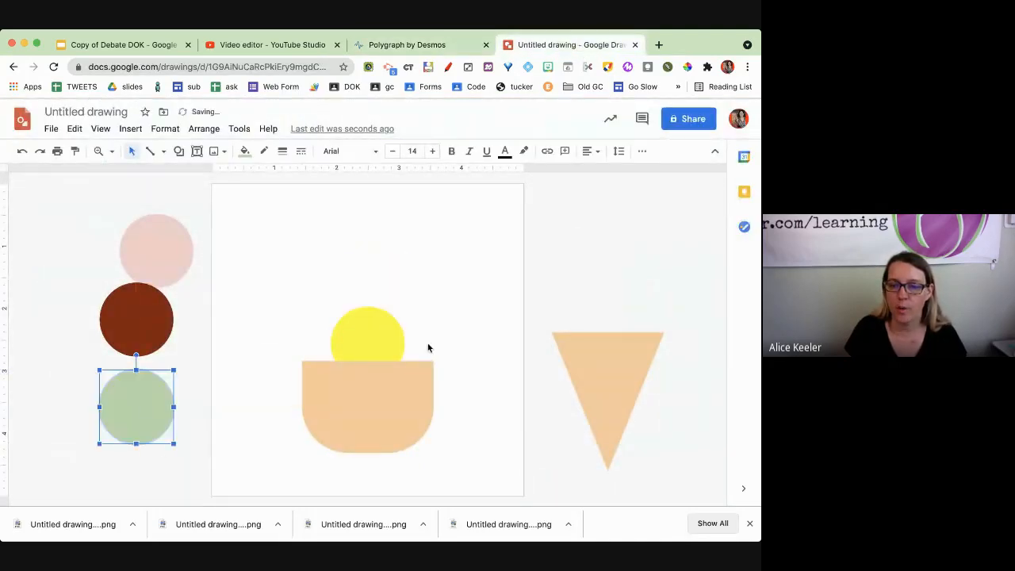
Move the cup aside, set the cone beneath the yellow scoop and download the drawing.
{"action": "left_click", "coordinate": [51, 129]}
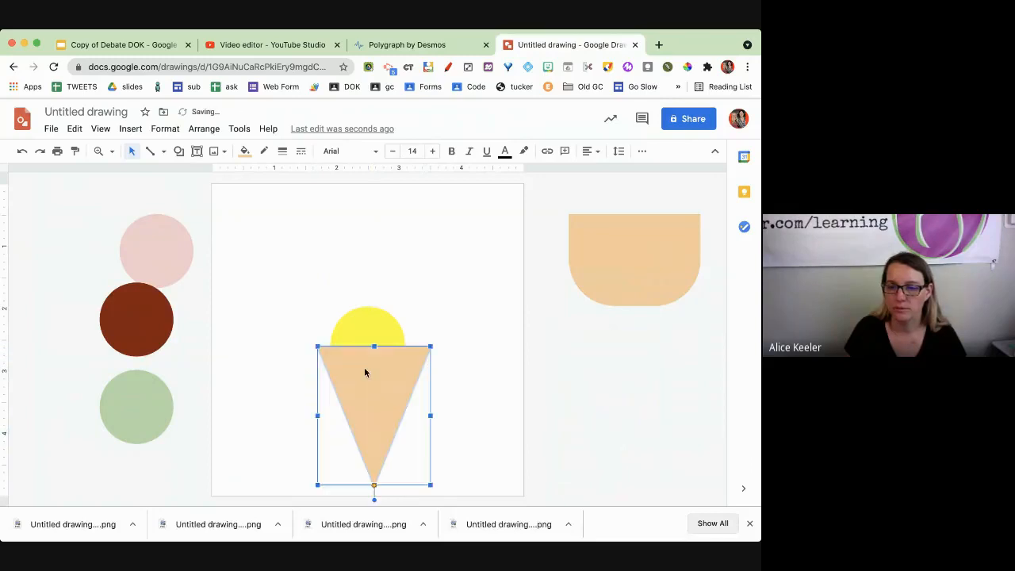
{"action": "left_click_drag", "start_coordinate": [365, 373], "coordinate": [361, 364]}
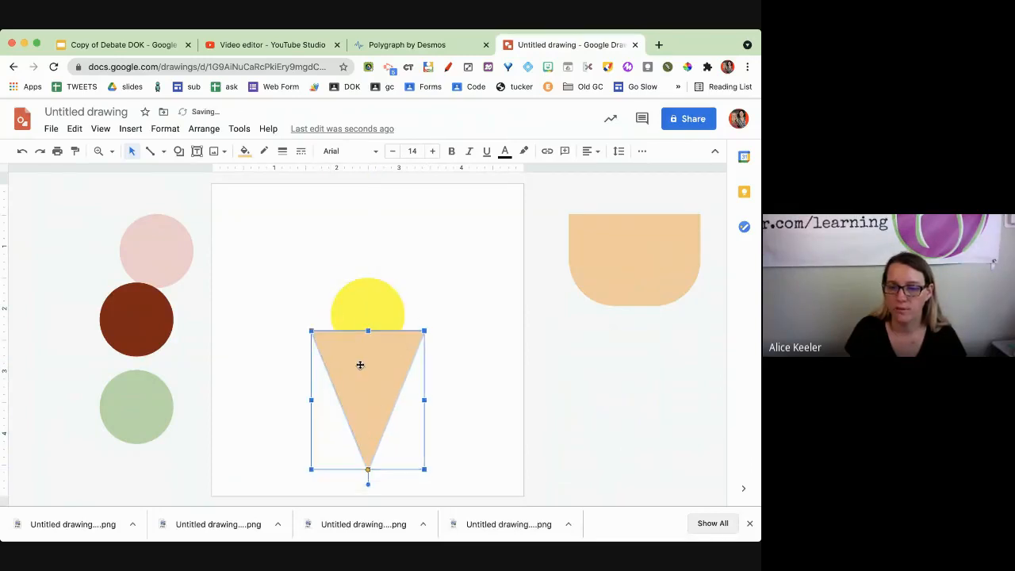
{"action": "left_click", "coordinate": [51, 129]}
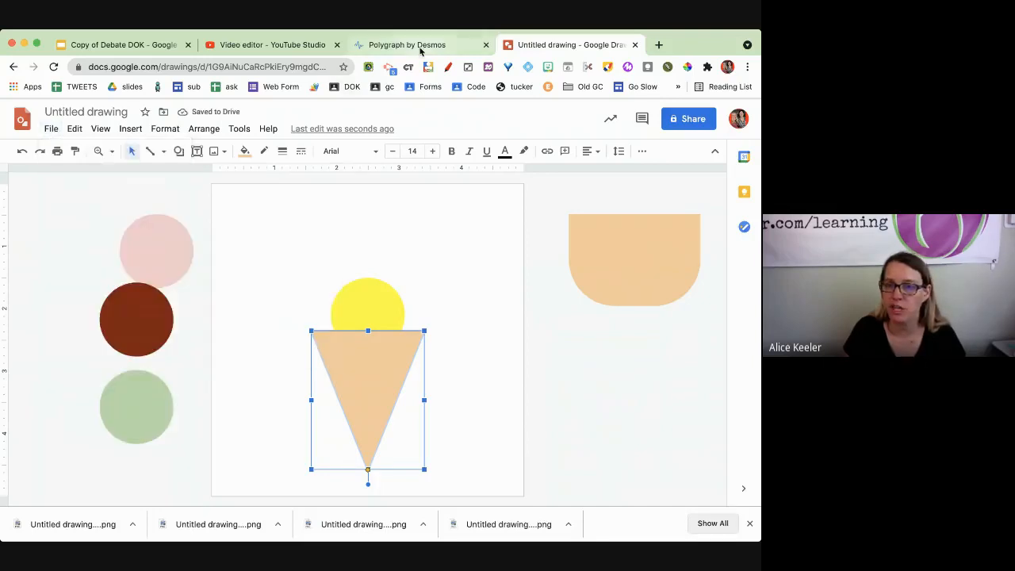
{"action": "left_click", "coordinate": [407, 44]}
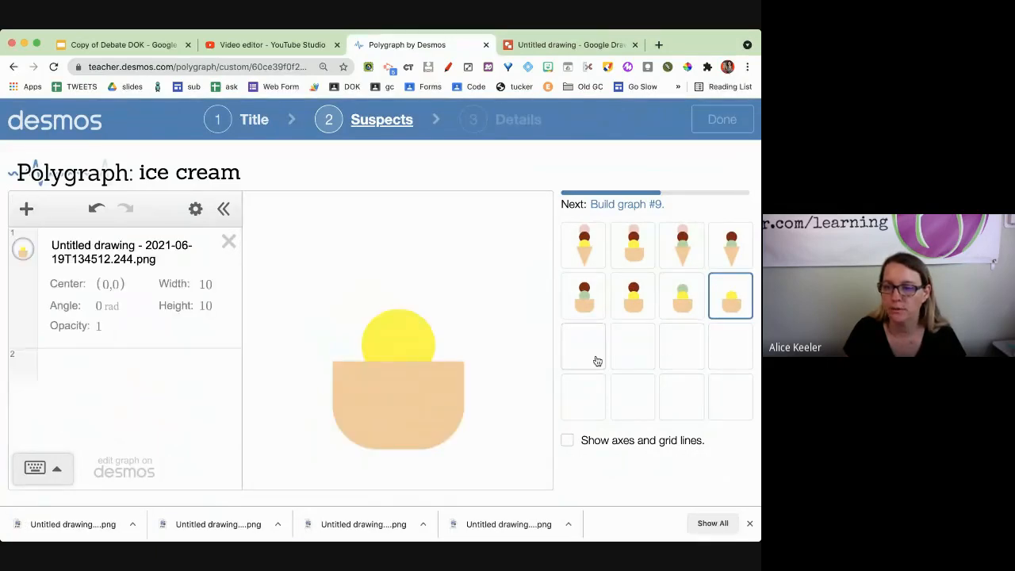
Add the yellow single-scoop cup and cone pictures as suspect cards eight and nine.
{"action": "left_click", "coordinate": [26, 209]}
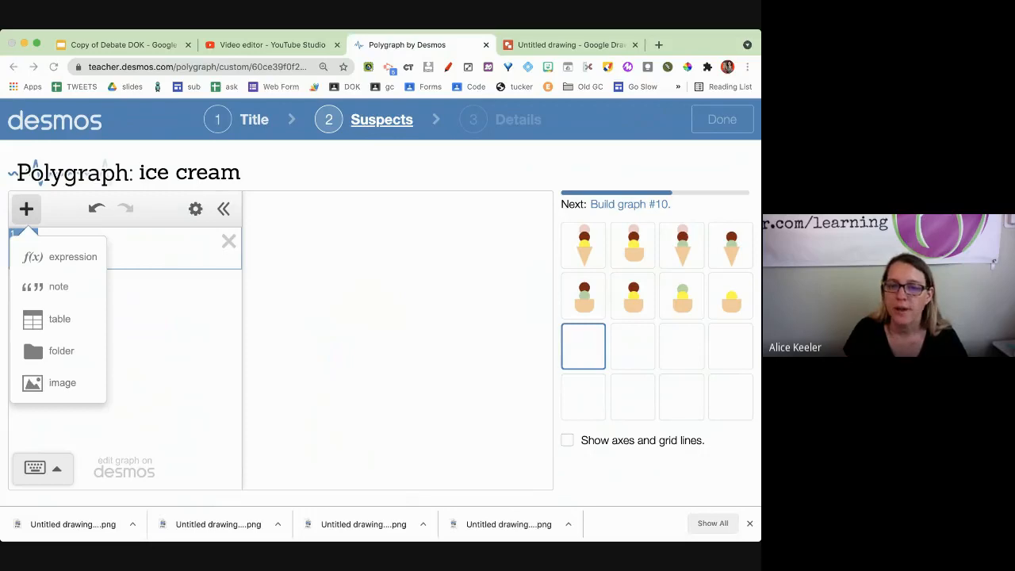
{"action": "left_click", "coordinate": [62, 382]}
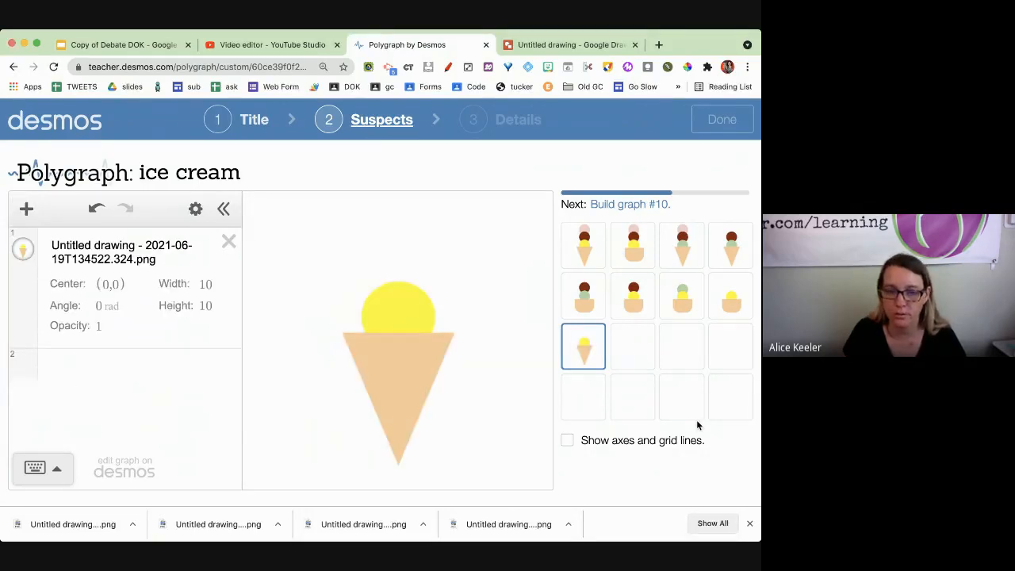
{"action": "left_click", "coordinate": [571, 45]}
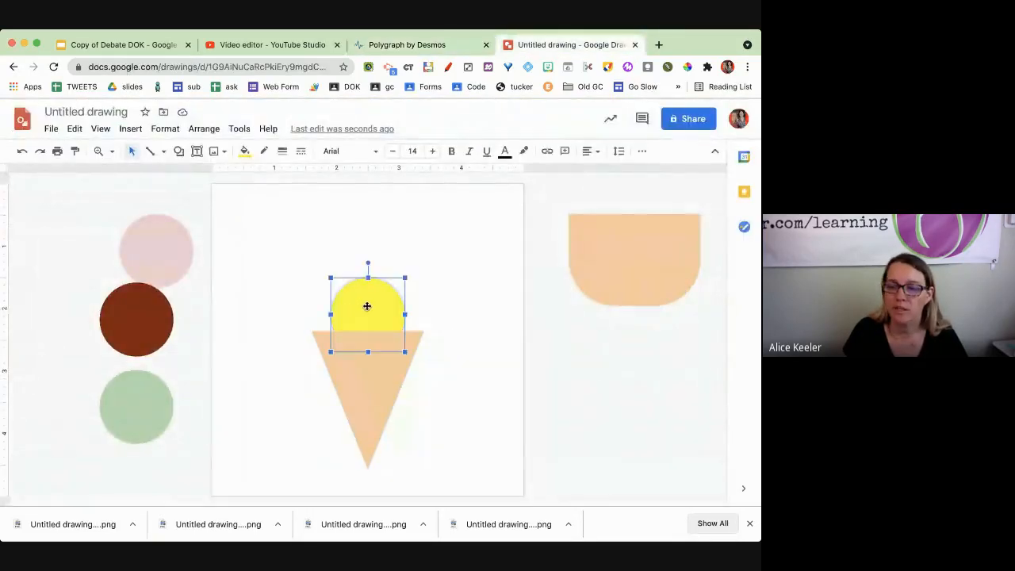
Swap the yellow scoop on the cone for the single brown scoop.
{"action": "left_click_drag", "start_coordinate": [368, 308], "coordinate": [119, 314]}
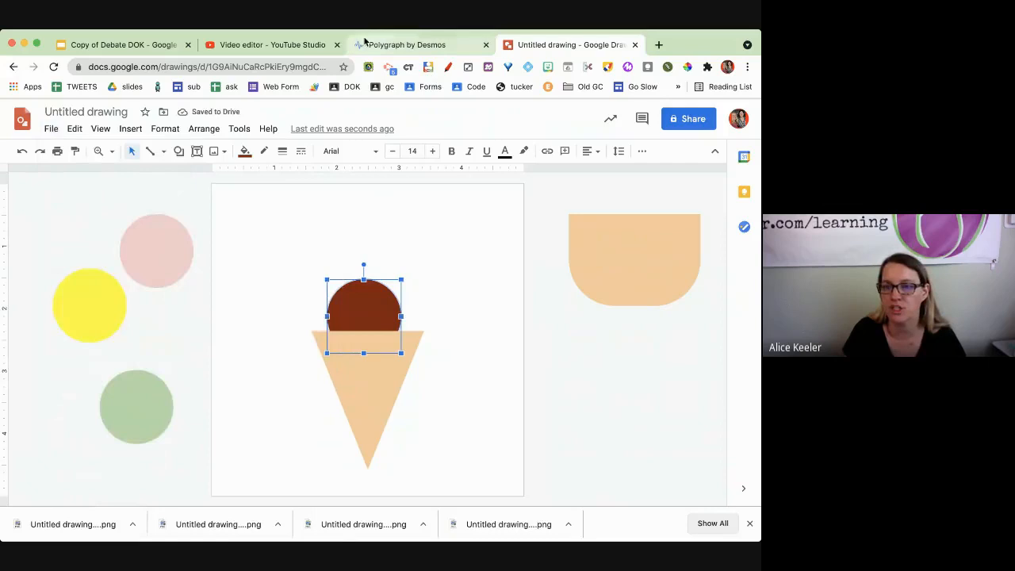
{"action": "left_click", "coordinate": [406, 45]}
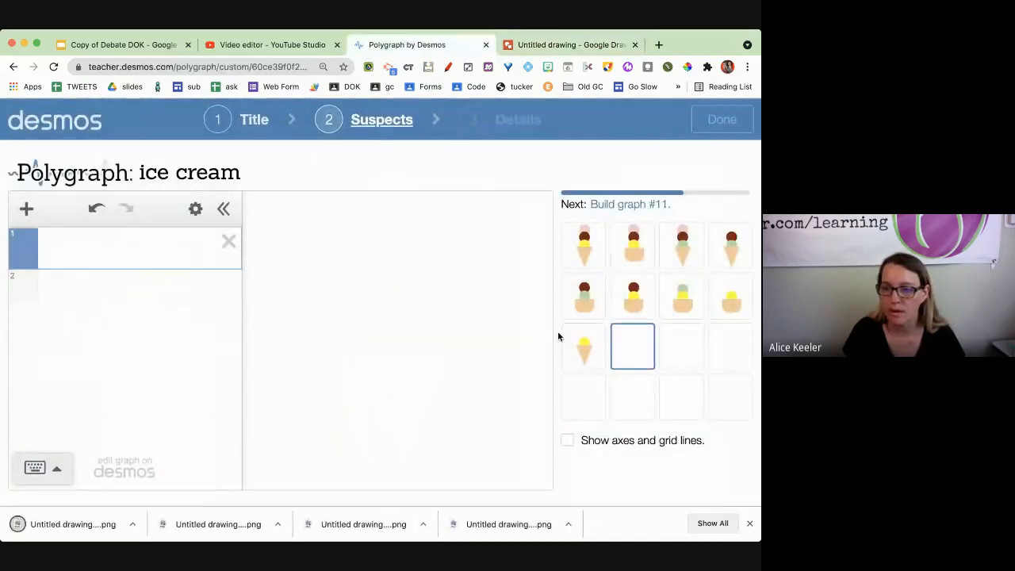
Upload the brown single-scoop cone picture as suspect card ten.
{"action": "left_click", "coordinate": [26, 209]}
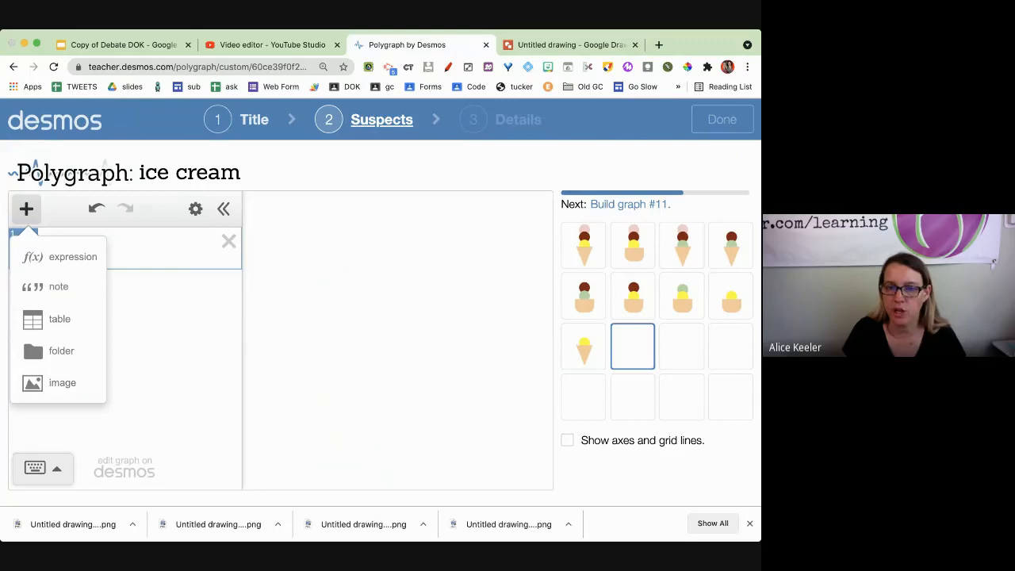
{"action": "left_click", "coordinate": [61, 383]}
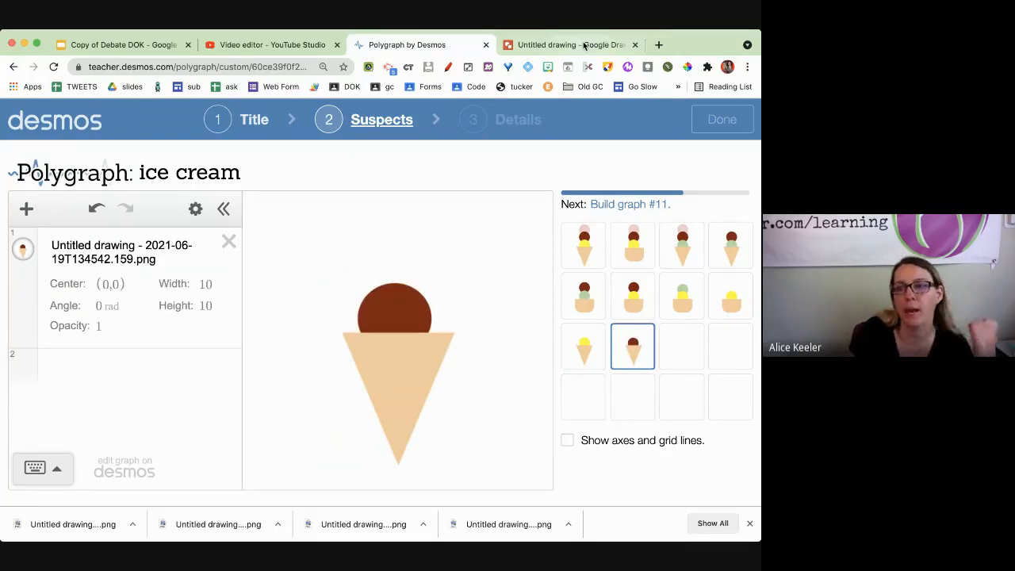
{"action": "left_click", "coordinate": [571, 45]}
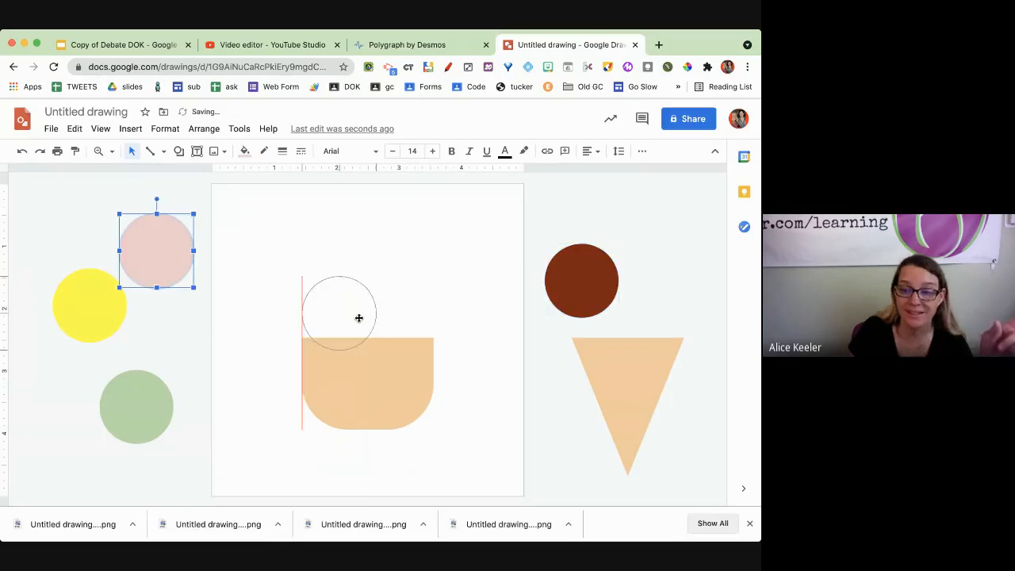
Place the pink scoop on the cup, download it as a JPEG, and return to the Polygraph.
{"action": "left_click_drag", "start_coordinate": [156, 248], "coordinate": [368, 317]}
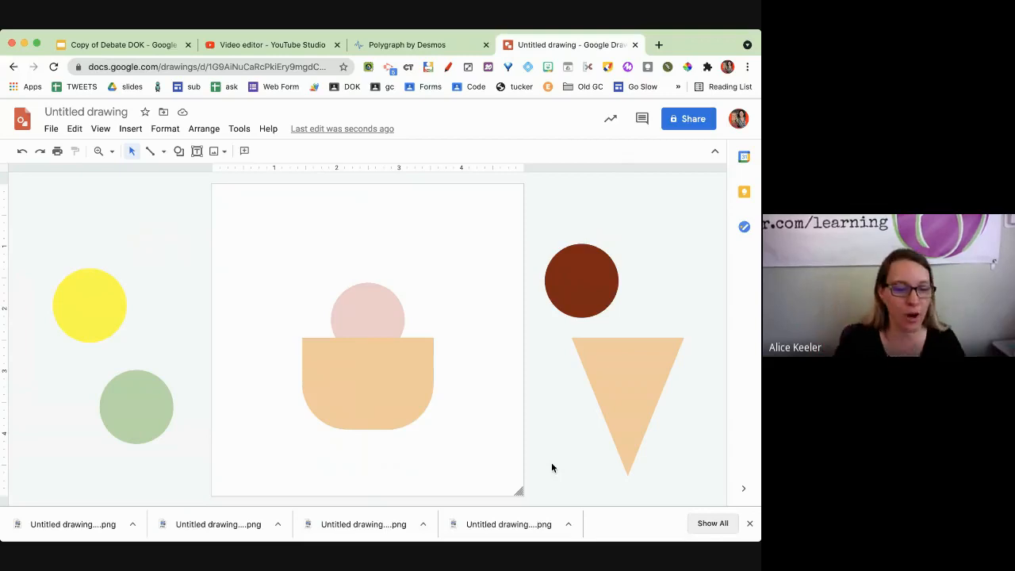
{"action": "mouse_move", "coordinate": [314, 312]}
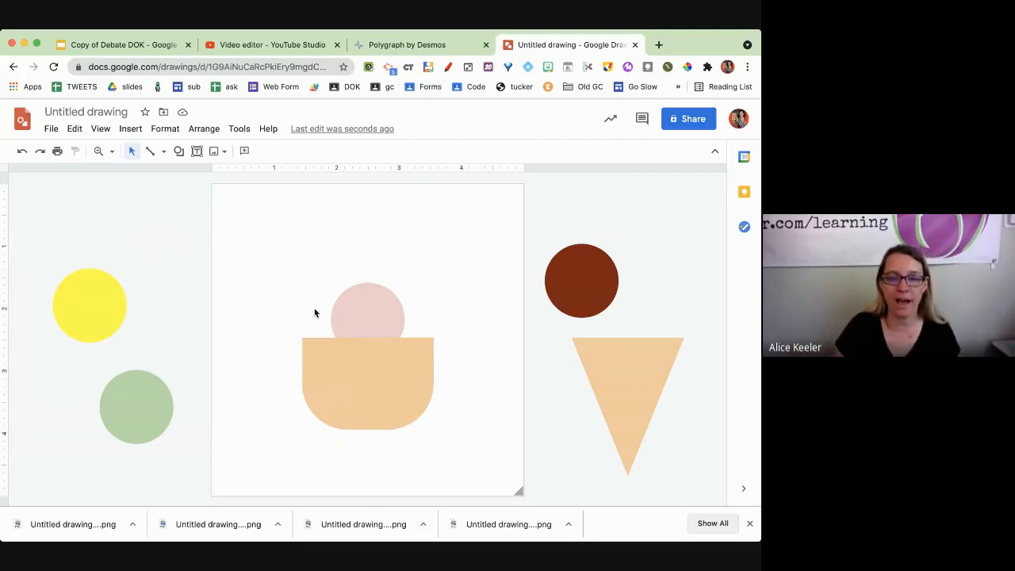
{"action": "left_click", "coordinate": [51, 128]}
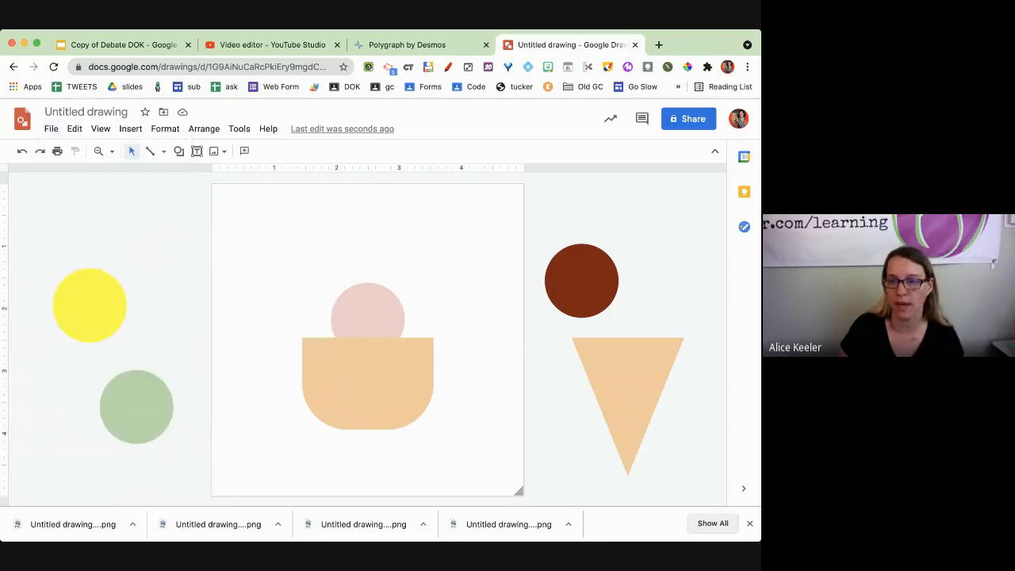
{"action": "left_click", "coordinate": [406, 44]}
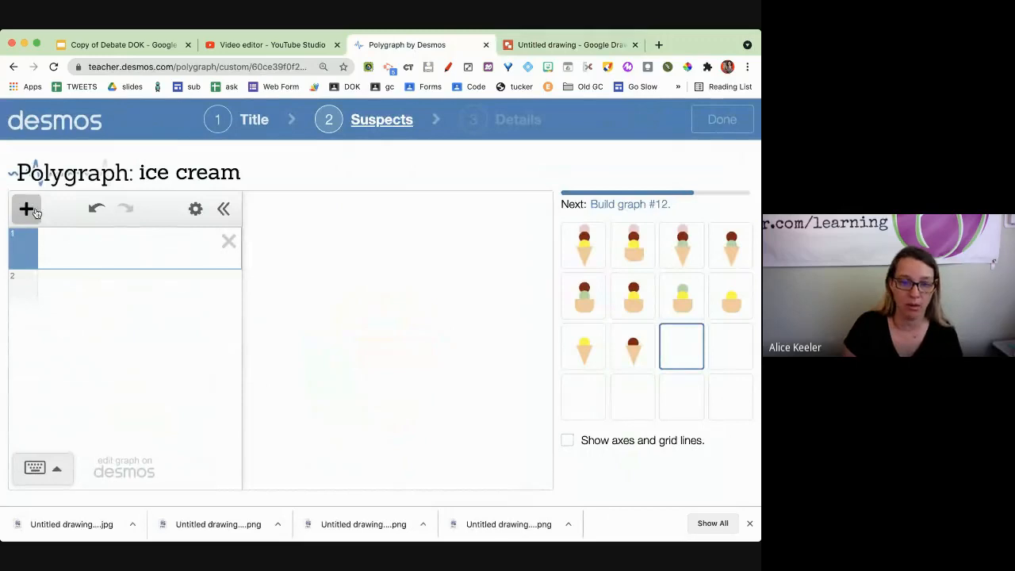
Insert the pink-scoop cup image into card eleven, keeping the grid hidden, and start card twelve.
{"action": "left_click", "coordinate": [26, 210]}
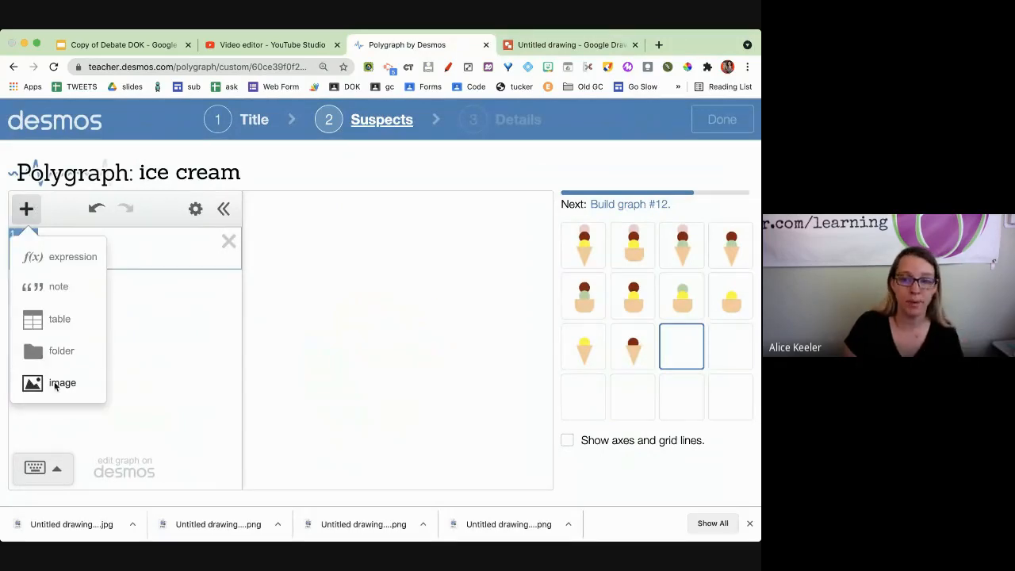
{"action": "left_click", "coordinate": [62, 383]}
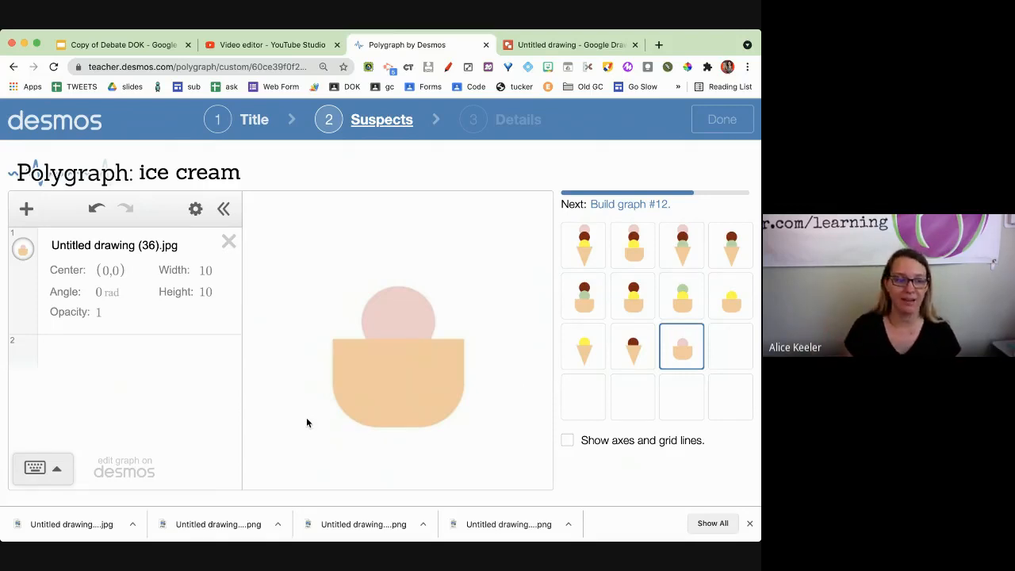
{"action": "mouse_move", "coordinate": [254, 332]}
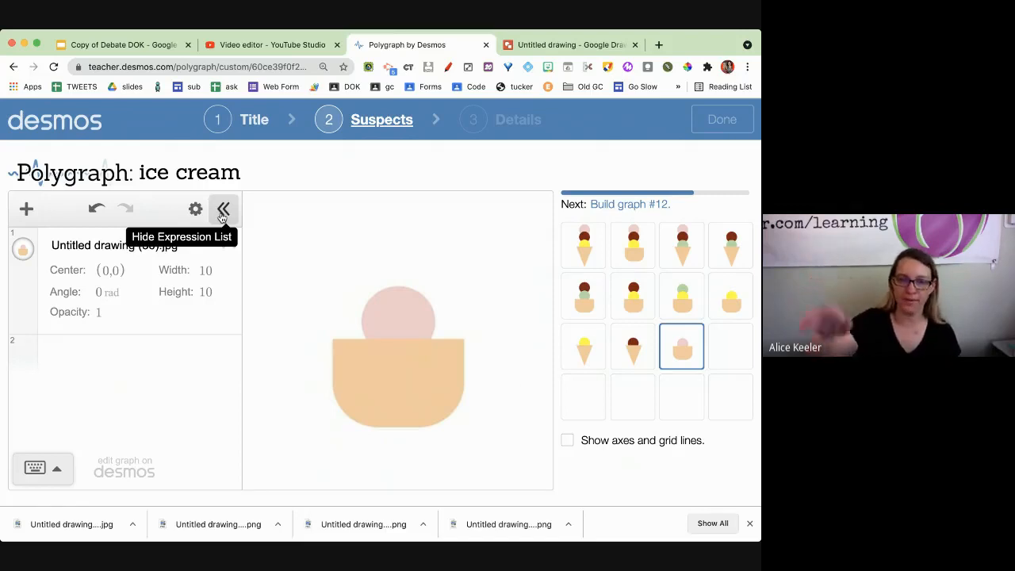
{"action": "left_click", "coordinate": [568, 441]}
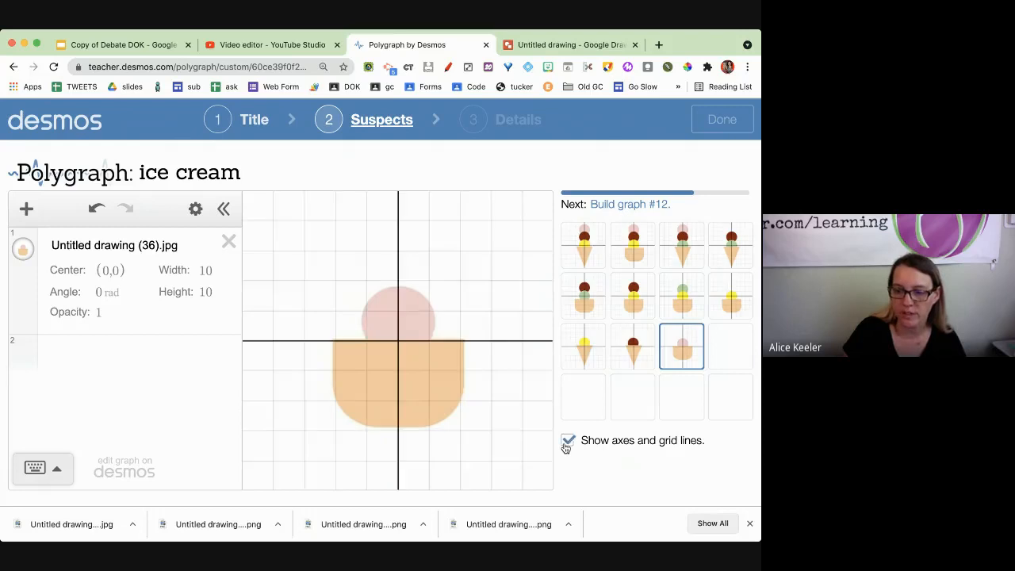
{"action": "left_click", "coordinate": [568, 441]}
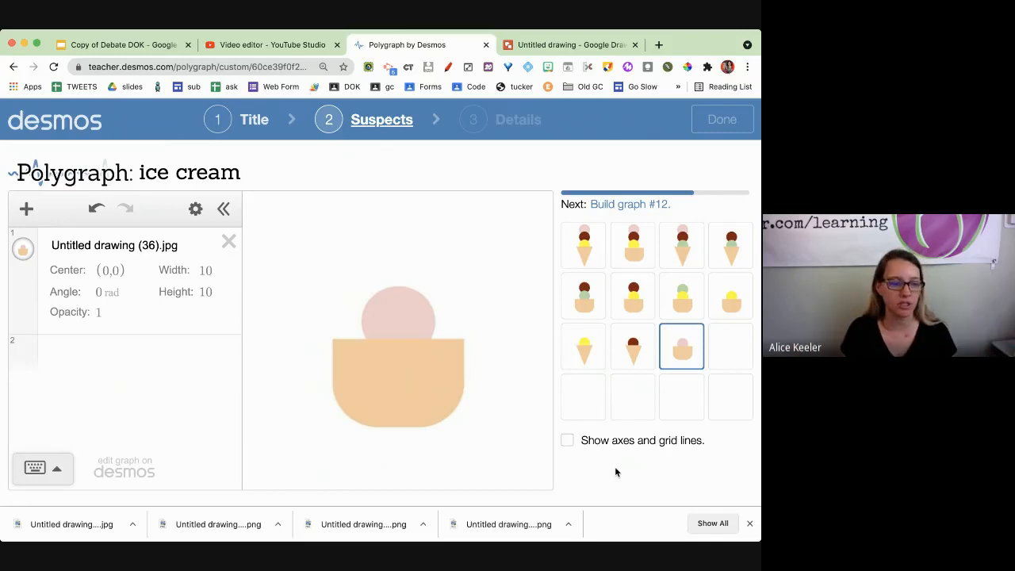
{"action": "mouse_move", "coordinate": [730, 346]}
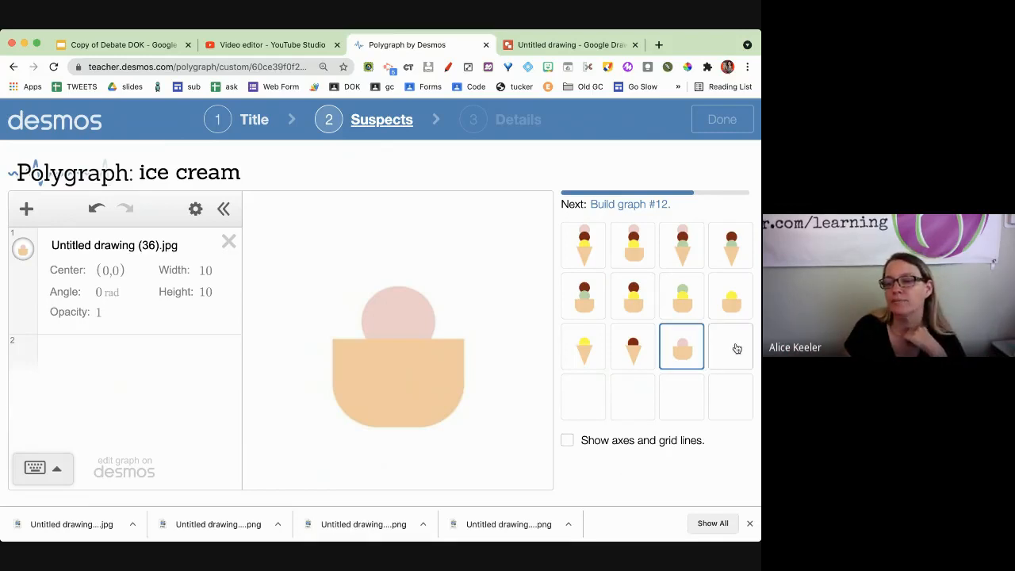
{"action": "left_click", "coordinate": [730, 345]}
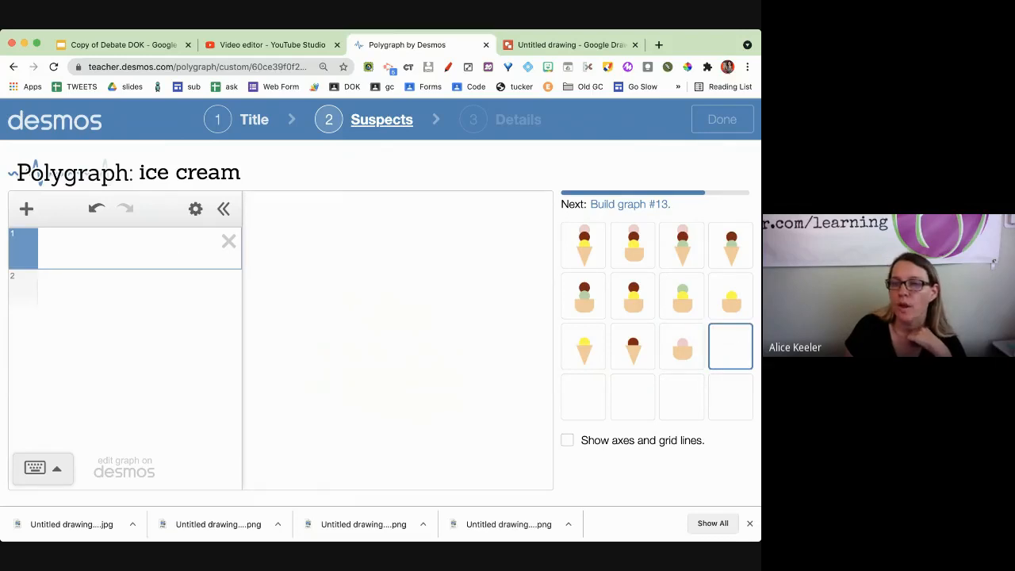
In the drawing, stack the pink scoop above the green one and download it as a PNG.
{"action": "left_click", "coordinate": [571, 44]}
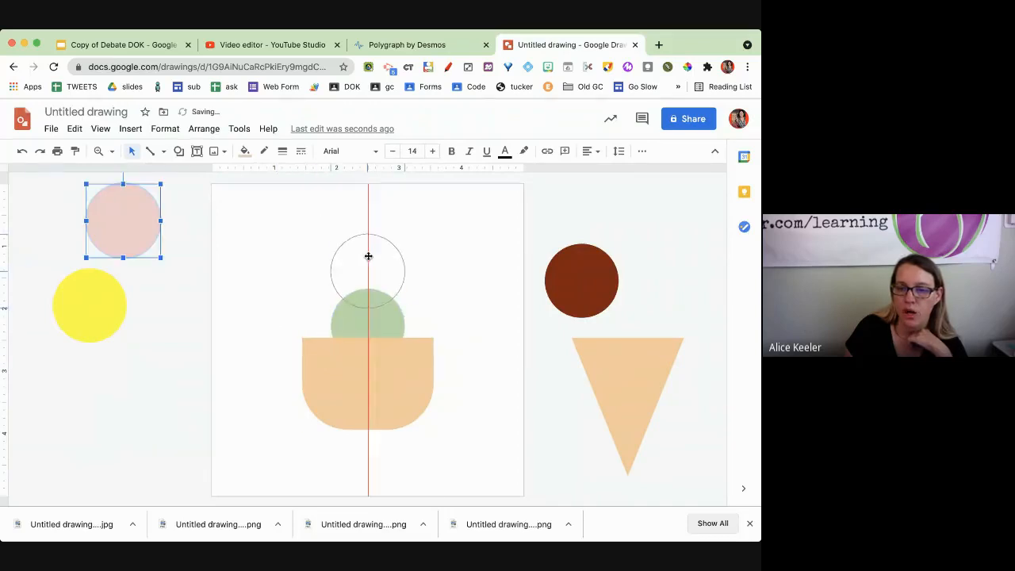
{"action": "left_click_drag", "start_coordinate": [124, 219], "coordinate": [368, 269]}
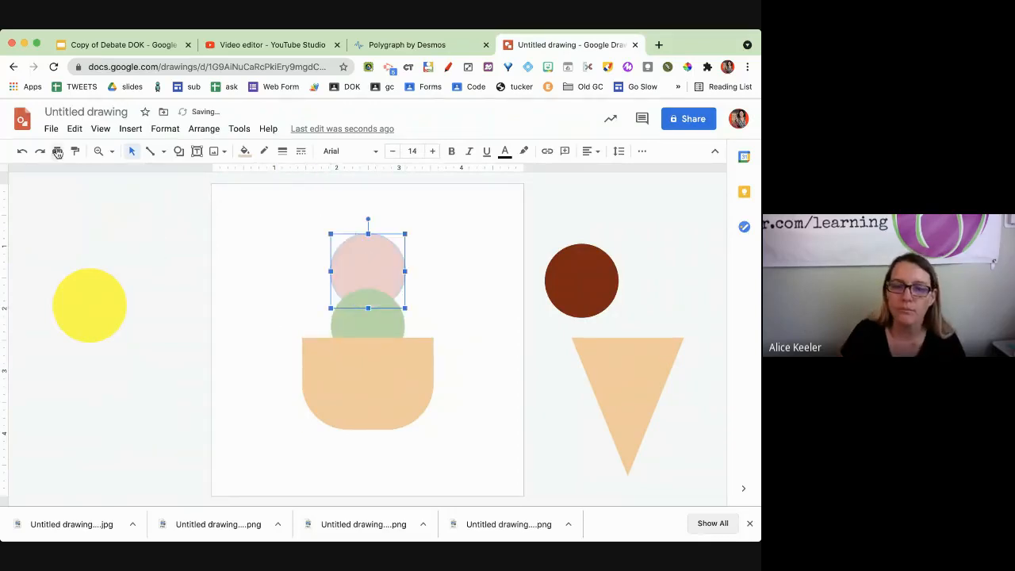
{"action": "left_click", "coordinate": [51, 128]}
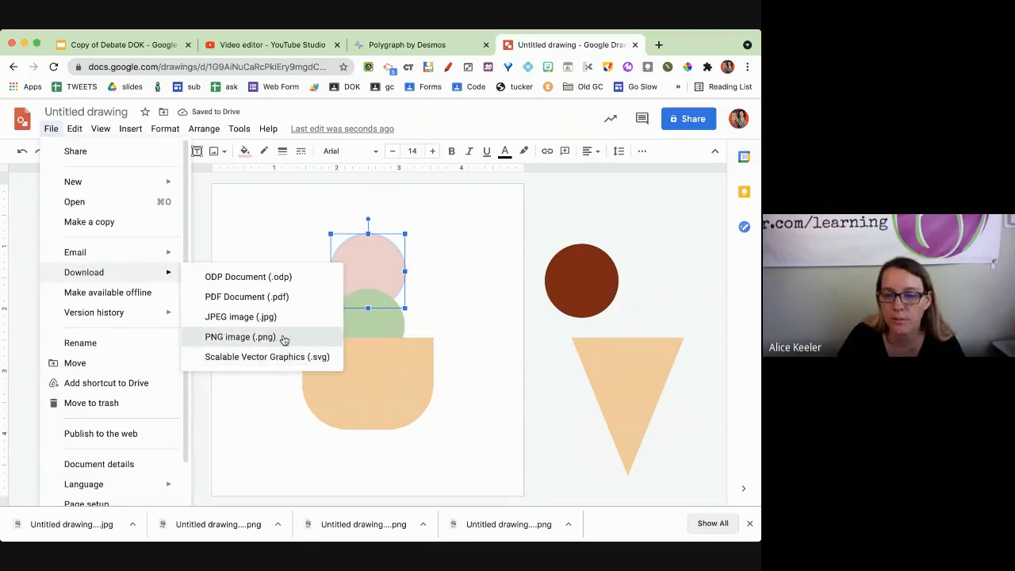
{"action": "left_click", "coordinate": [406, 44]}
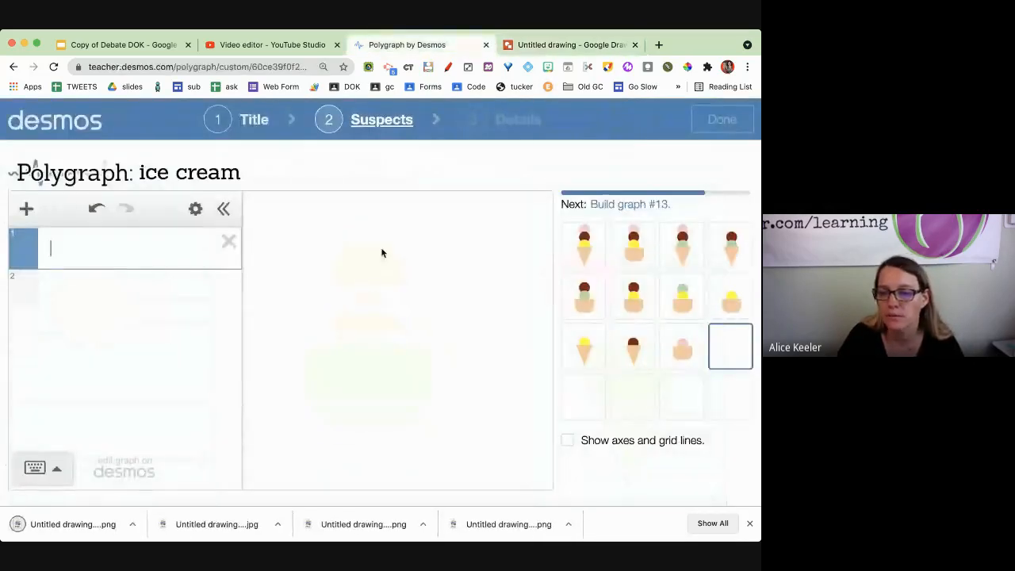
Upload the pink-over-green cup PNG into card twelve, then go back to the drawing.
{"action": "left_click", "coordinate": [26, 209]}
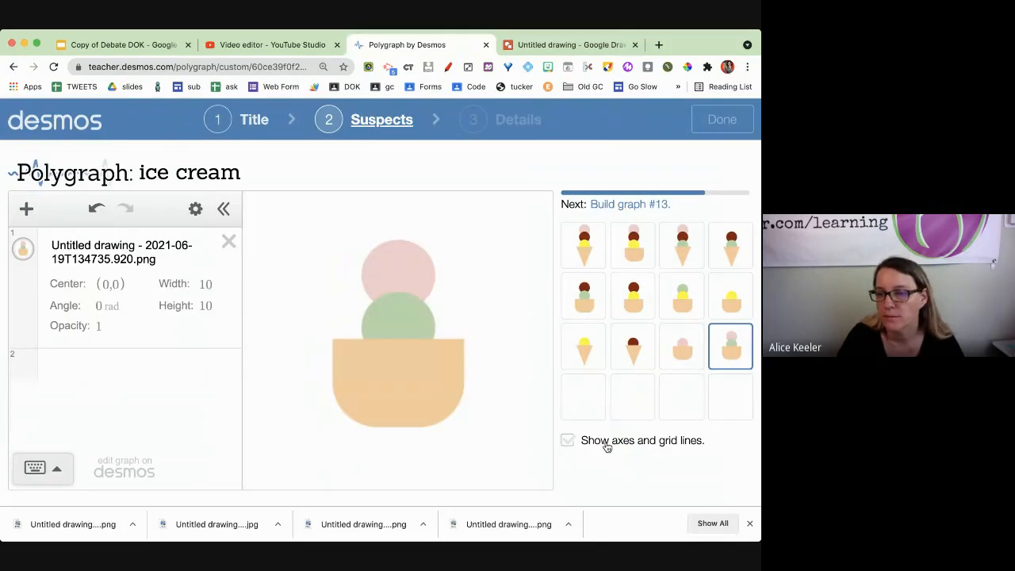
{"action": "left_click", "coordinate": [568, 441]}
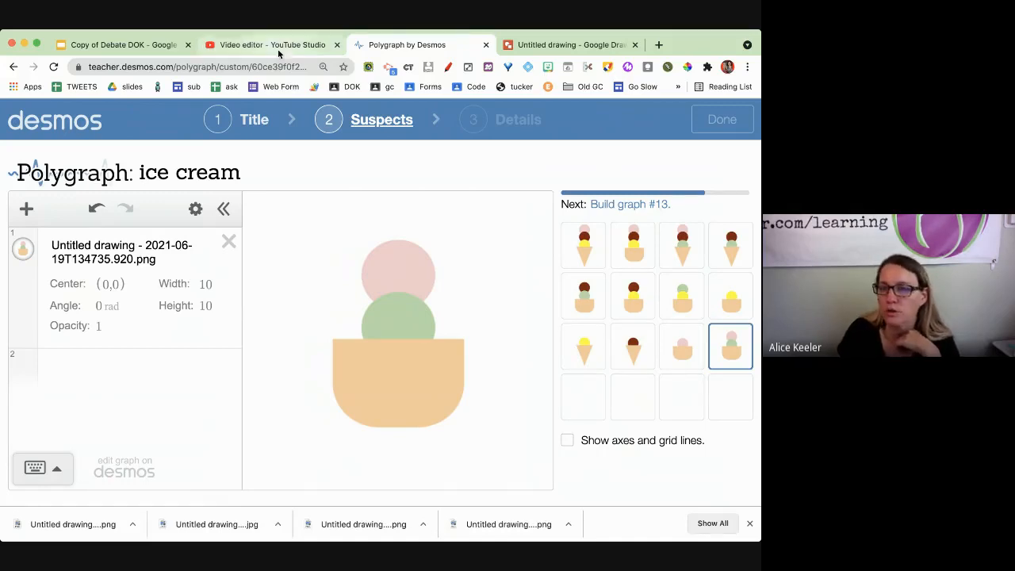
{"action": "left_click", "coordinate": [571, 45]}
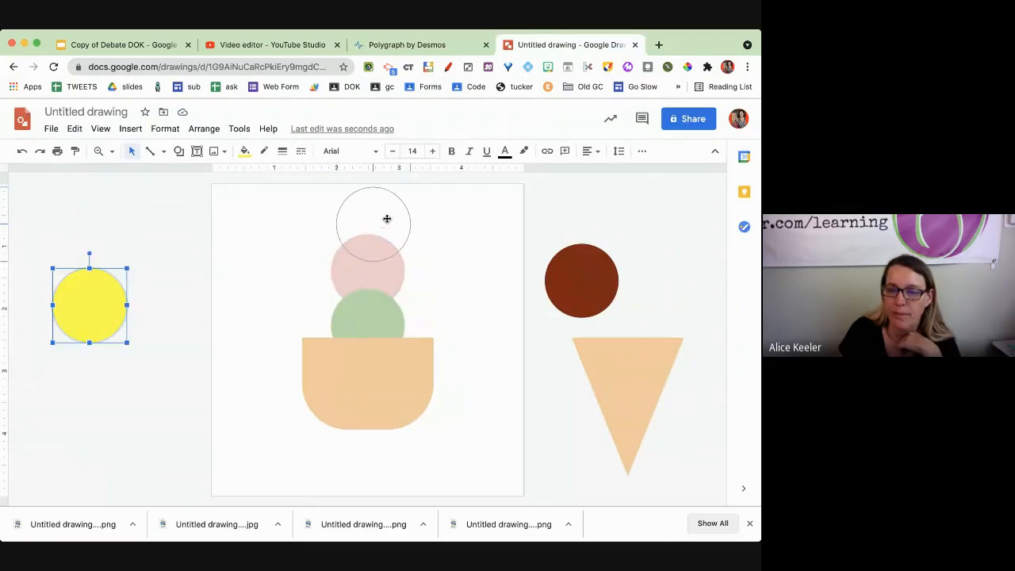
Add a yellow scoop atop the pink one, download the cup as a PNG, and return to the Polygraph.
{"action": "left_click_drag", "start_coordinate": [88, 305], "coordinate": [368, 226]}
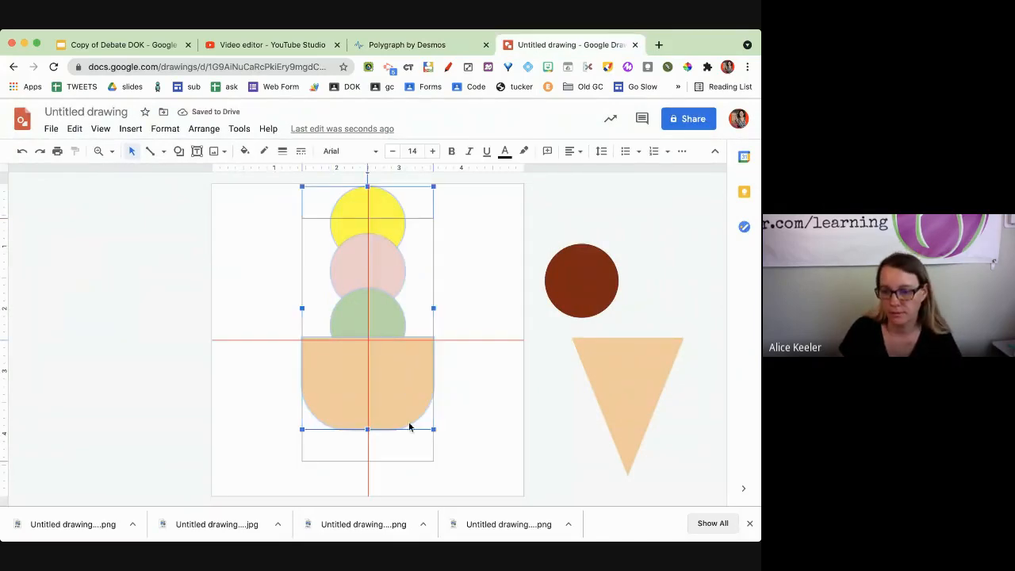
{"action": "left_click", "coordinate": [51, 128]}
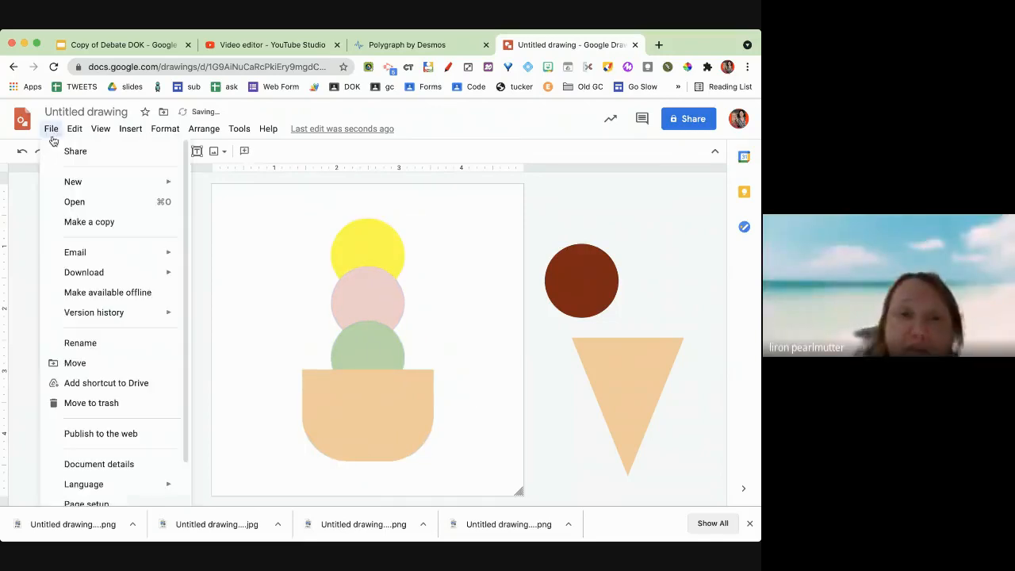
{"action": "left_click", "coordinate": [241, 337]}
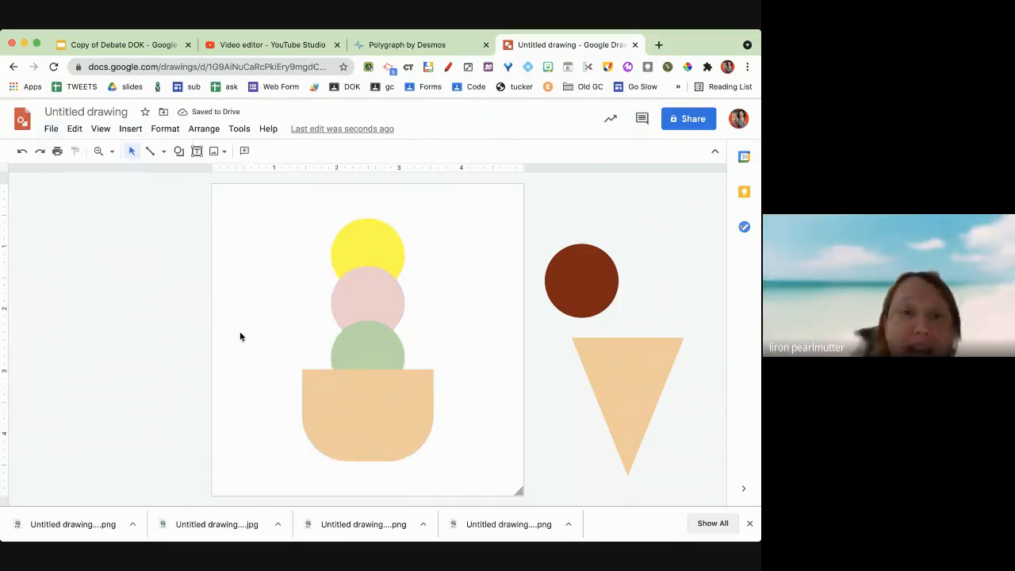
{"action": "left_click", "coordinate": [406, 45]}
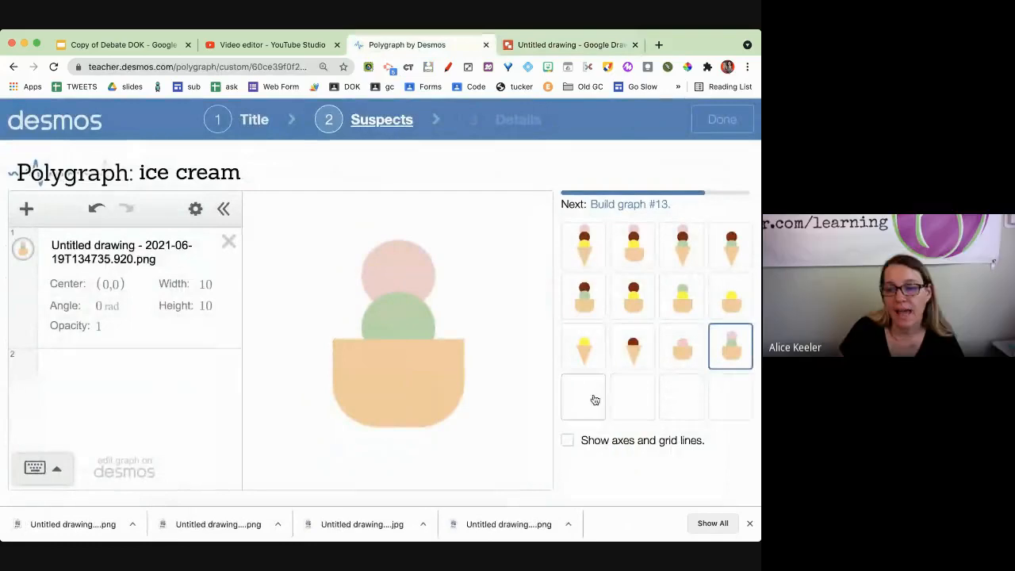
Upload the yellow-pink-green cup into card thirteen, then assemble a brown-pink-green cone in the drawing.
{"action": "left_click", "coordinate": [584, 396]}
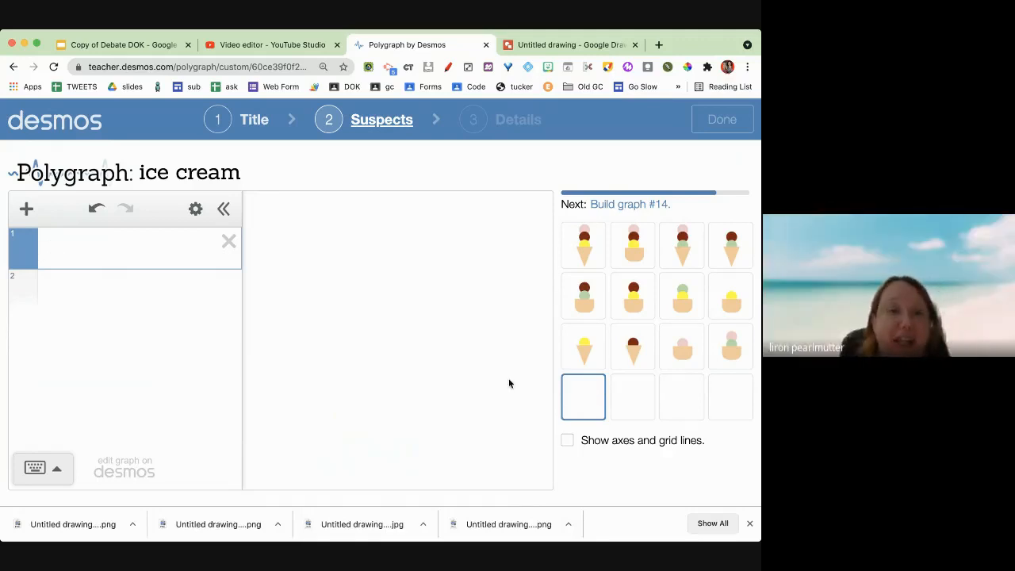
{"action": "left_click", "coordinate": [25, 210]}
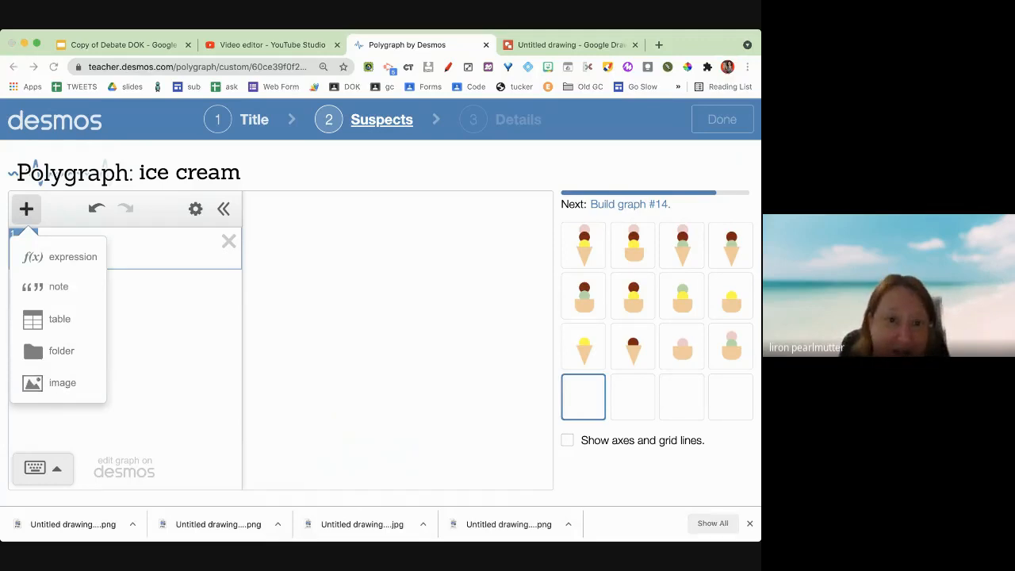
{"action": "left_click", "coordinate": [62, 383]}
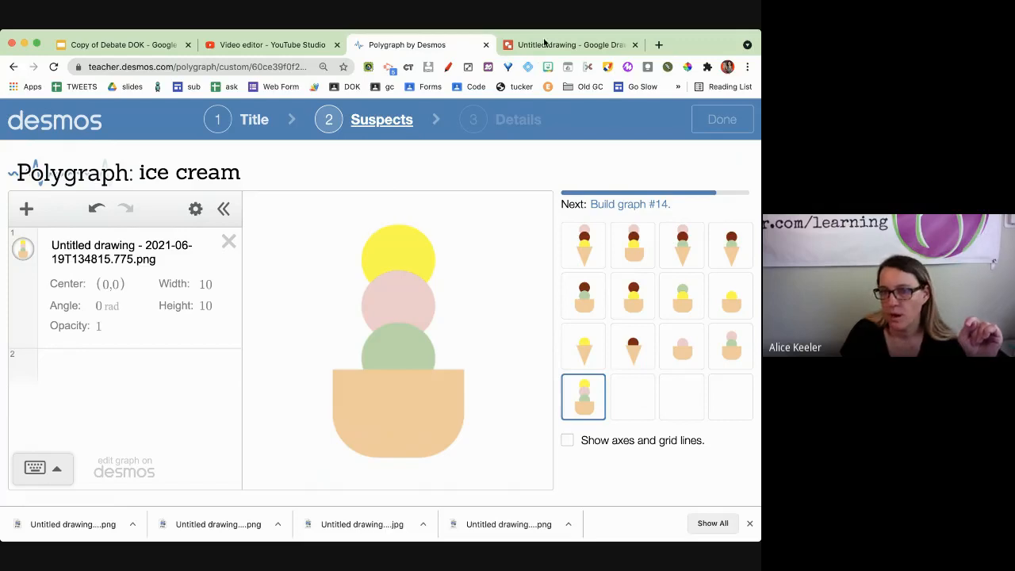
{"action": "left_click", "coordinate": [572, 45]}
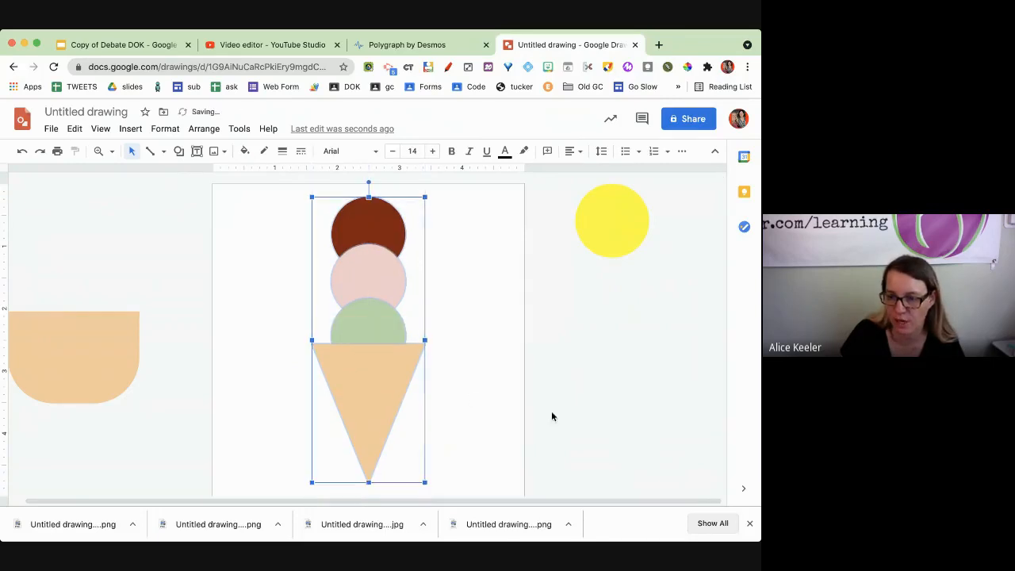
{"action": "left_click", "coordinate": [51, 128]}
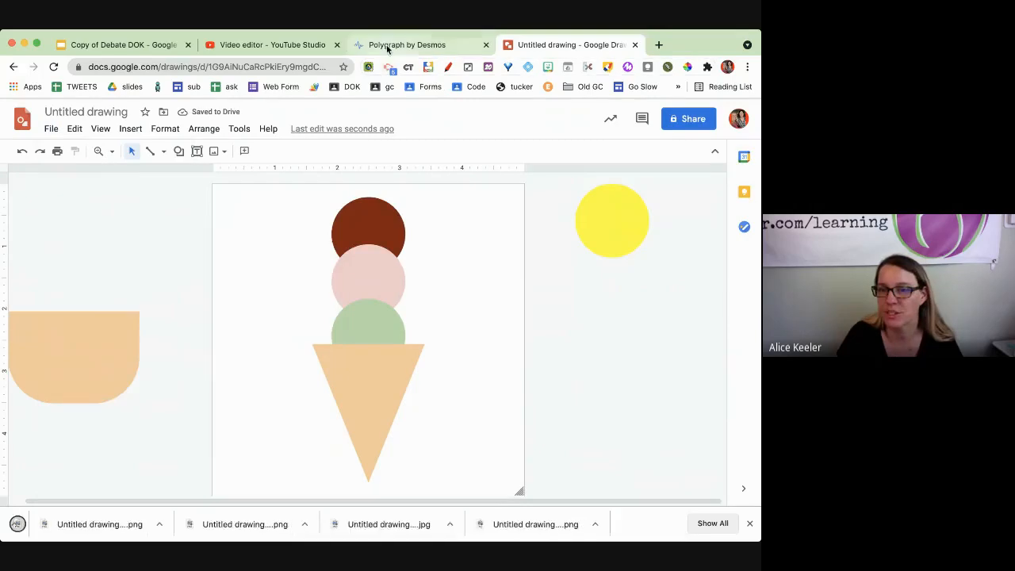
Upload the brown-pink-green cone image into card fourteen.
{"action": "left_click", "coordinate": [406, 44]}
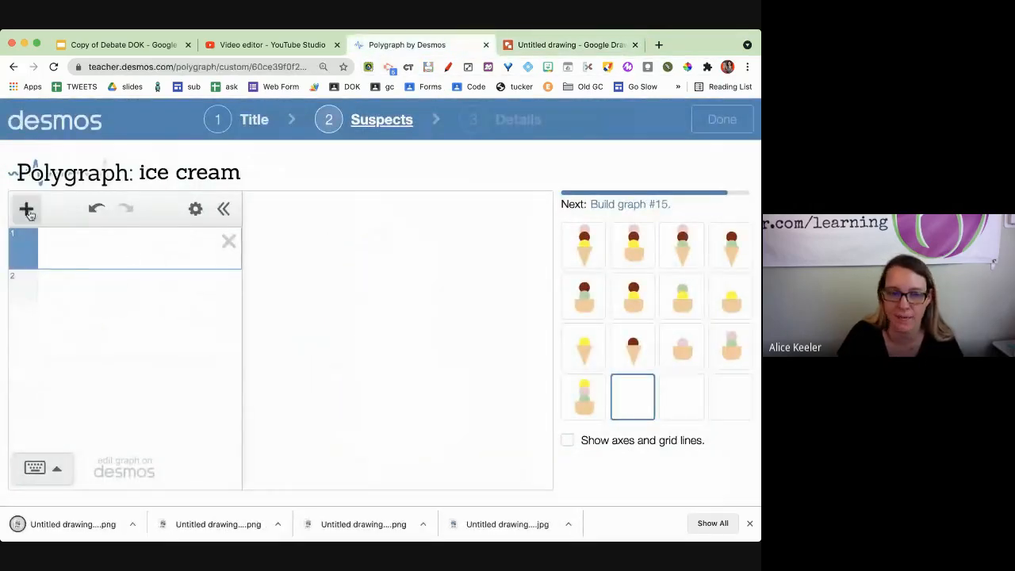
{"action": "left_click", "coordinate": [25, 210]}
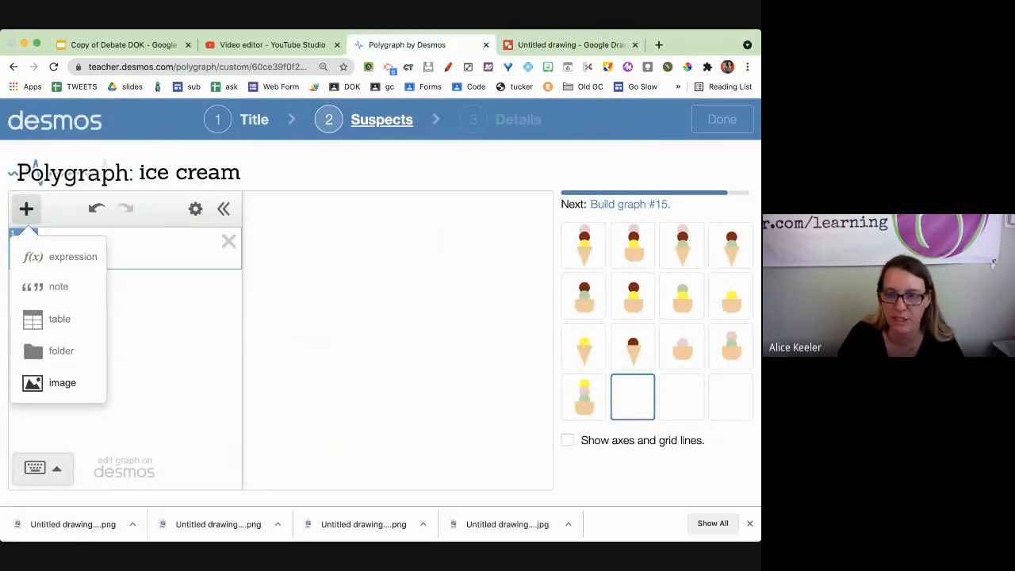
{"action": "left_click", "coordinate": [62, 382]}
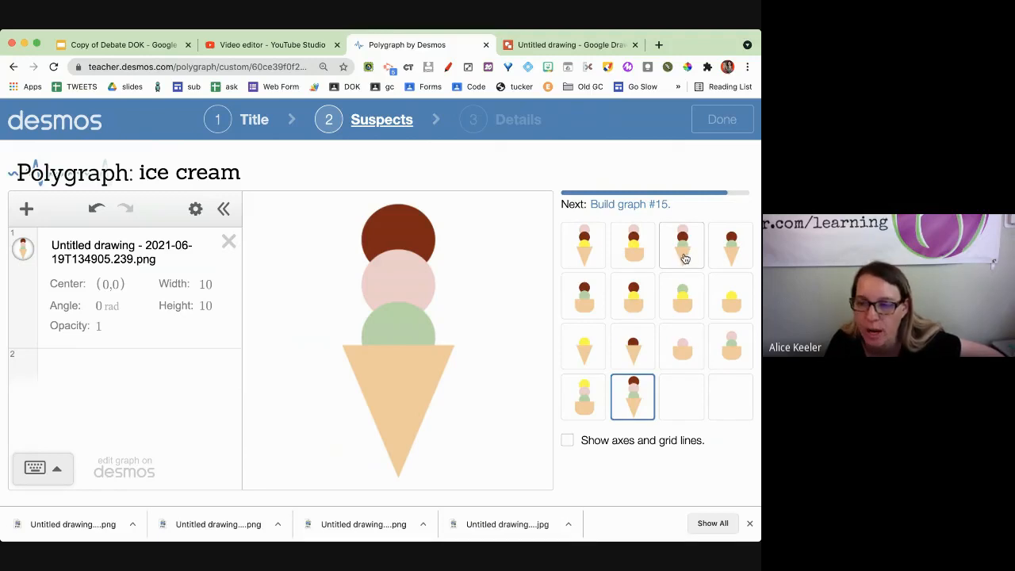
In the drawing, swap the middle scoop to yellow and download the cone as a PNG.
{"action": "left_click", "coordinate": [571, 45]}
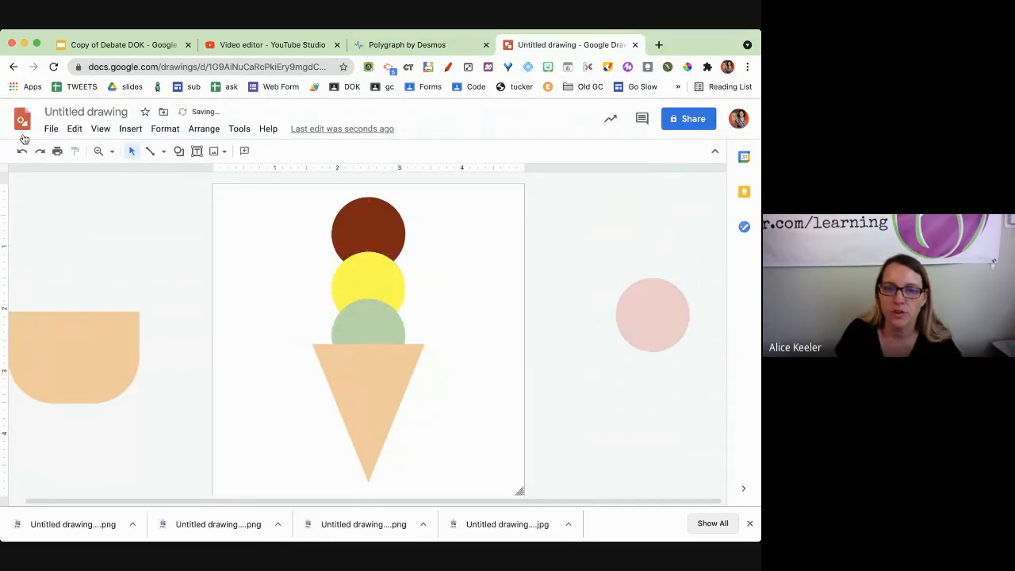
{"action": "left_click", "coordinate": [51, 128]}
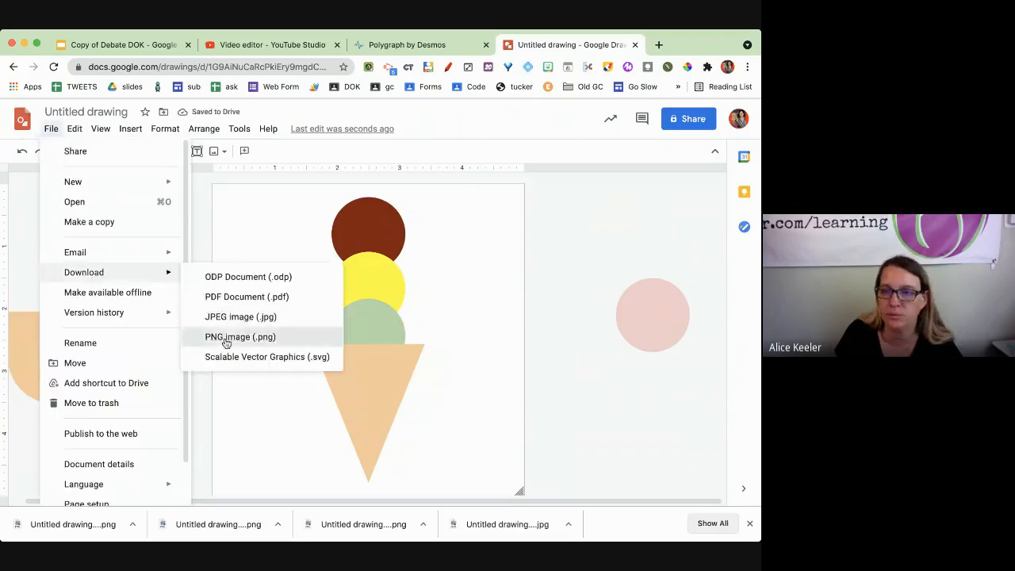
{"action": "left_click", "coordinate": [406, 44]}
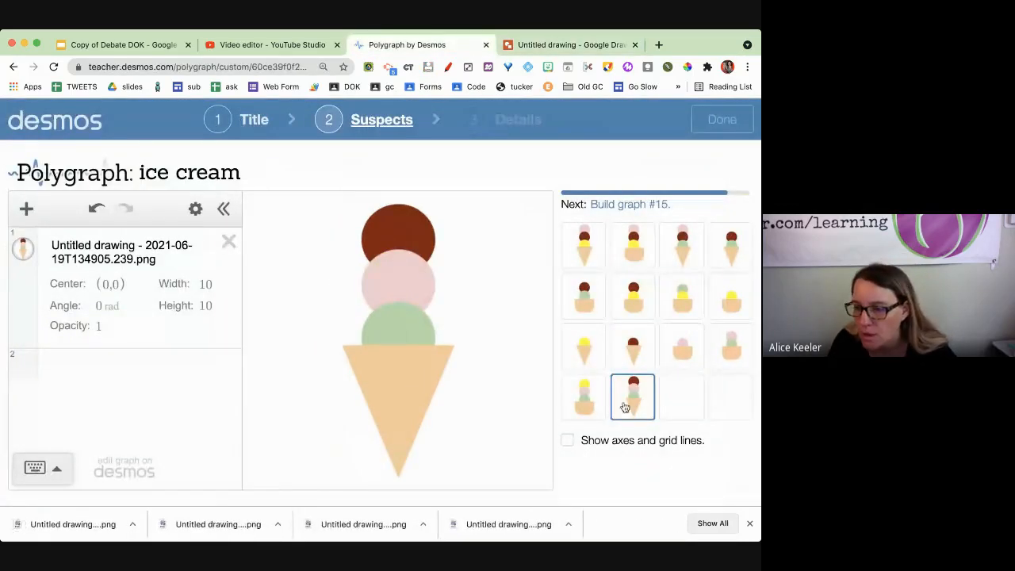
Replace card fourteen's image with the brown-yellow-green cone PNG.
{"action": "left_click", "coordinate": [229, 241]}
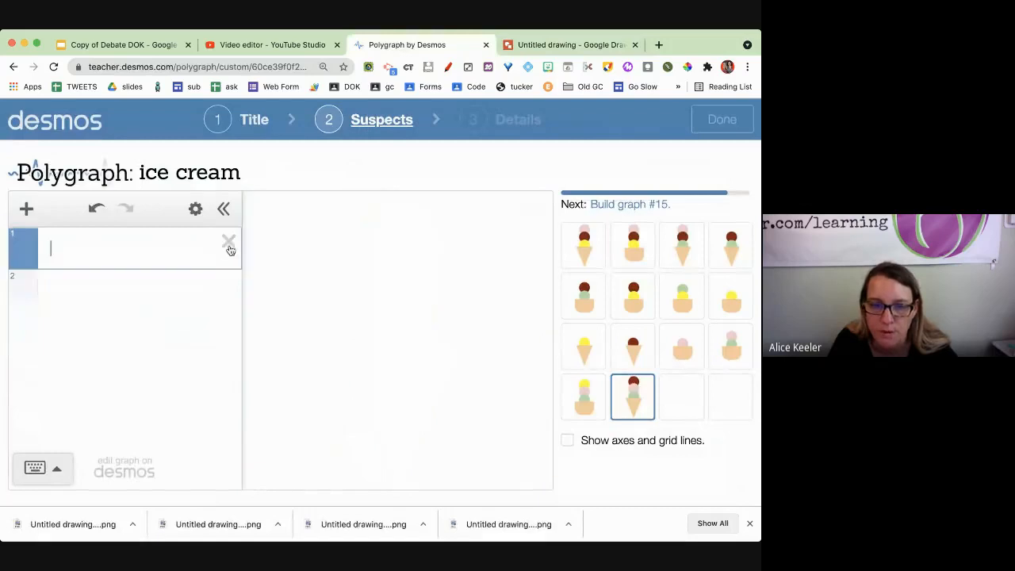
{"action": "left_click", "coordinate": [26, 210]}
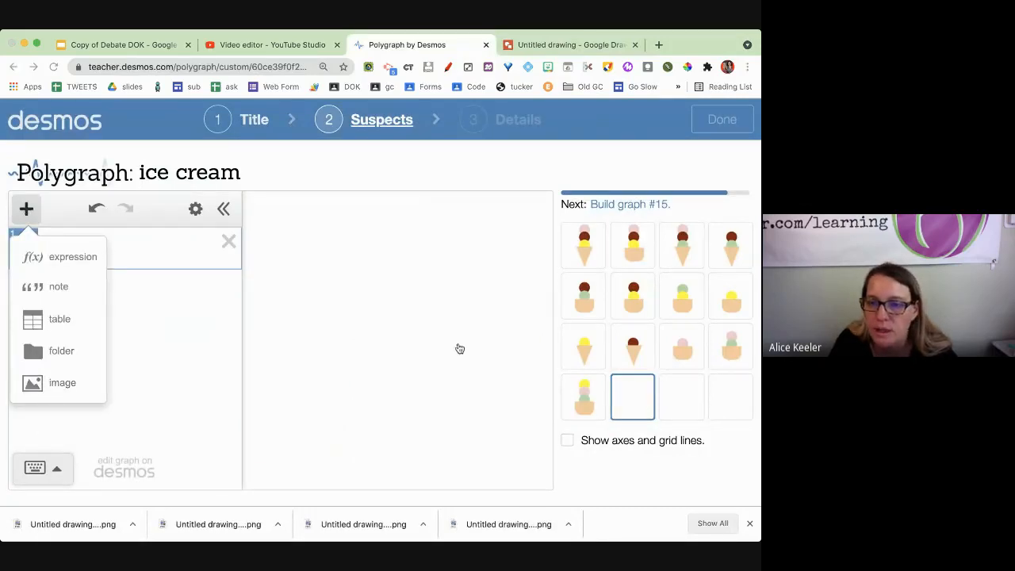
{"action": "left_click", "coordinate": [61, 382]}
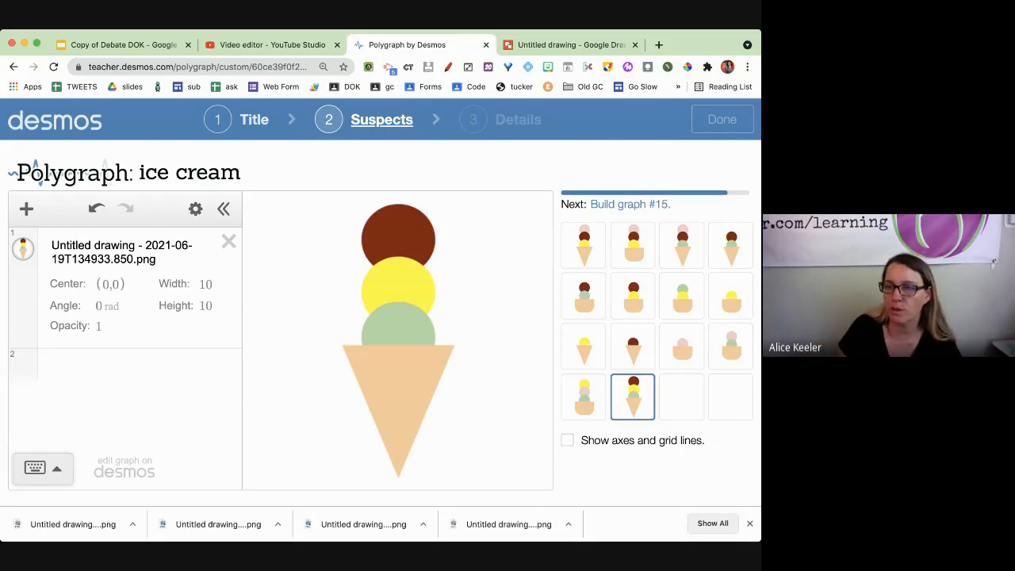
Build a brown-over-yellow cup in the drawing and download it as a PNG.
{"action": "left_click", "coordinate": [572, 45]}
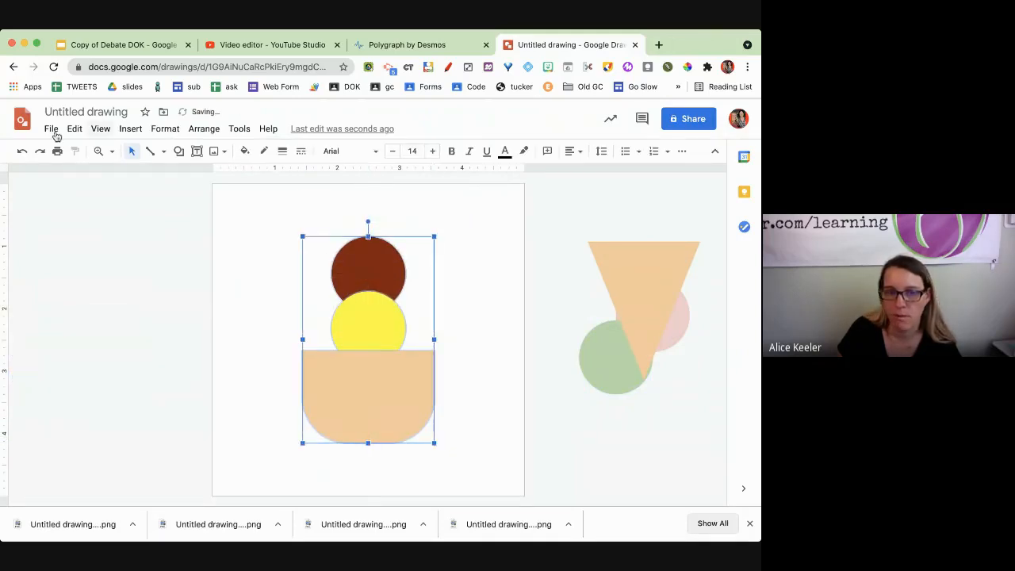
{"action": "left_click", "coordinate": [51, 129]}
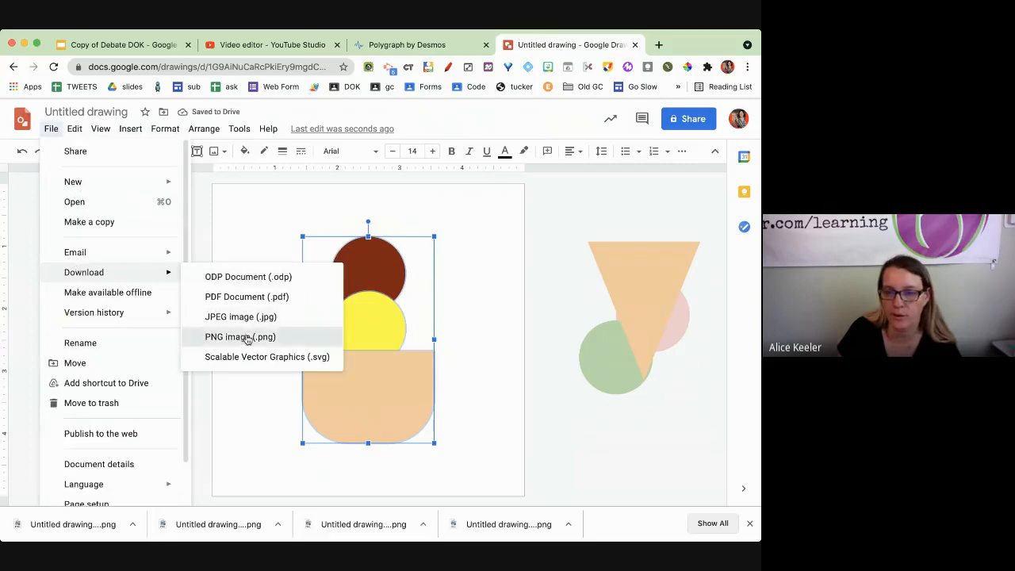
{"action": "left_click", "coordinate": [406, 44]}
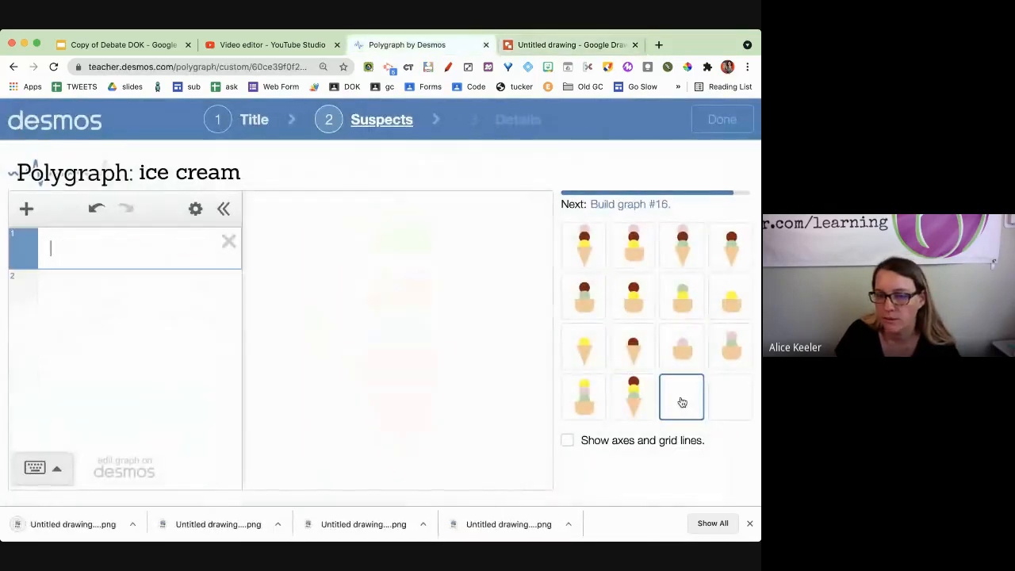
Upload the brown-over-yellow cup image into the current card, then go to the drawing.
{"action": "left_click", "coordinate": [25, 210]}
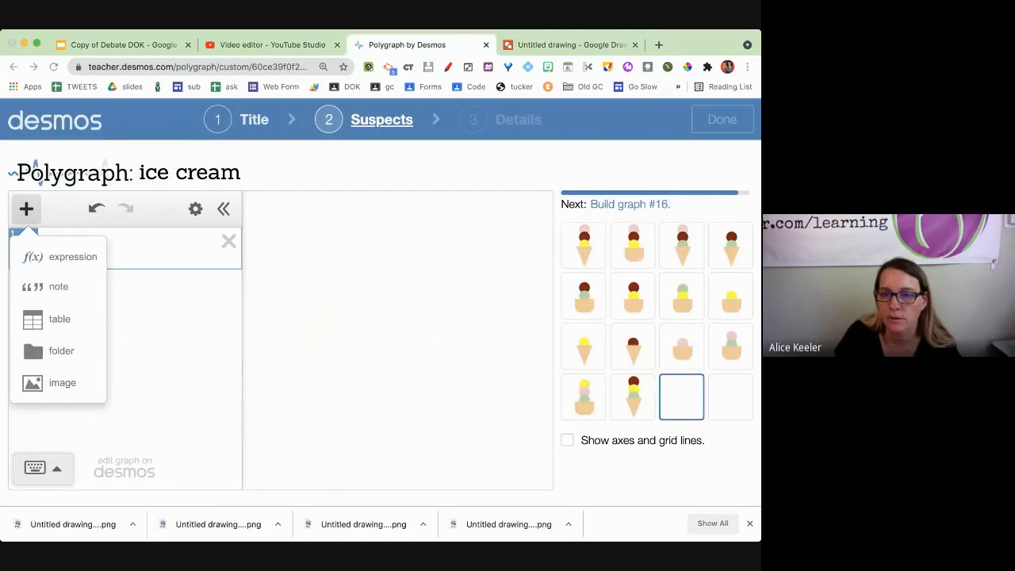
{"action": "left_click", "coordinate": [63, 382]}
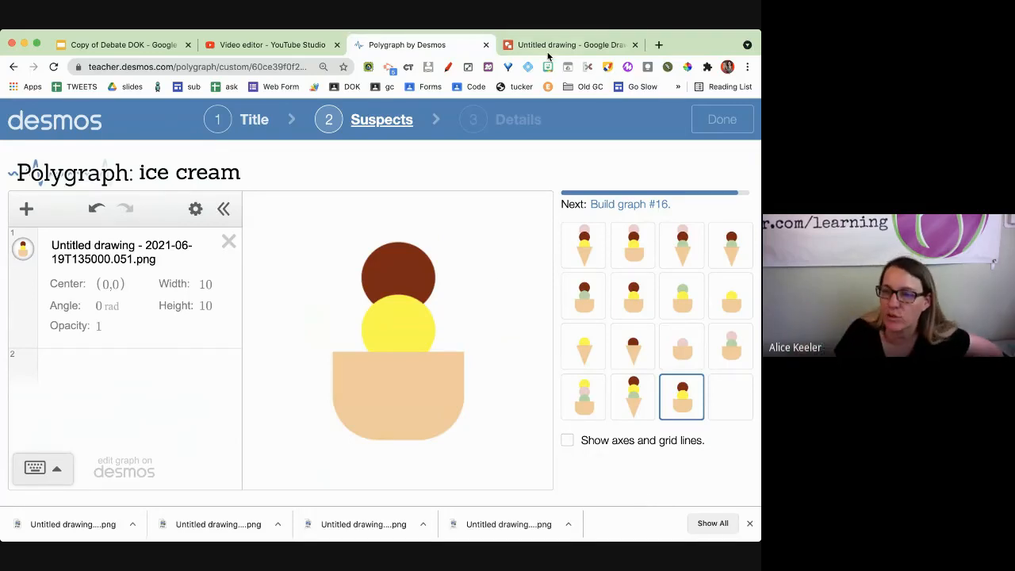
{"action": "left_click", "coordinate": [571, 44]}
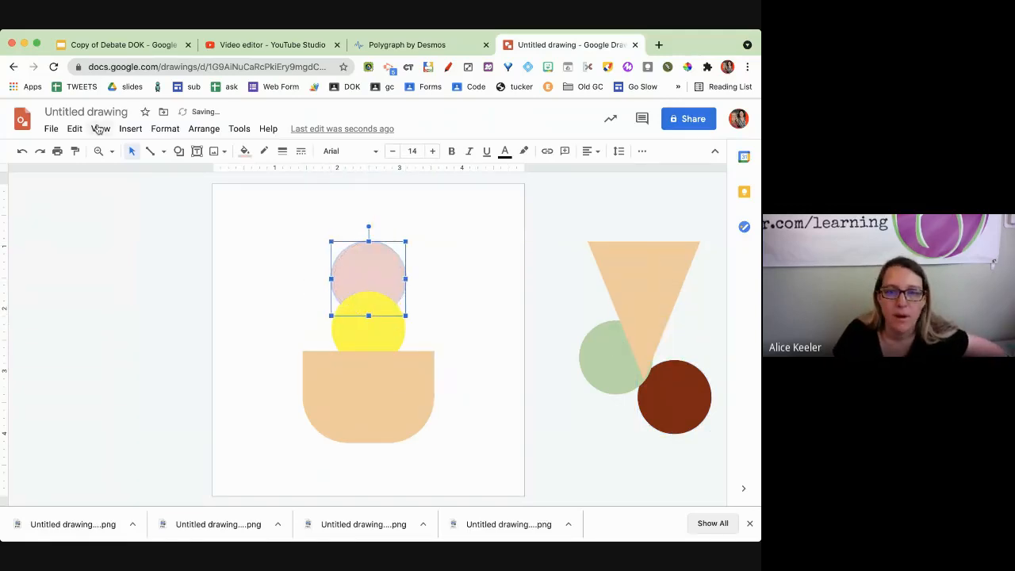
Download the pink-over-yellow cup as a PNG and return to the Polygraph.
{"action": "left_click", "coordinate": [51, 129]}
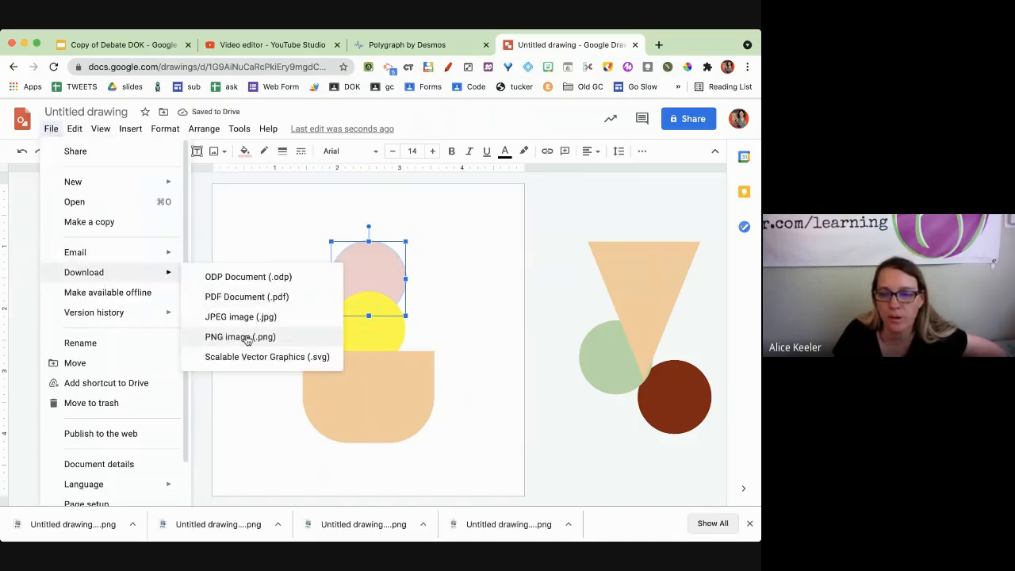
{"action": "left_click", "coordinate": [239, 336]}
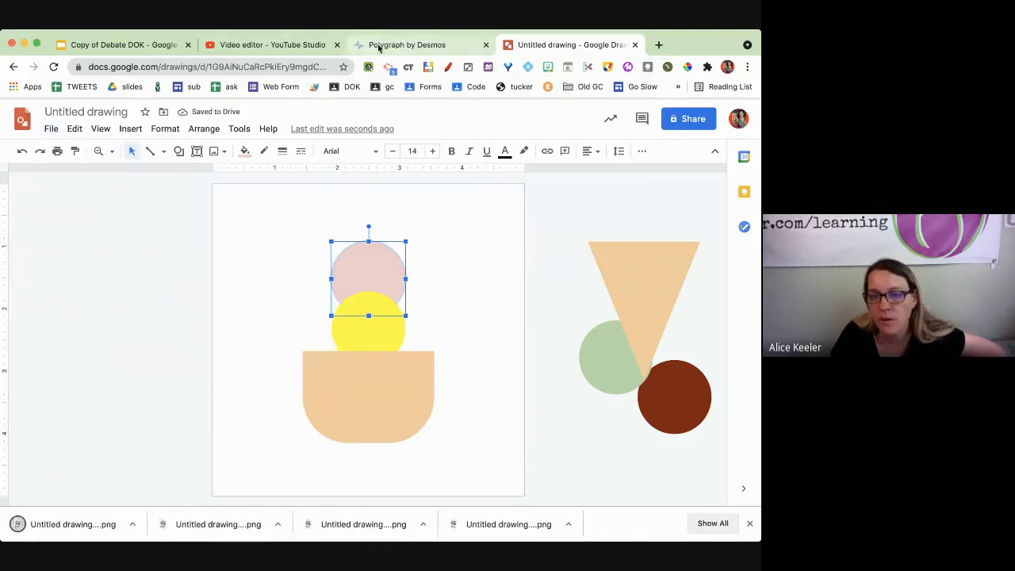
{"action": "left_click", "coordinate": [406, 45]}
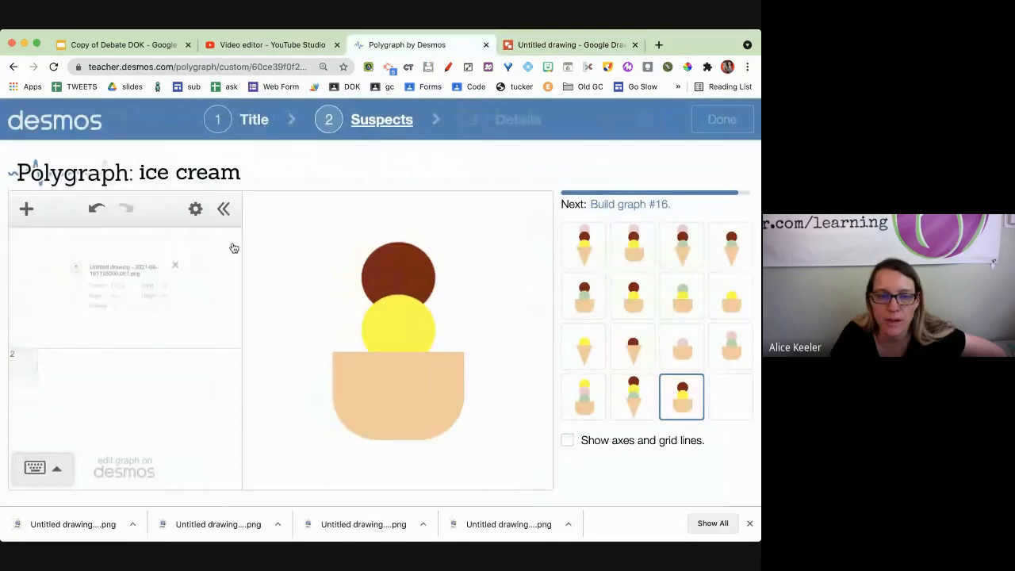
Upload the pink-over-yellow cup PNG into the card, then switch back to the drawing.
{"action": "left_click", "coordinate": [26, 209]}
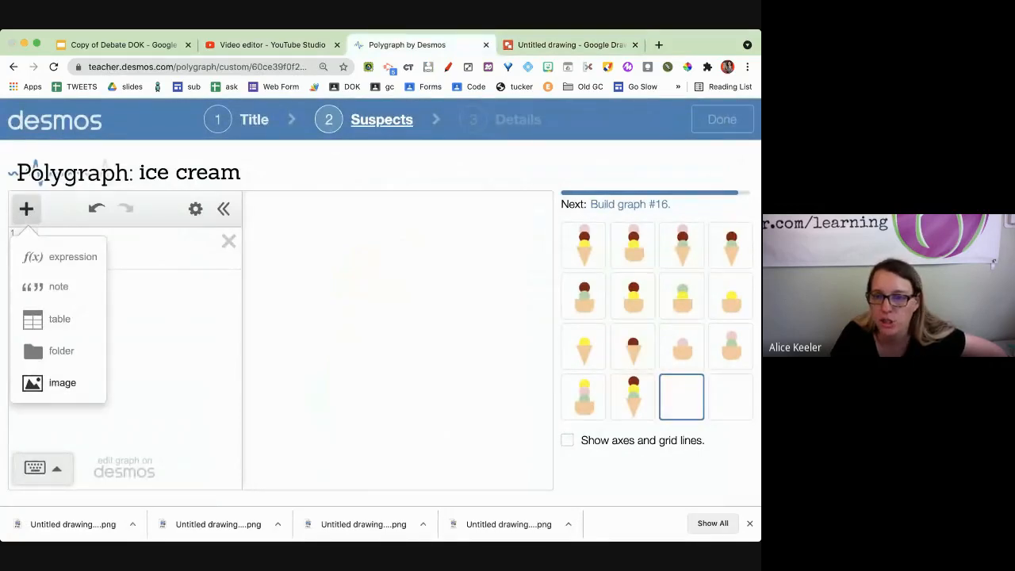
{"action": "left_click", "coordinate": [62, 382]}
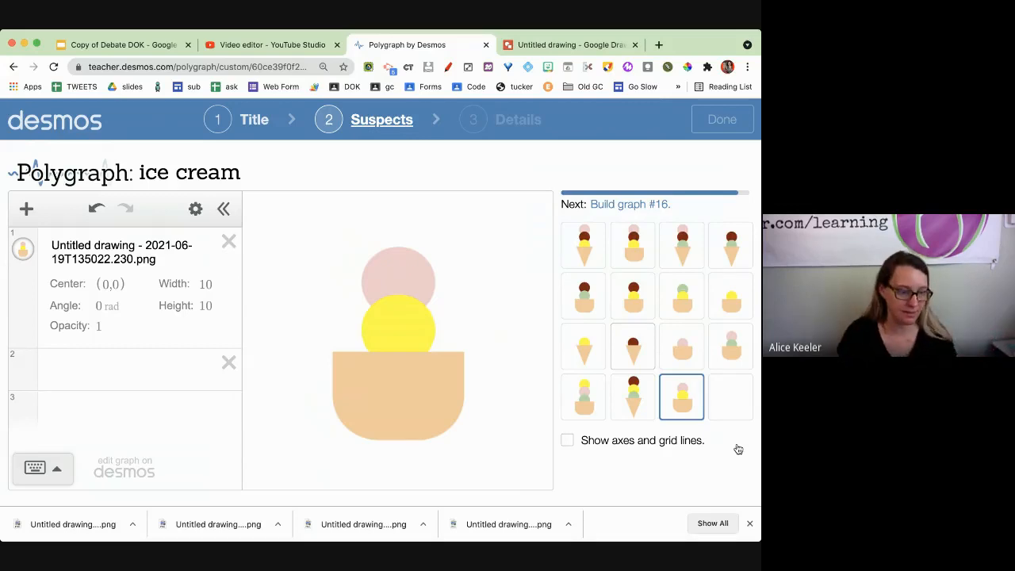
{"action": "mouse_move", "coordinate": [739, 451]}
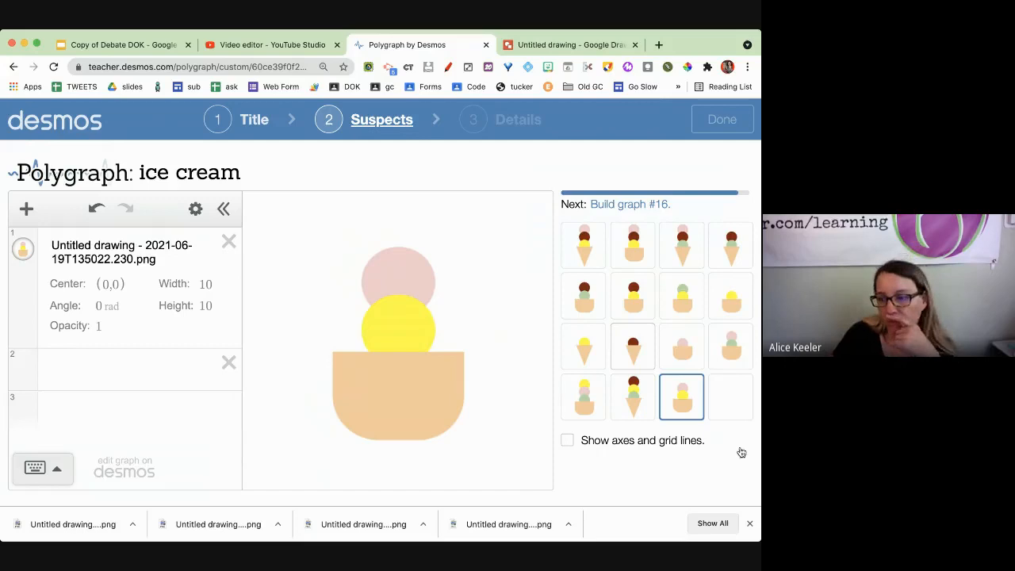
{"action": "mouse_move", "coordinate": [746, 431]}
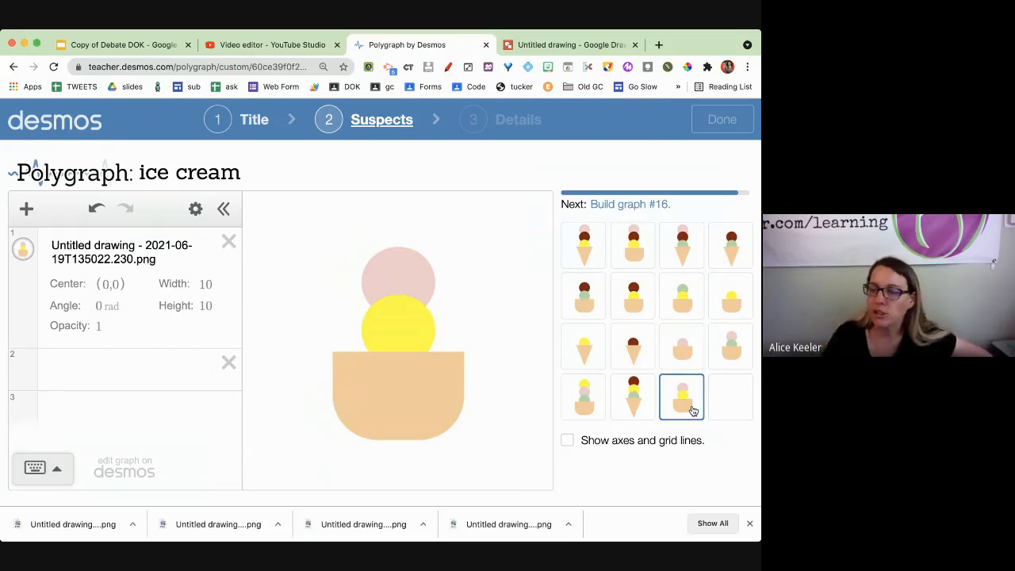
{"action": "left_click", "coordinate": [571, 45]}
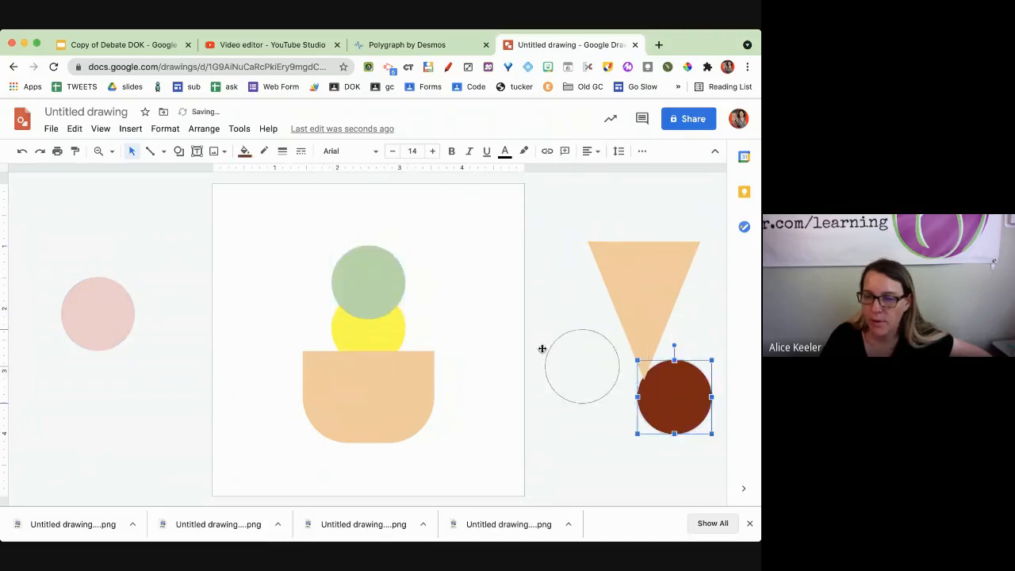
Line the brown scoop up atop the green one and download the cup as a PNG.
{"action": "left_click_drag", "start_coordinate": [674, 396], "coordinate": [371, 230]}
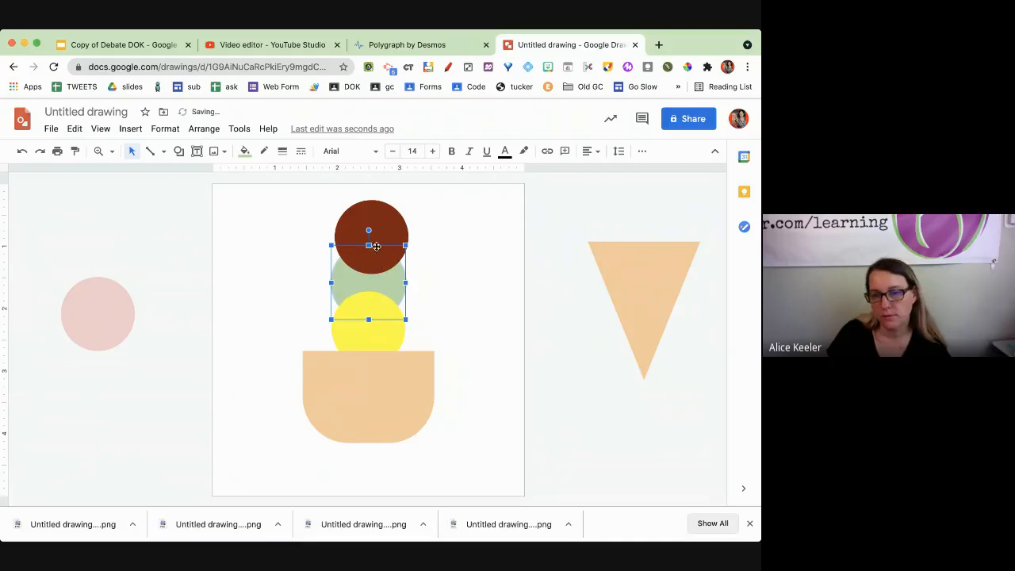
{"action": "left_click_drag", "start_coordinate": [373, 246], "coordinate": [368, 209]}
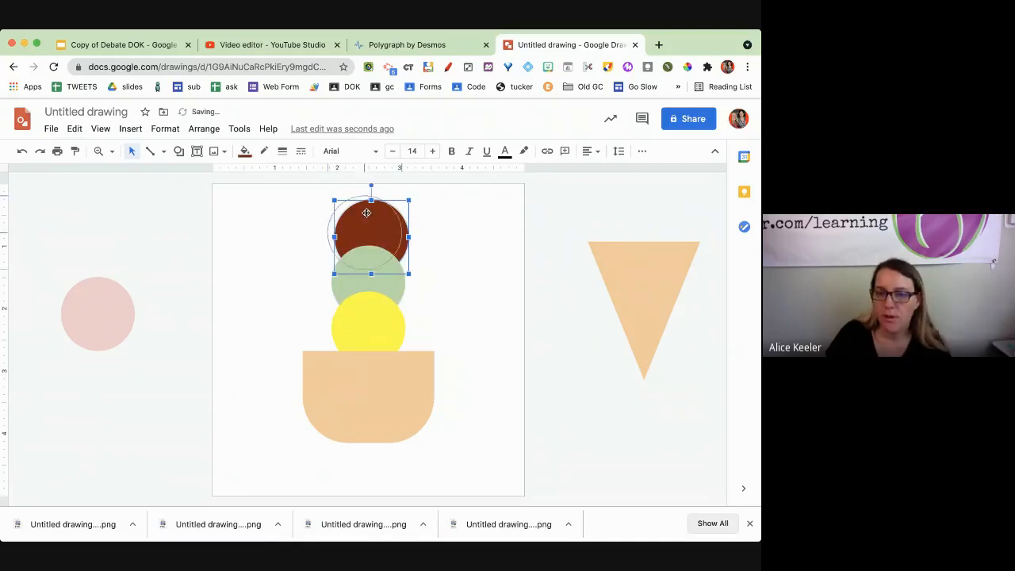
{"action": "left_click", "coordinate": [50, 128]}
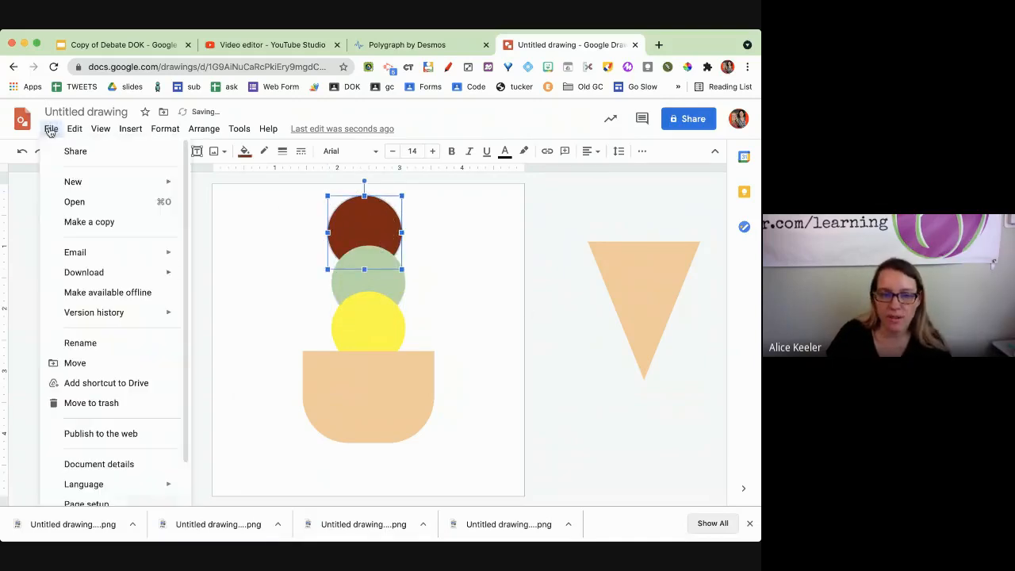
{"action": "left_click", "coordinate": [83, 273]}
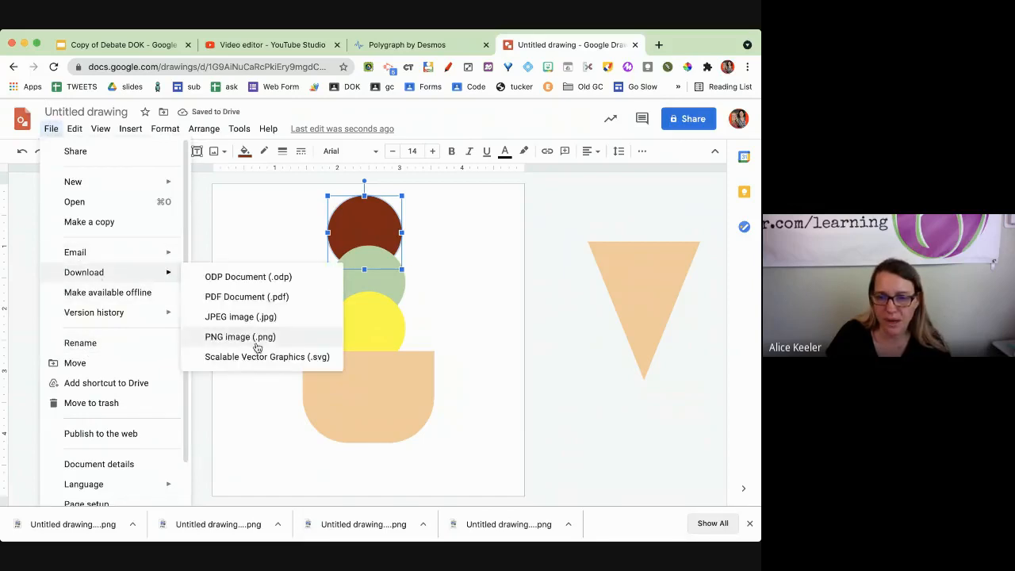
{"action": "left_click", "coordinate": [406, 44]}
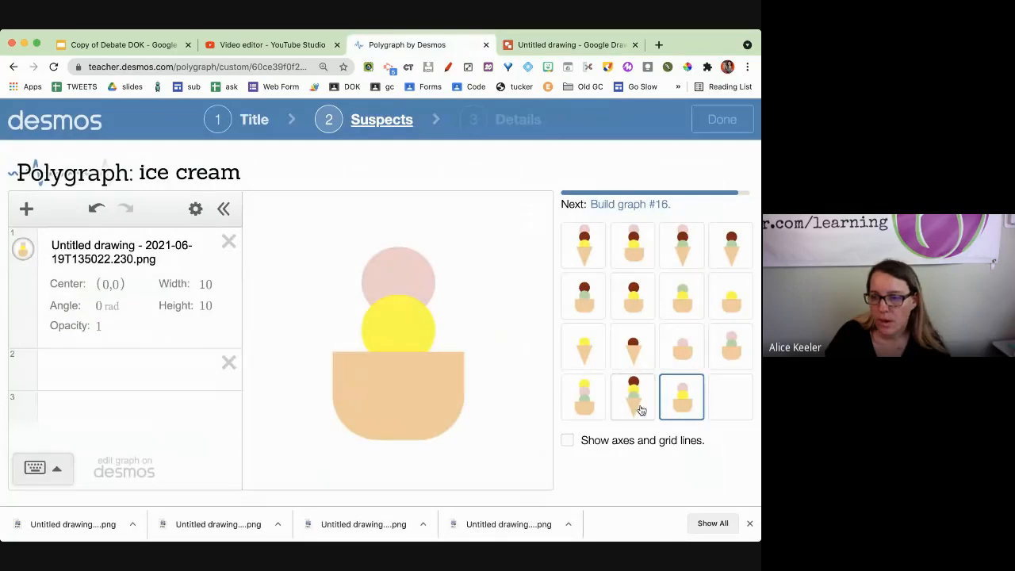
Give empty card 16 the brown, green and yellow scoop cup PNG and continue to activity info.
{"action": "left_click", "coordinate": [25, 210]}
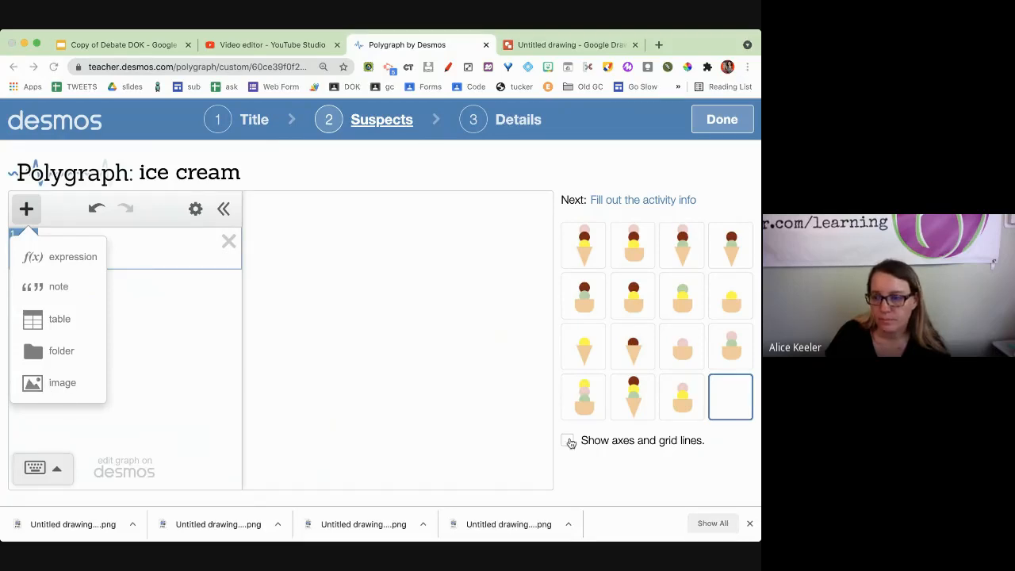
{"action": "left_click", "coordinate": [730, 396]}
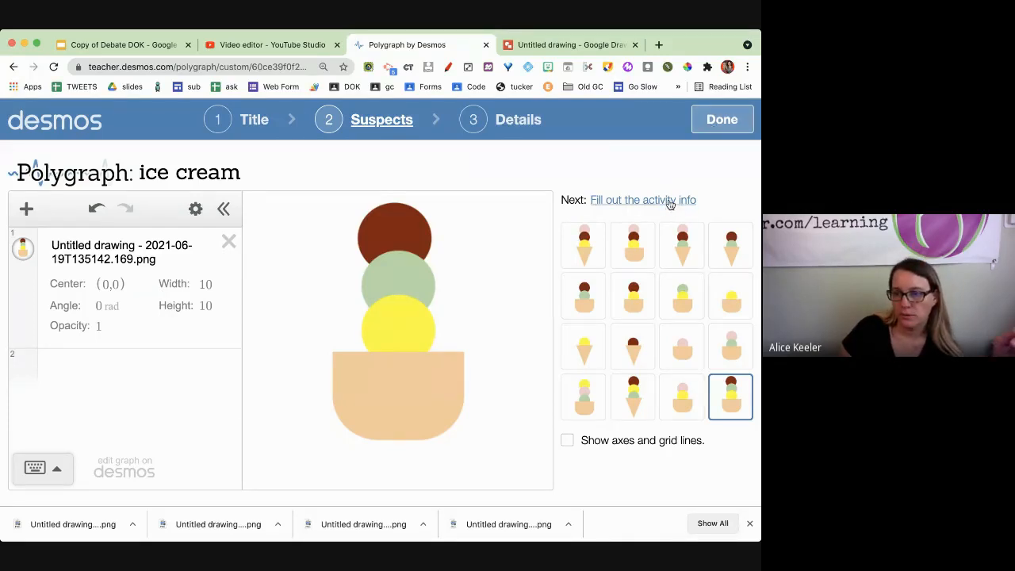
{"action": "left_click", "coordinate": [643, 200]}
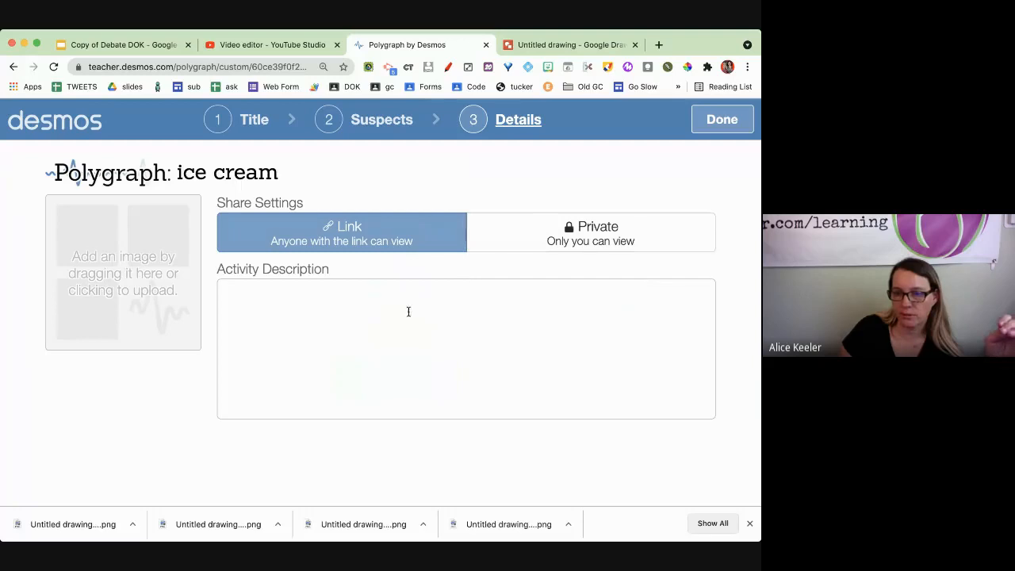
Enter the description 'Find the pattern with ice cream.' and mark the Polygraph done.
{"action": "left_click", "coordinate": [410, 311]}
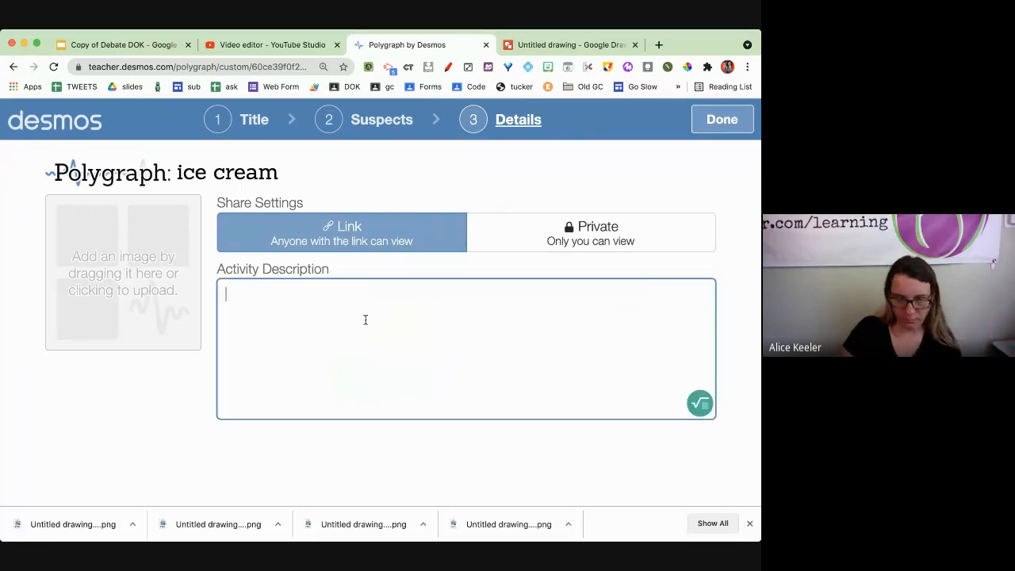
{"action": "type", "text": "Find the apt"}
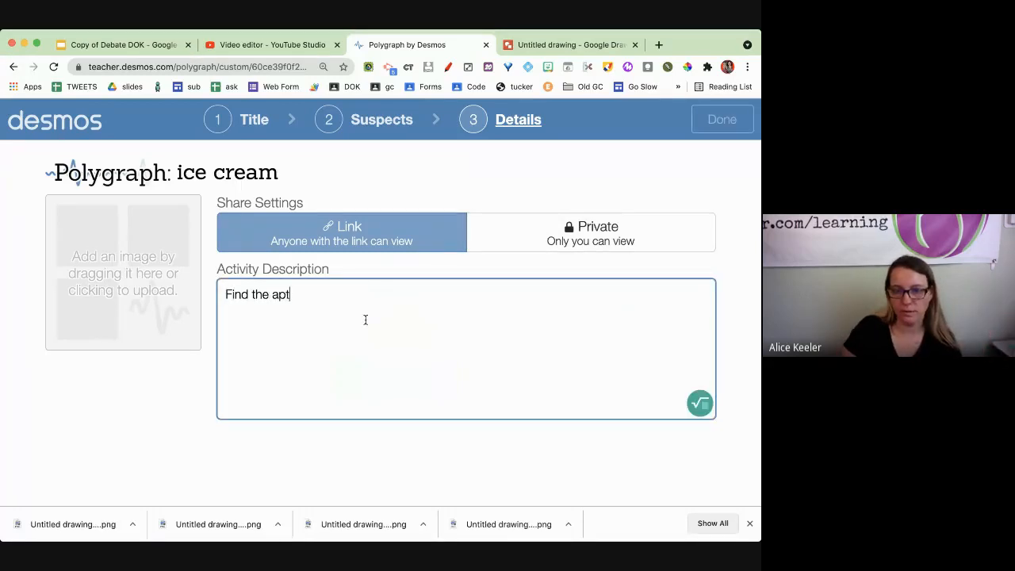
{"action": "type", "text": "pattern with"}
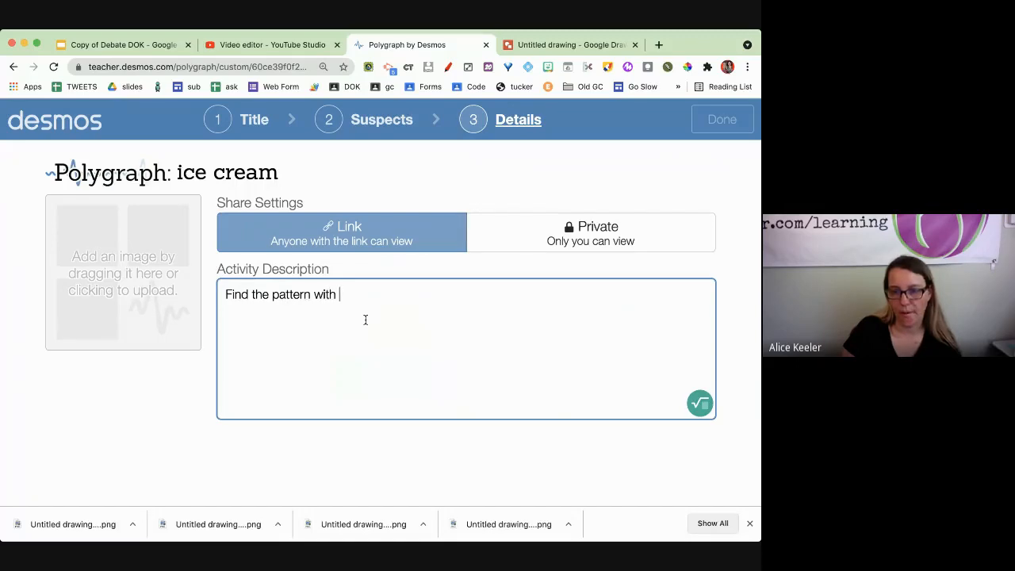
{"action": "type", "text": "ice cream."}
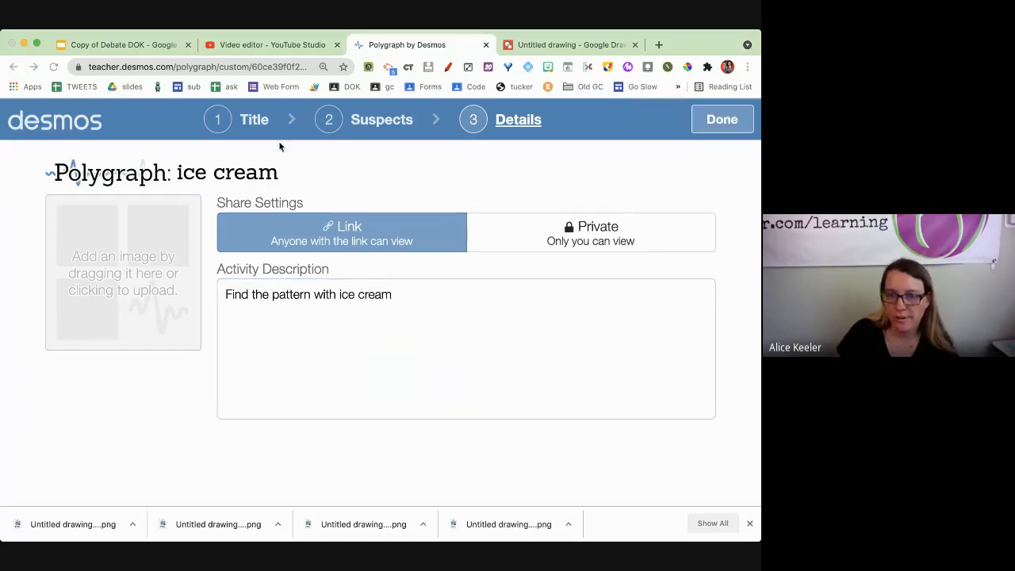
{"action": "left_click", "coordinate": [124, 273]}
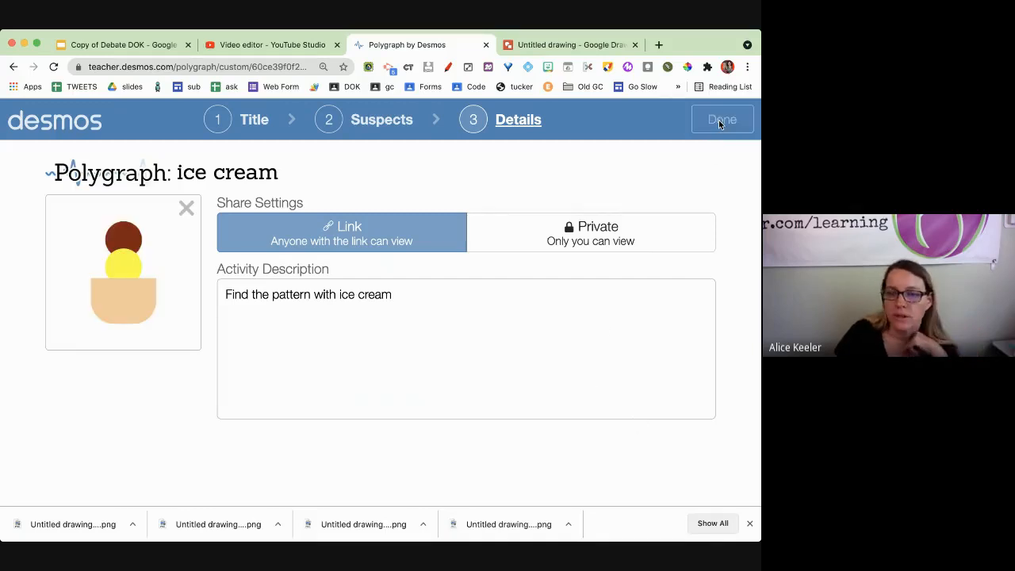
{"action": "left_click", "coordinate": [722, 121]}
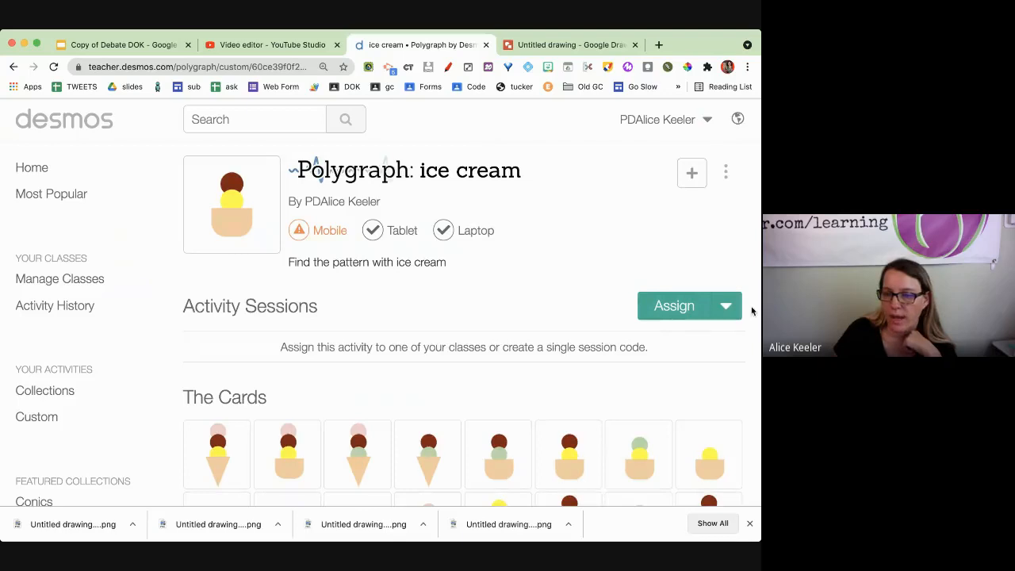
{"action": "left_click", "coordinate": [725, 173]}
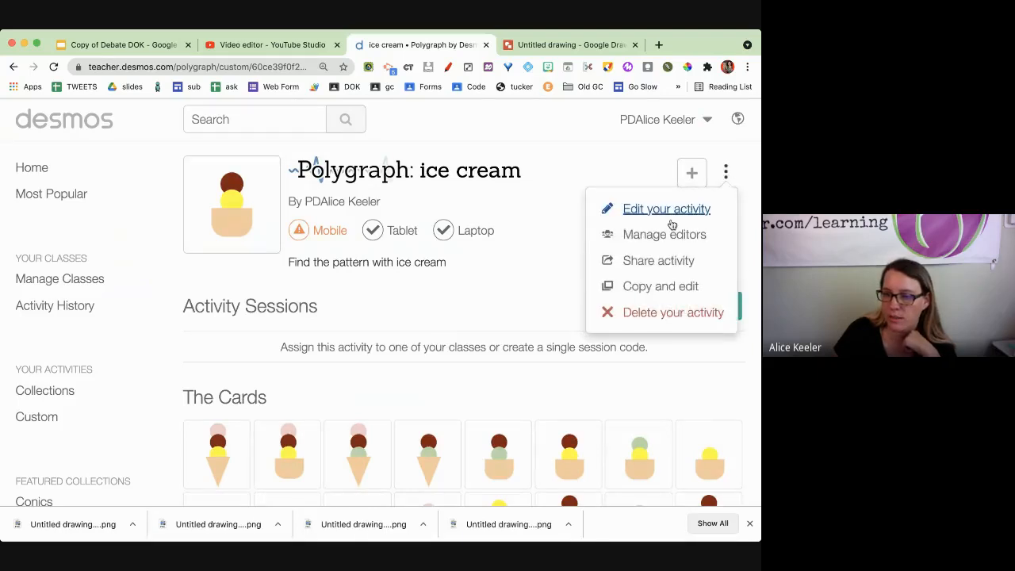
{"action": "left_click", "coordinate": [659, 260]}
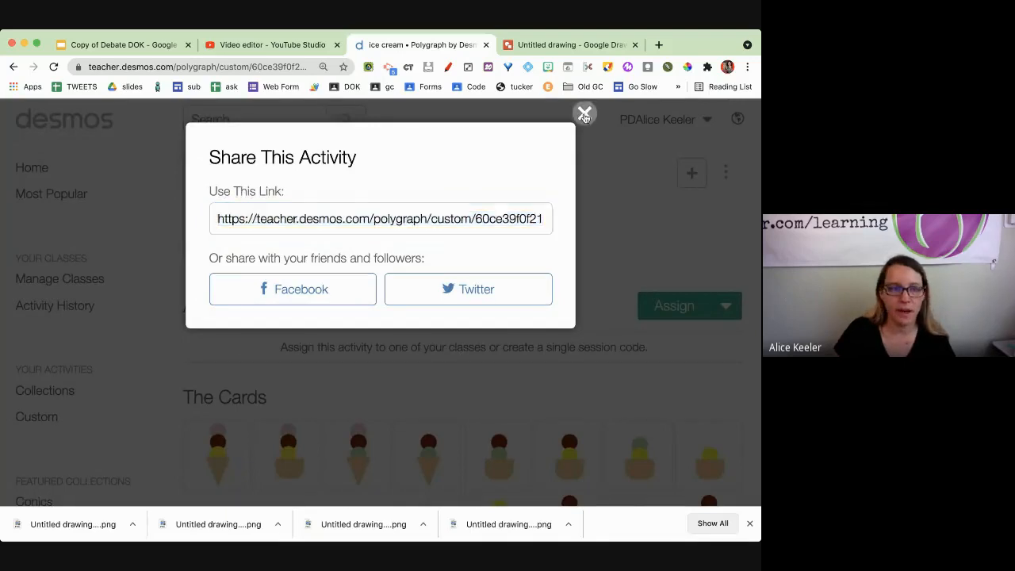
{"action": "left_click", "coordinate": [584, 115]}
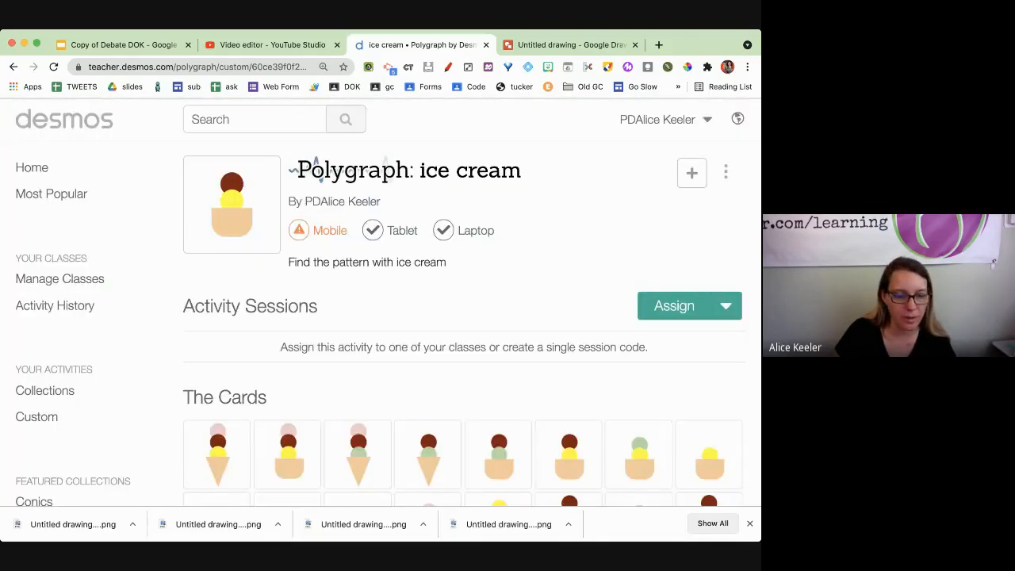